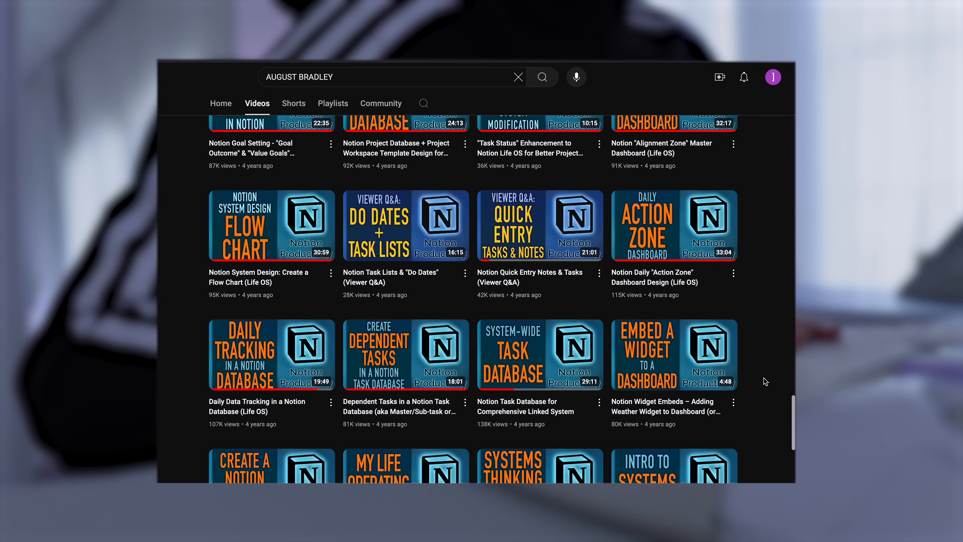
Step: Handwrite the 'Life Pillars' heading across the top of the canvas
scroll(up, 3)
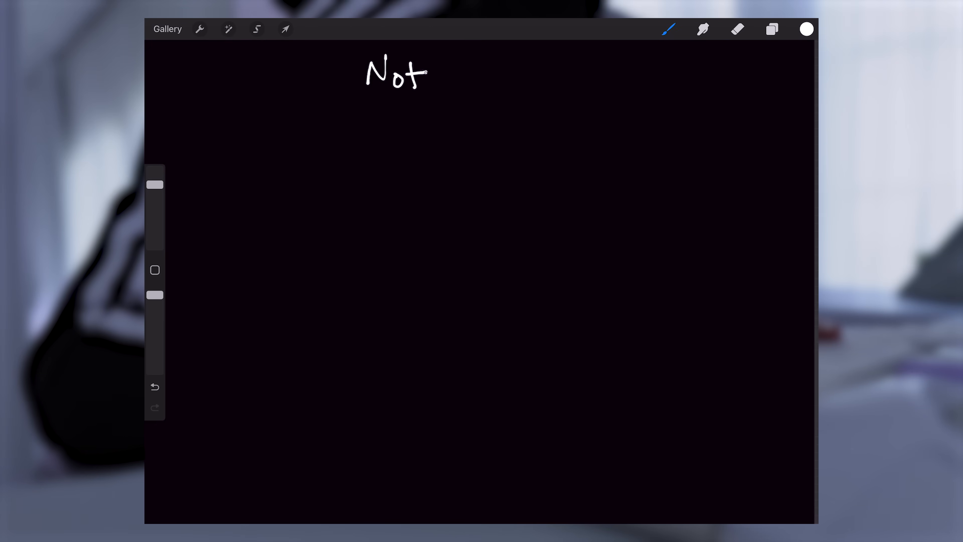
drag(424, 74, 509, 74)
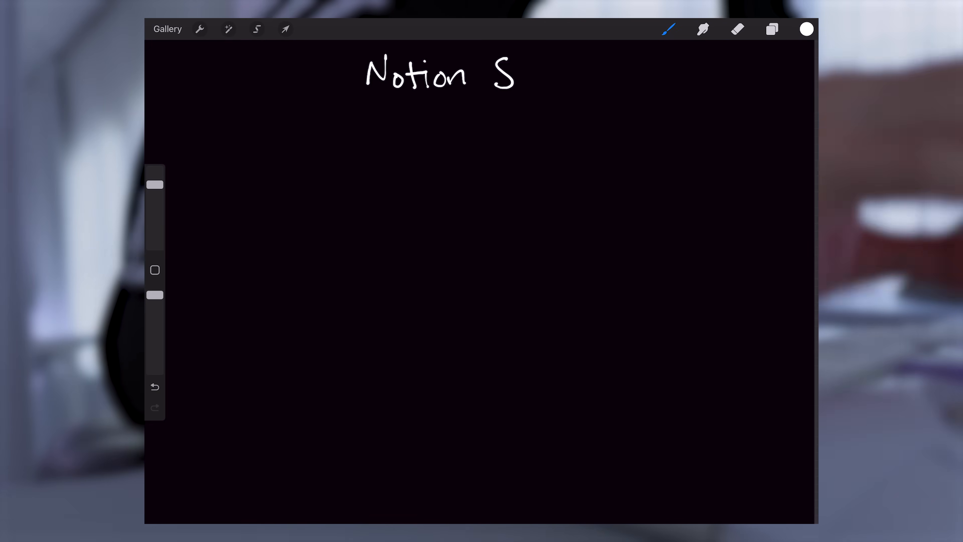
drag(529, 73, 590, 73)
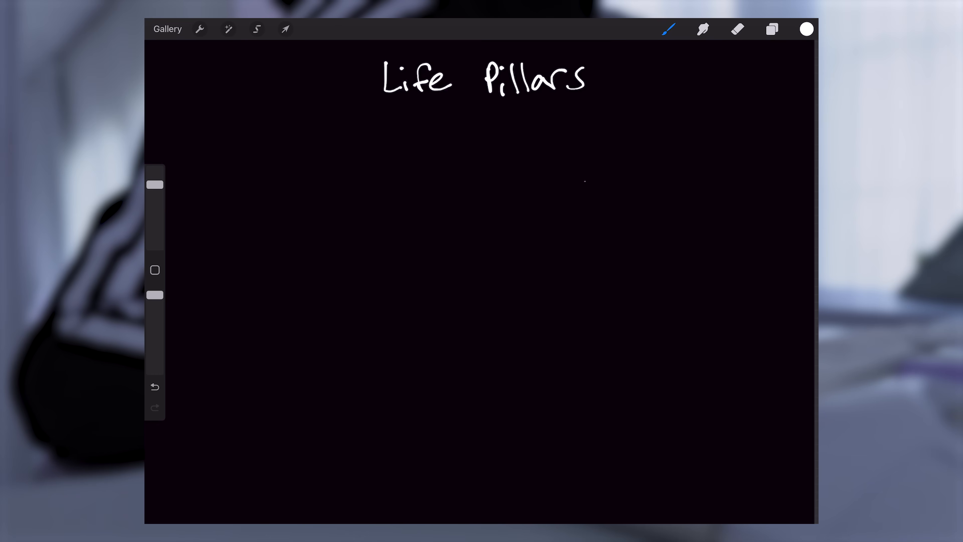
Step: Handwrite the 'Business' and 'Personal' labels beneath the heading
drag(580, 190, 725, 344)
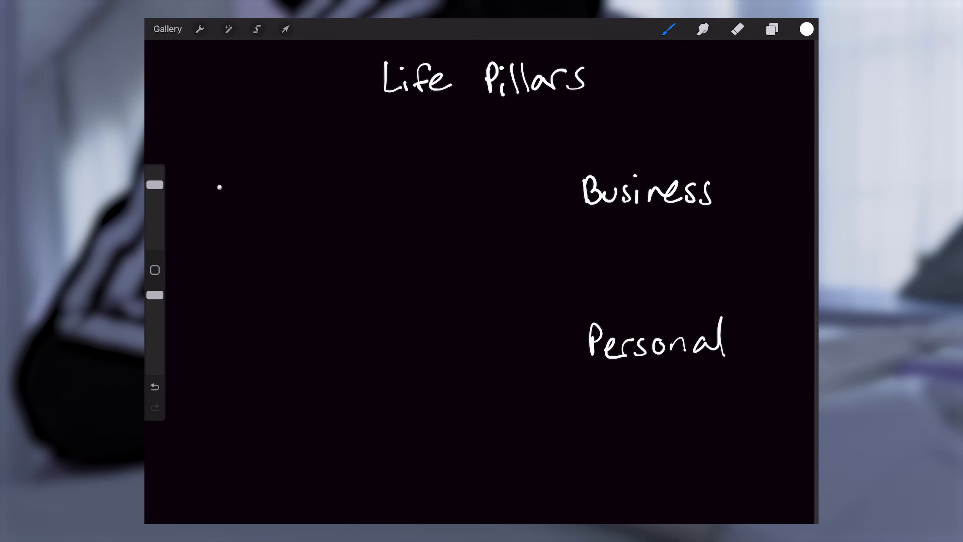
drag(215, 197, 430, 325)
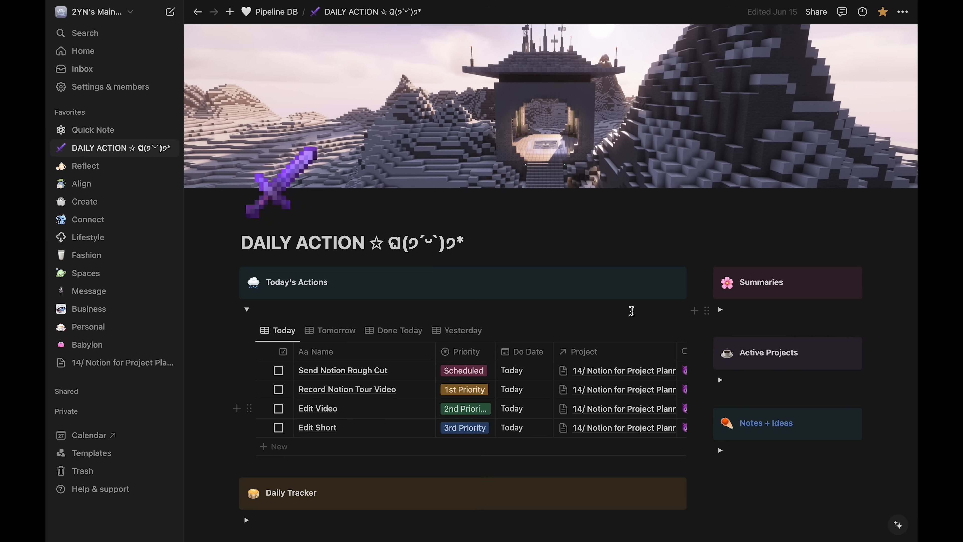
mouse_move(202, 312)
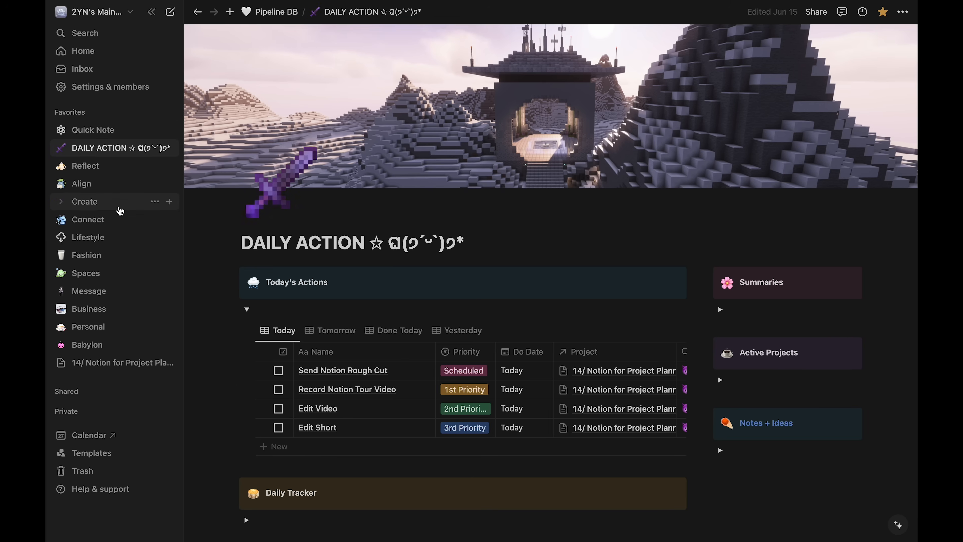
Step: Browse the Create, Connect, Lifestyle, Fashion and Spaces pillar pages in turn
click(84, 201)
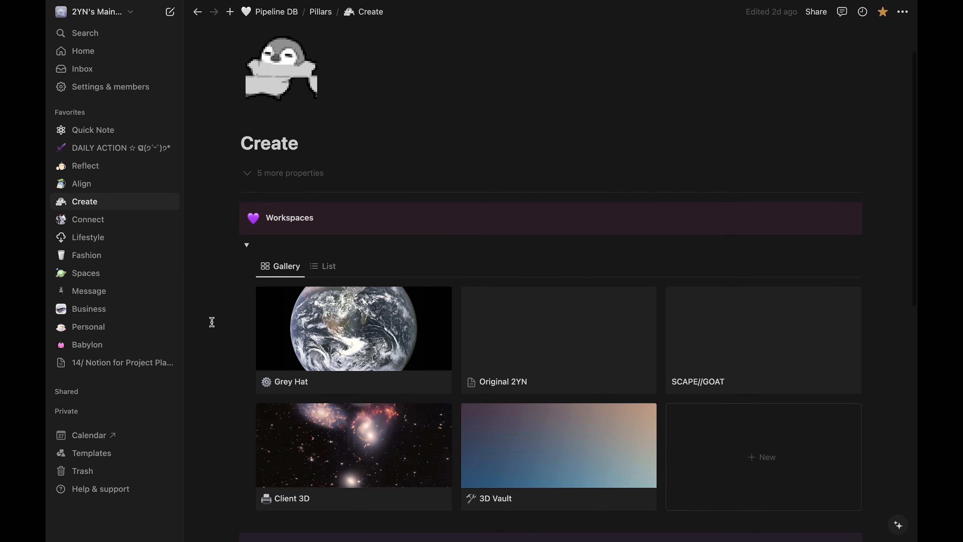
click(88, 219)
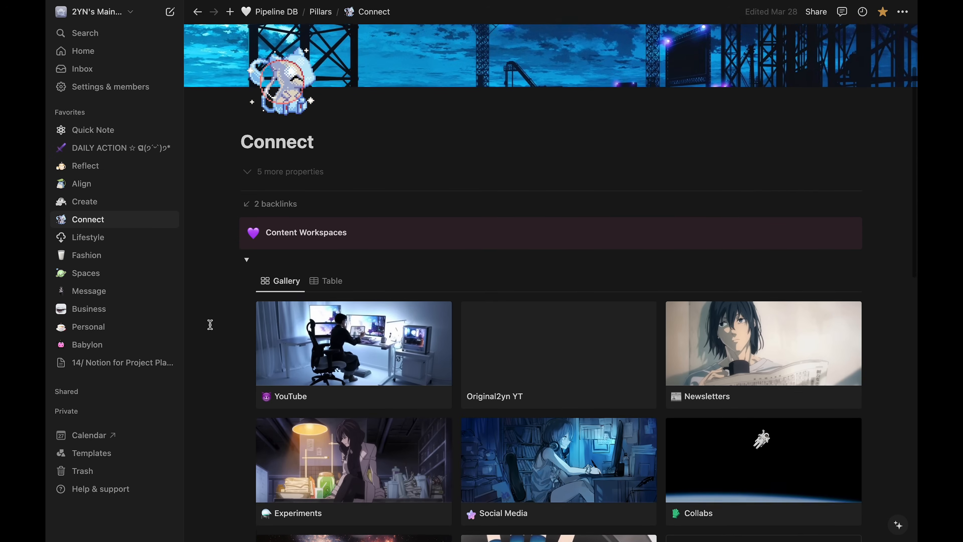
click(88, 238)
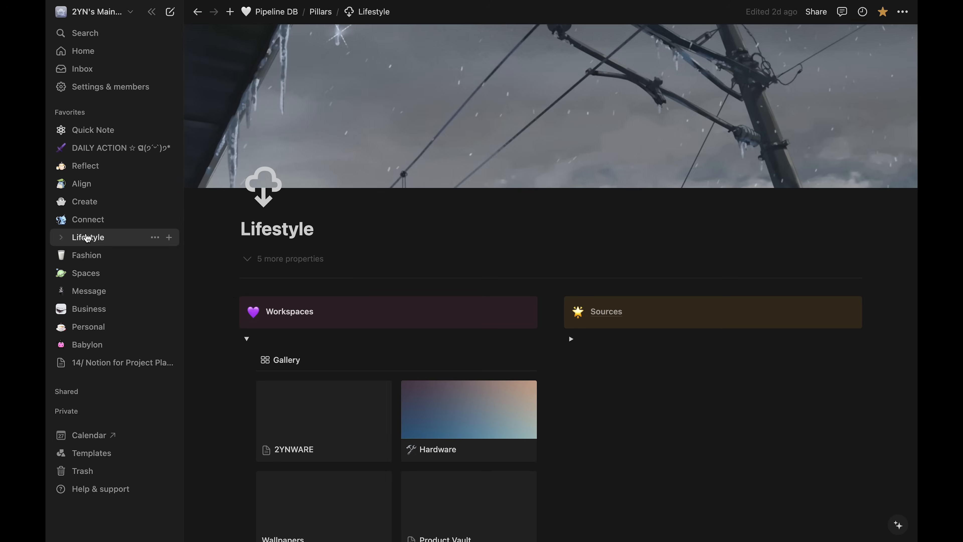
scroll(down, 3)
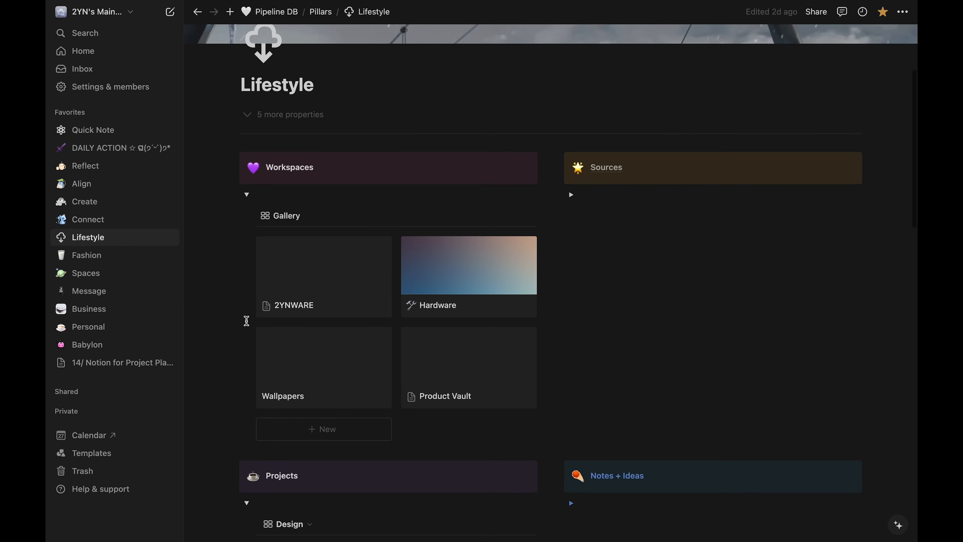
click(86, 255)
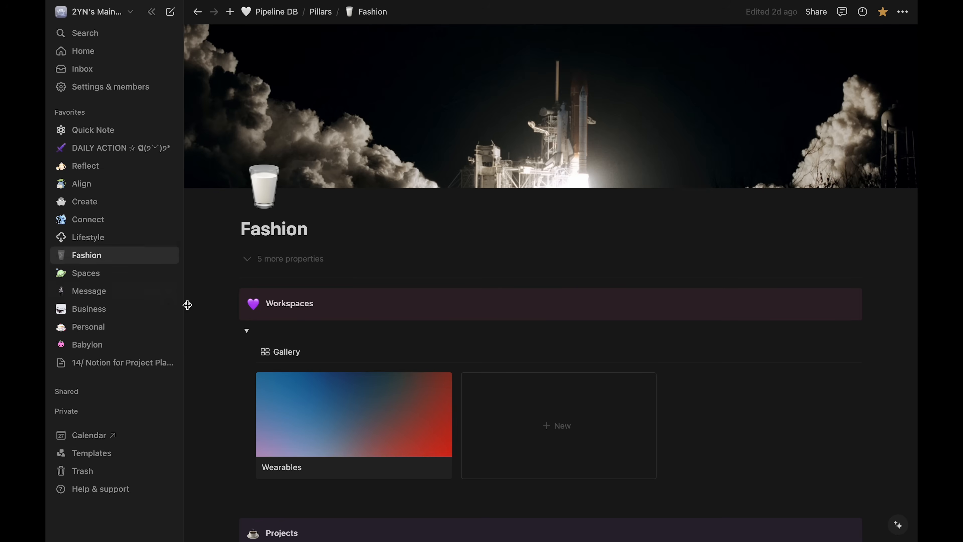
scroll(down, 3)
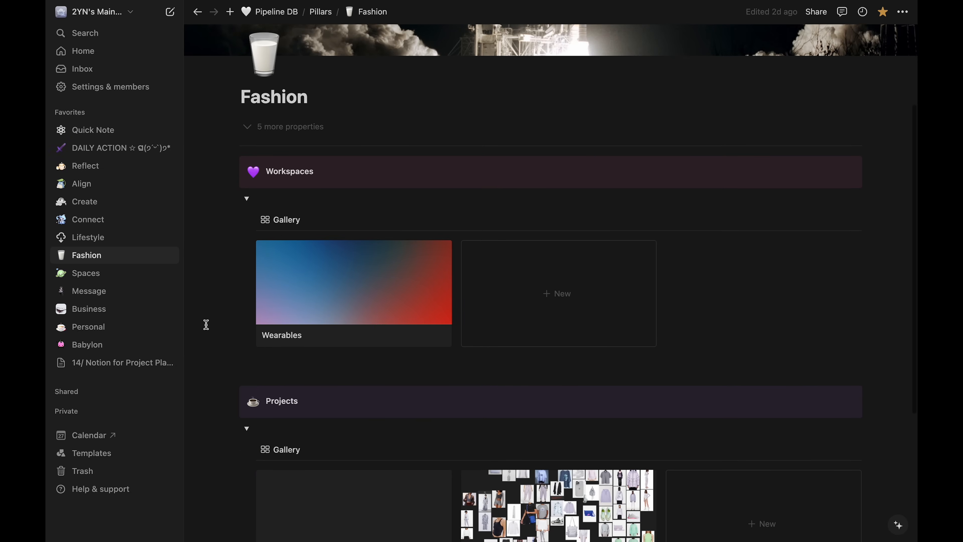
click(86, 273)
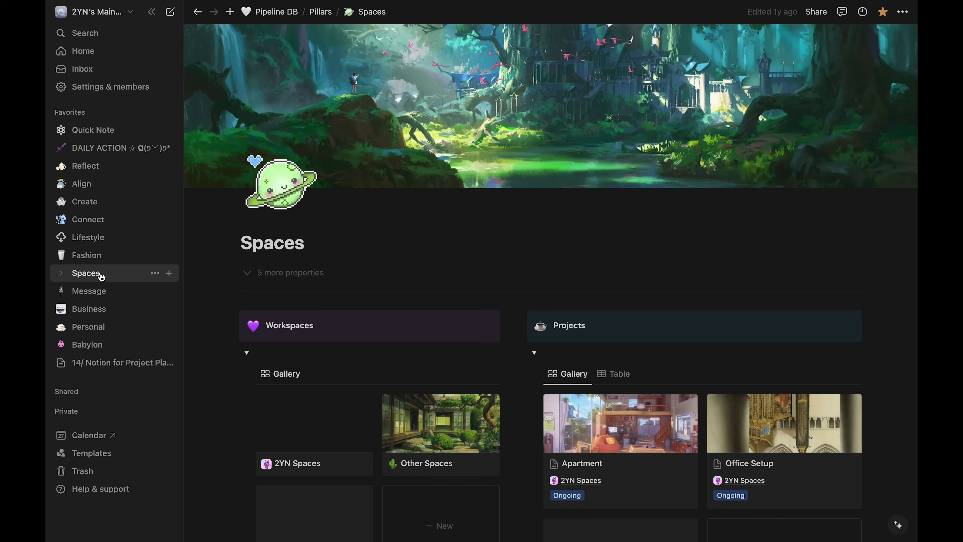
scroll(down, 3)
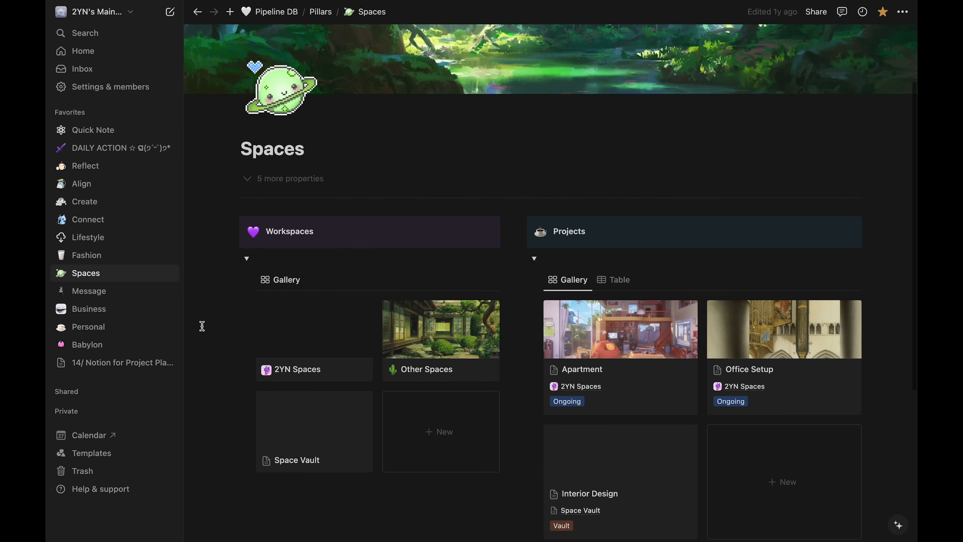
Step: Browse the Message, Business and Personal pillar pages in turn
click(90, 291)
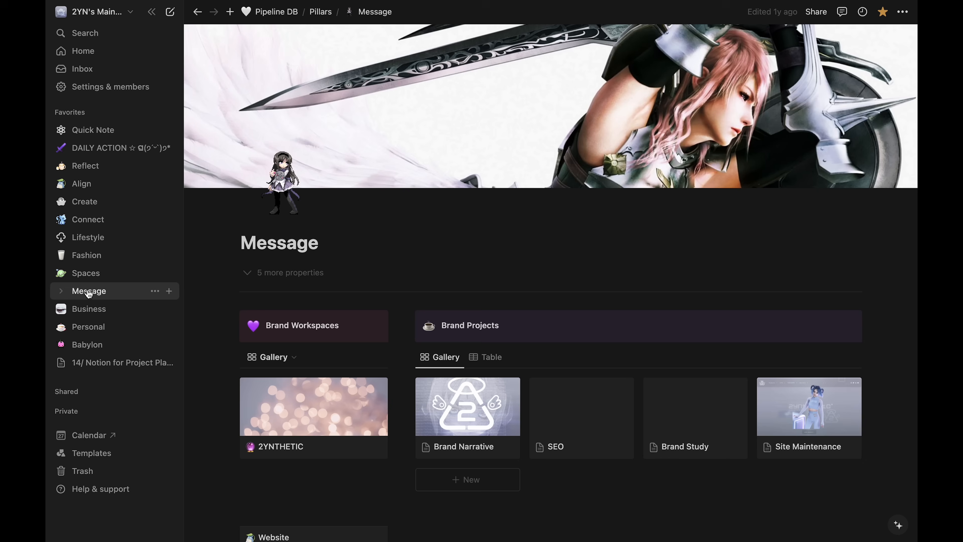
scroll(down, 3)
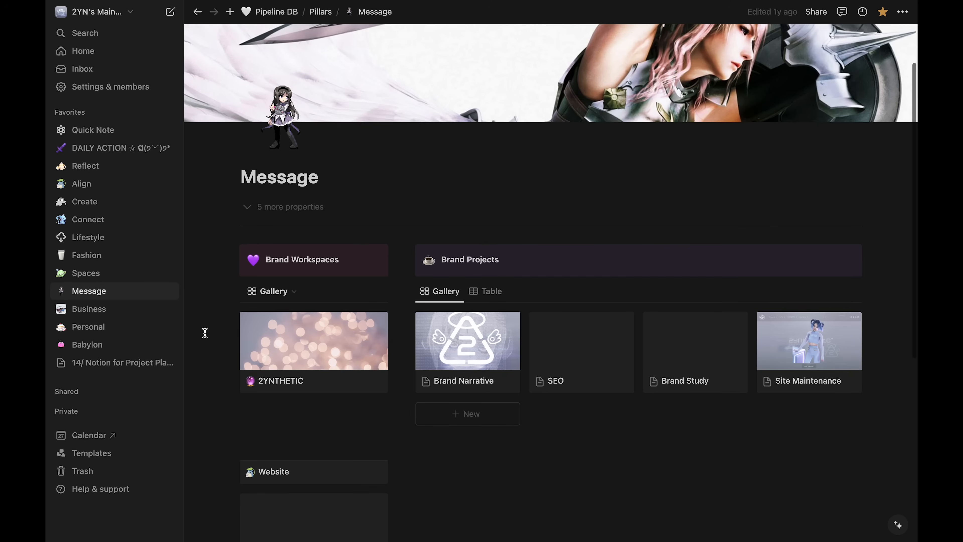
click(89, 309)
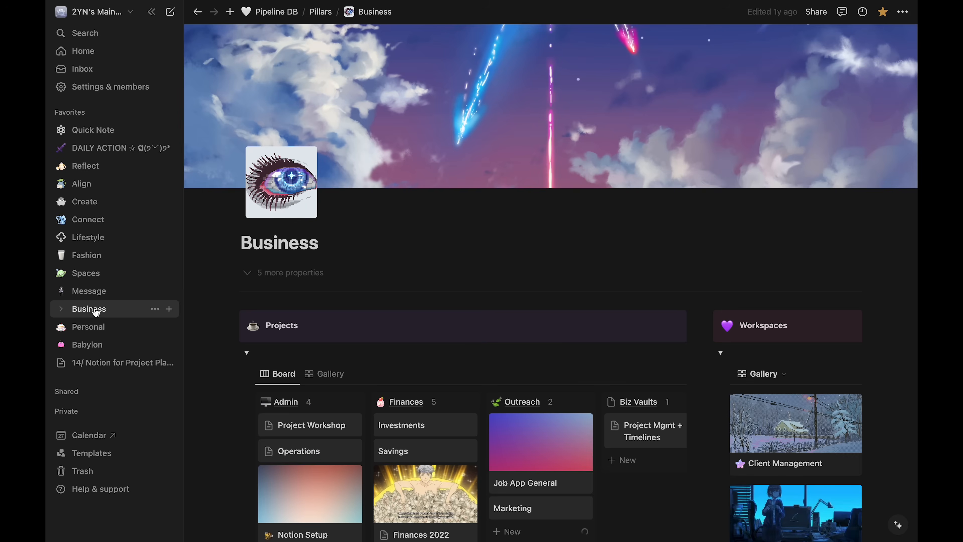
scroll(down, 3)
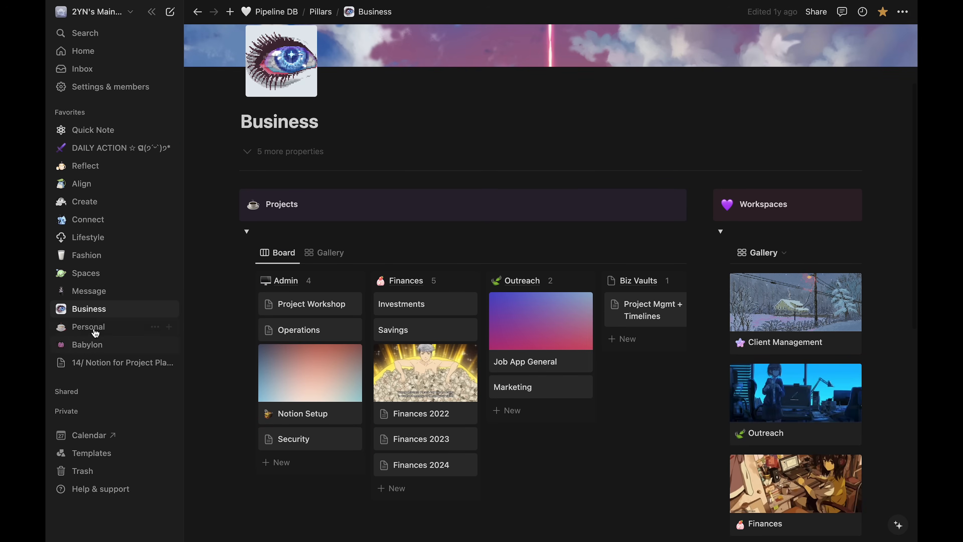
click(88, 327)
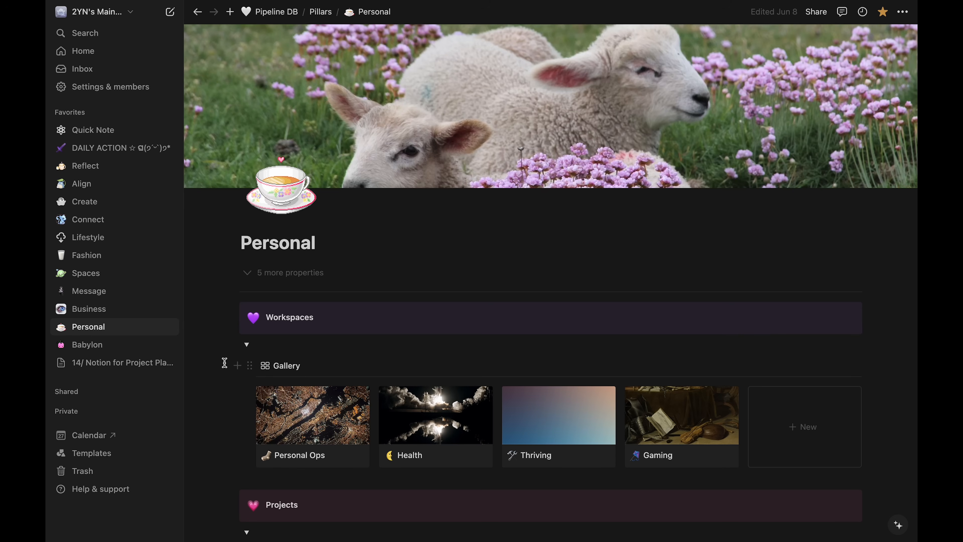
scroll(down, 3)
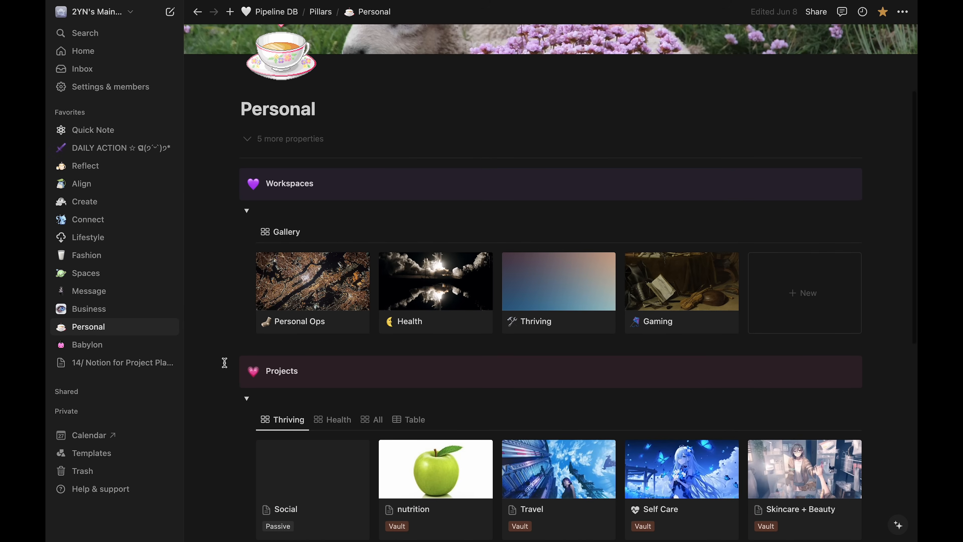
mouse_move(142, 213)
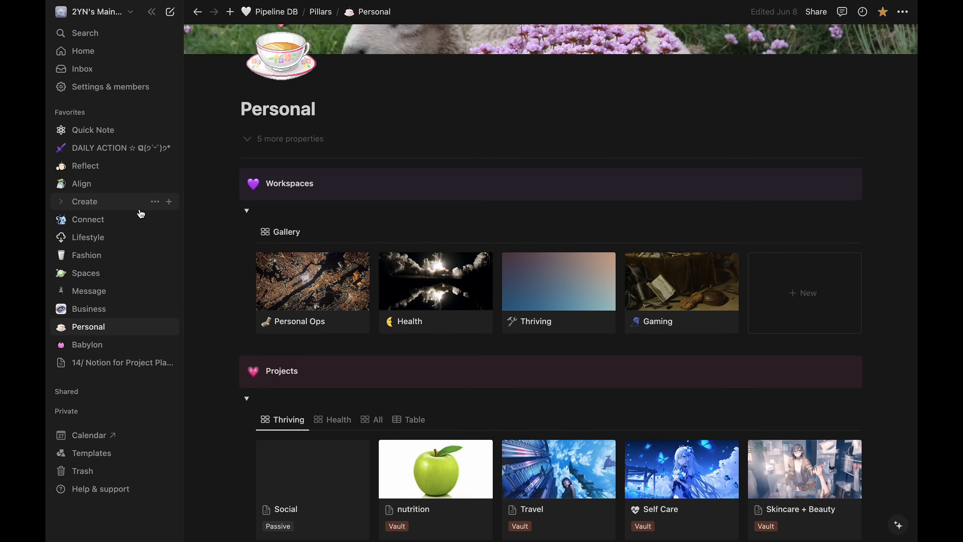
Step: Return to the Connect page and scroll to its Content Workspaces gallery
click(88, 220)
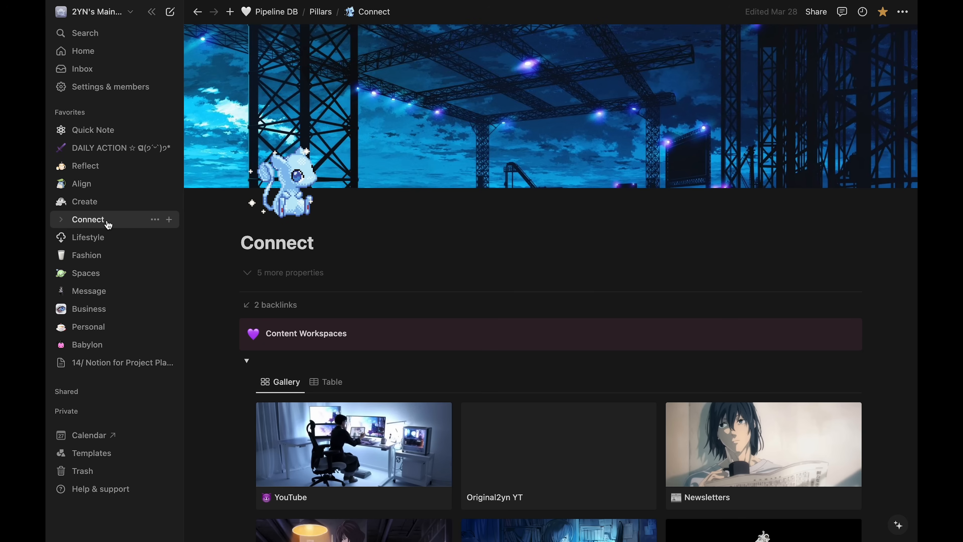
scroll(down, 3)
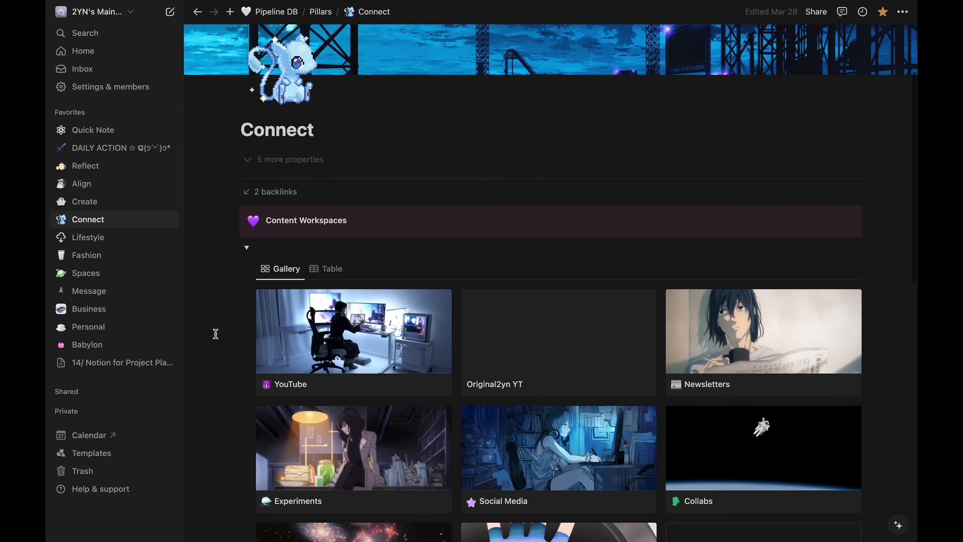
scroll(down, 3)
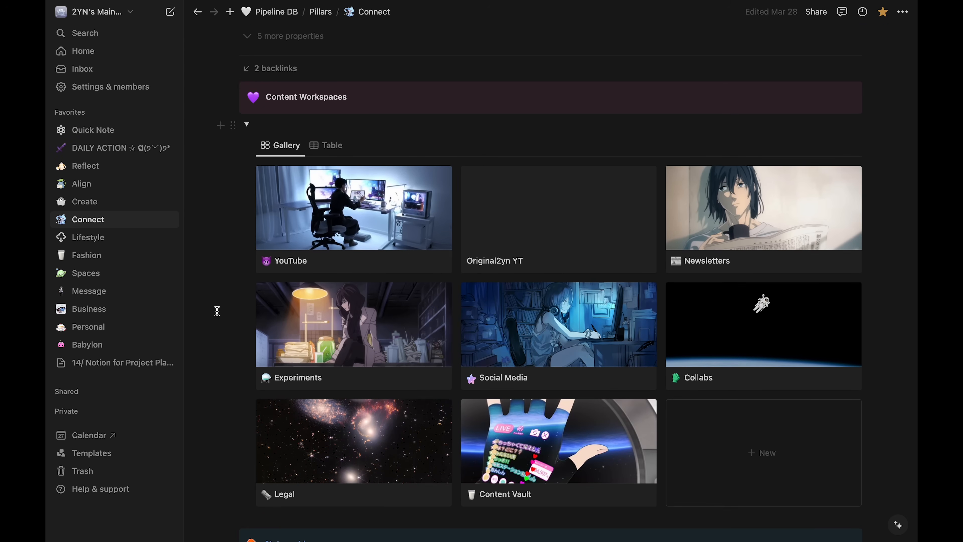
mouse_move(695, 233)
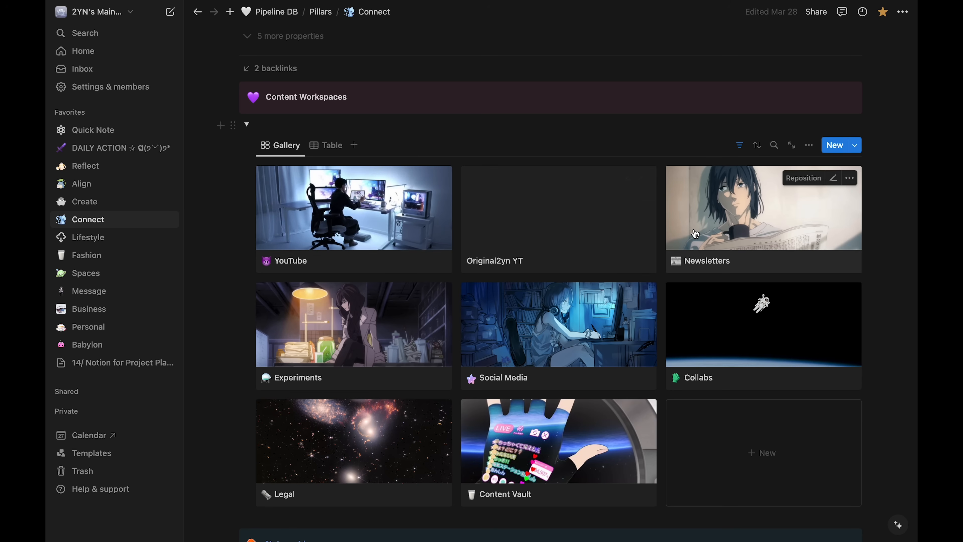
mouse_move(547, 364)
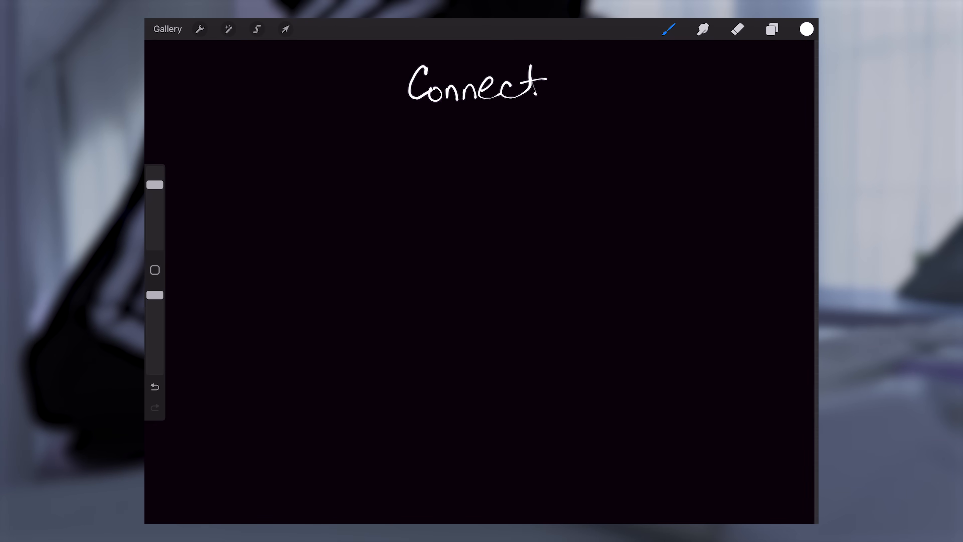
Step: Handwrite the word 'Connect' at the top of the canvas
drag(424, 117, 313, 221)
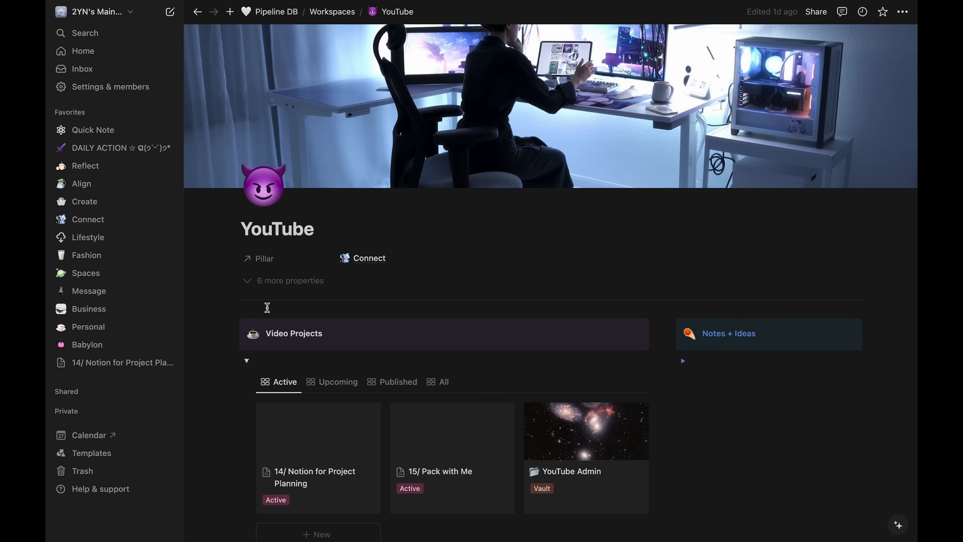
Step: Open the published '11/ WIEIAD' card from Pipeline DB and scroll to its scratch pad and checklists
scroll(down, 3)
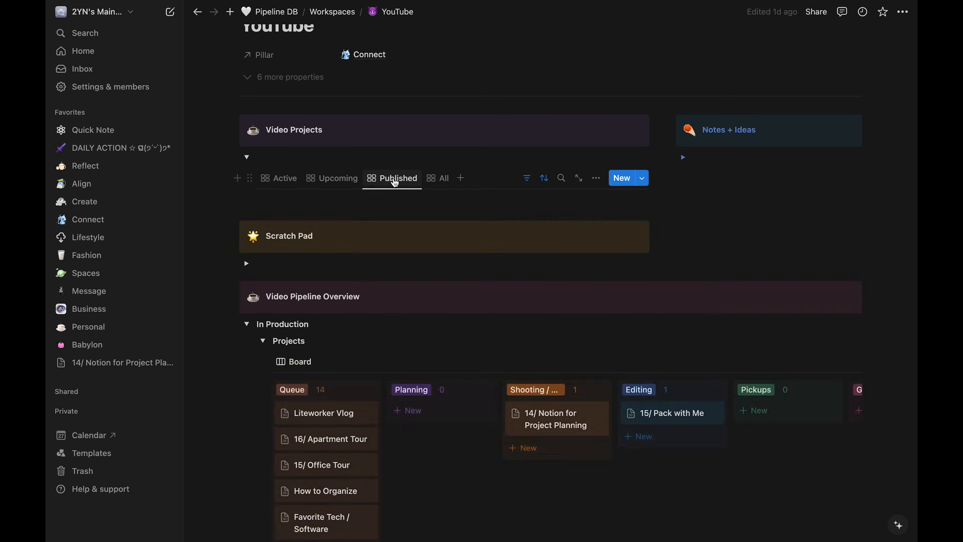
click(397, 178)
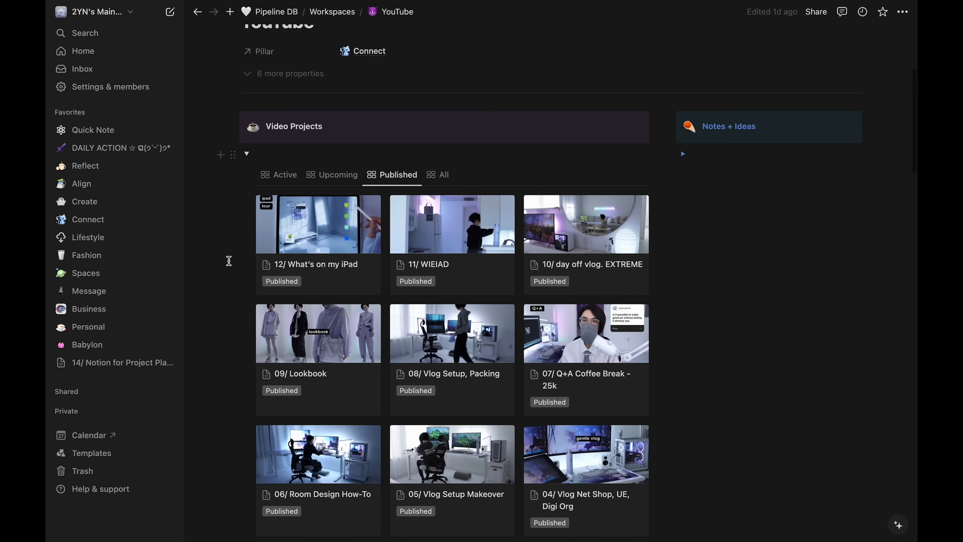
click(428, 264)
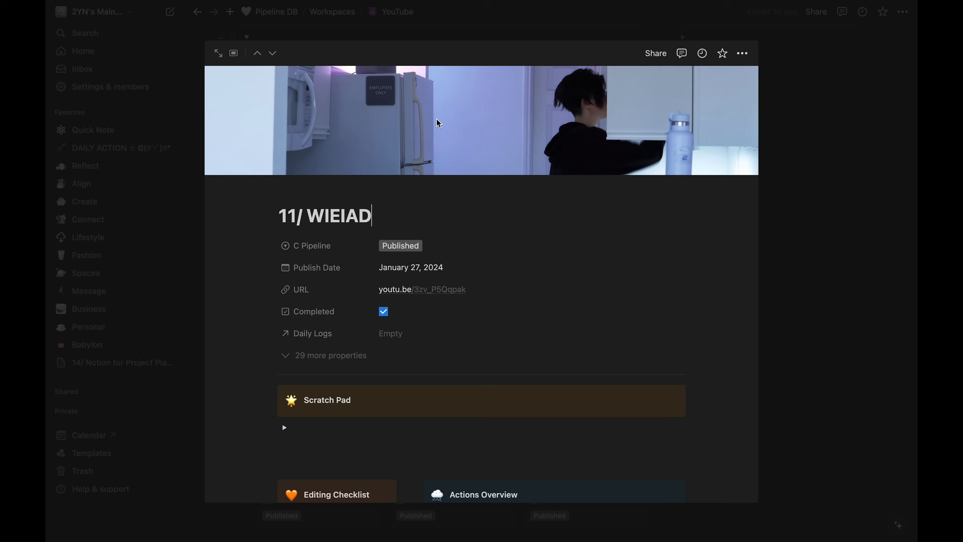
scroll(down, 3)
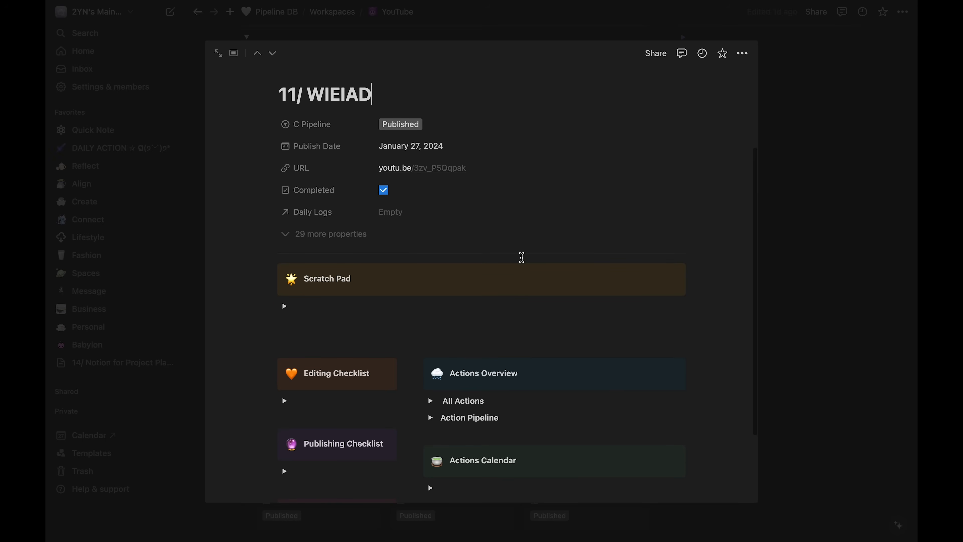
mouse_move(836, 304)
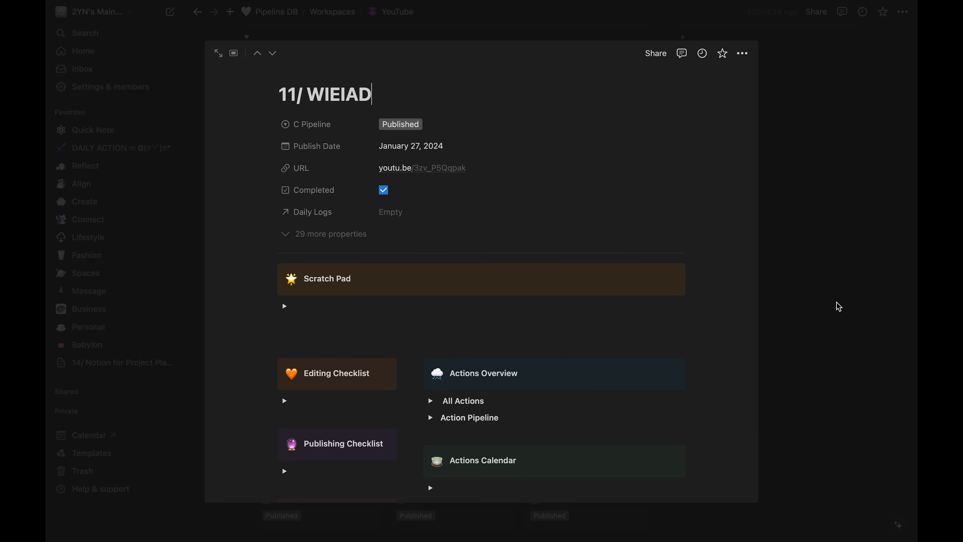
Step: Create a Quick Note from DAILY ACTION titled 'Linger - The Cranberries'
click(114, 147)
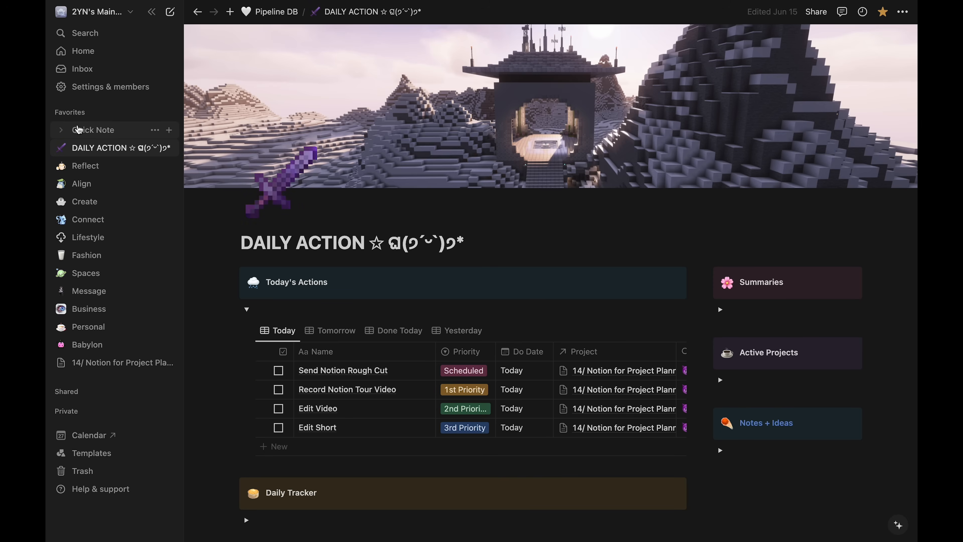
mouse_move(101, 132)
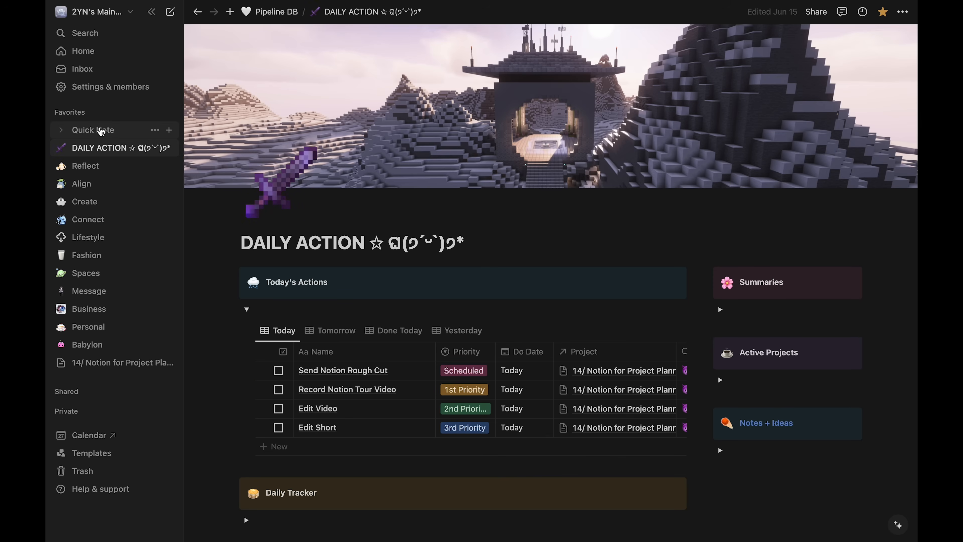
click(93, 130)
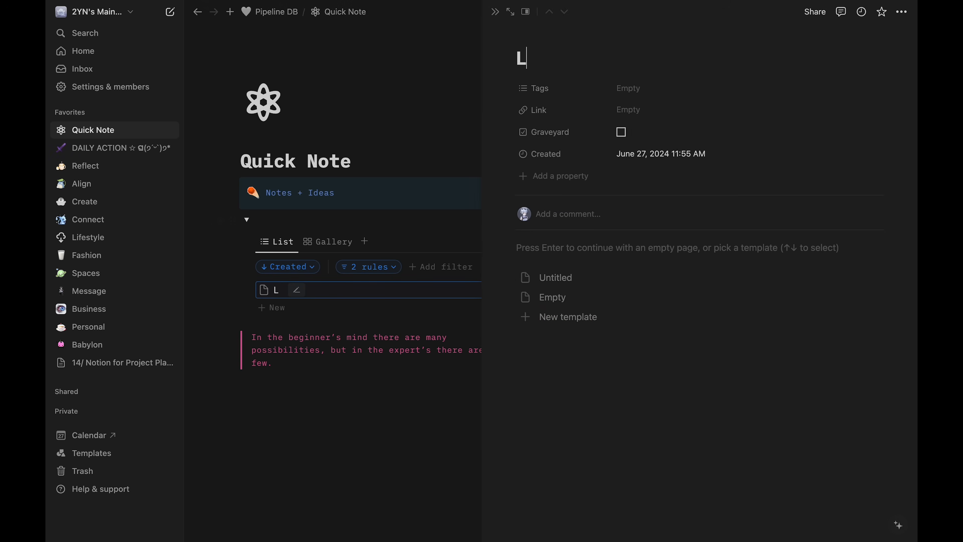
text(inger - Th)
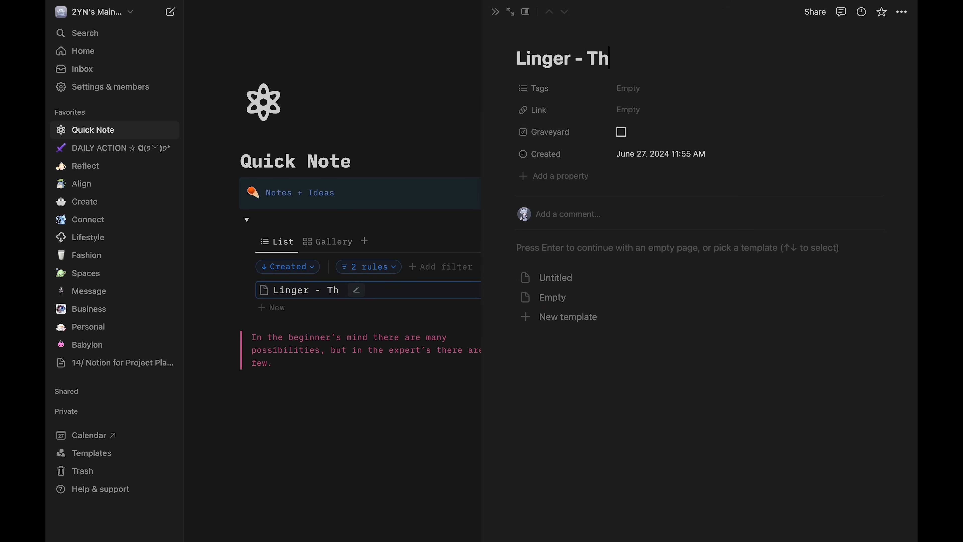
text(e Cranberries)
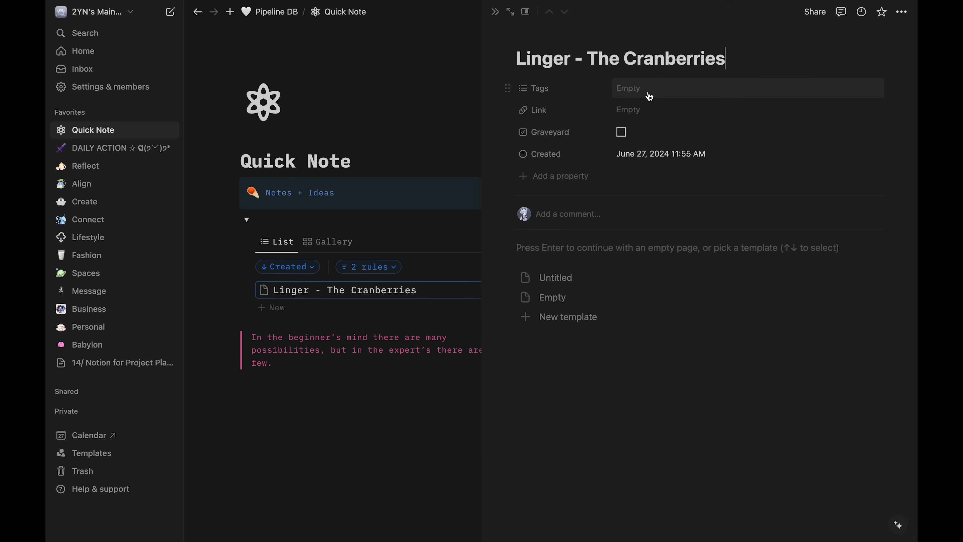
Step: Tag the new note as Karaoke
click(648, 88)
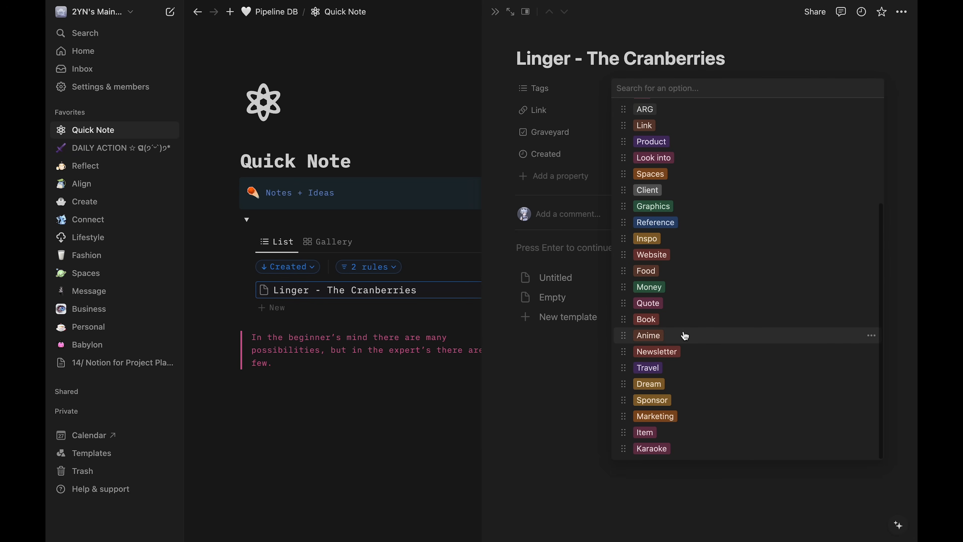
mouse_move(688, 454)
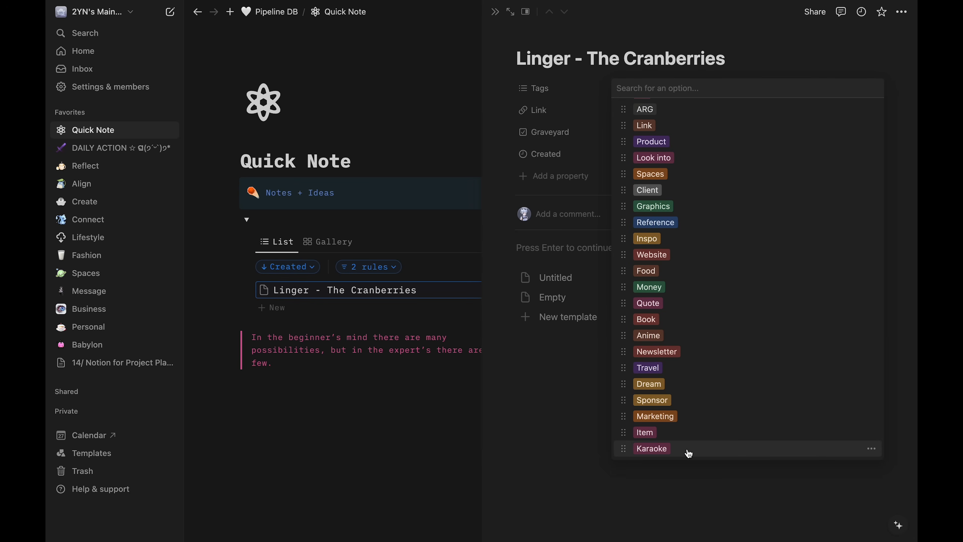
click(652, 448)
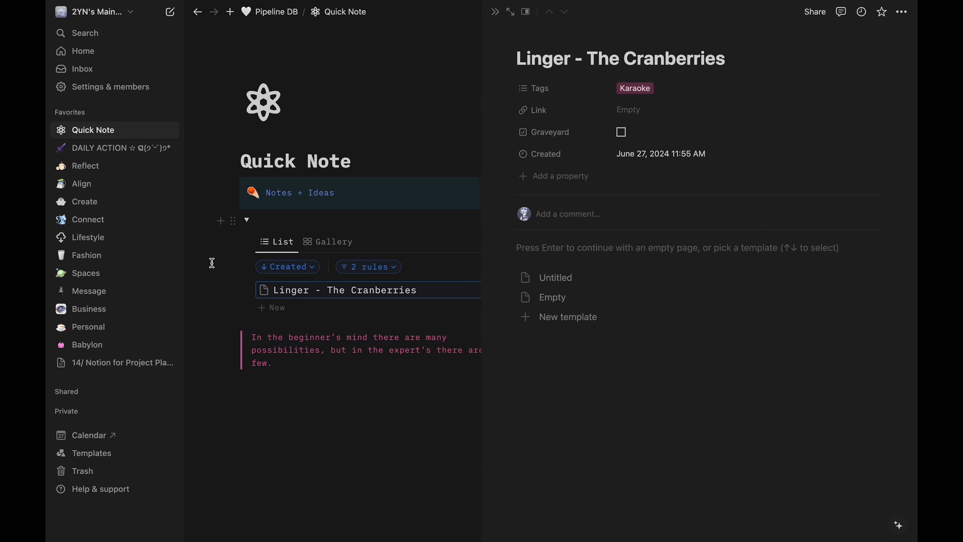
Step: Return to the DAILY ACTION page and scroll down to its project sections
click(99, 147)
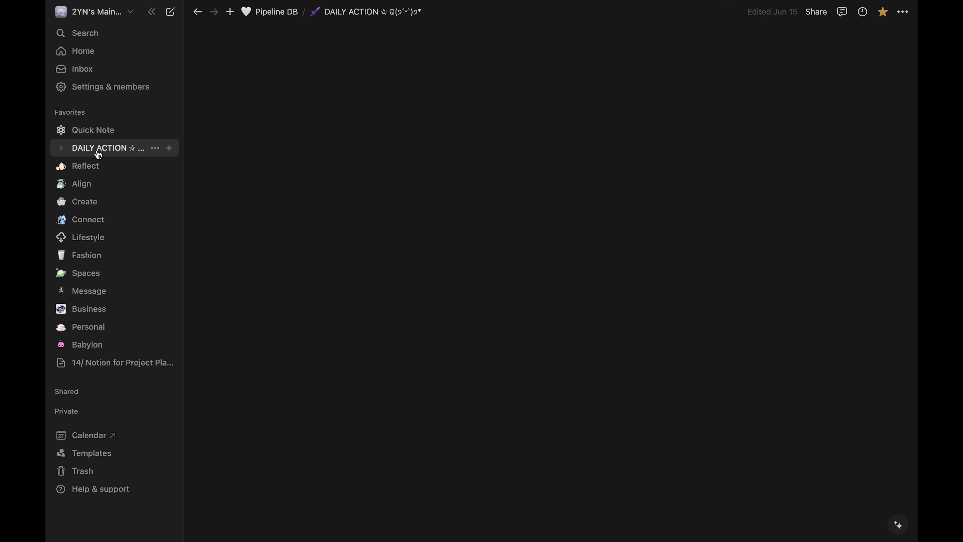
click(98, 148)
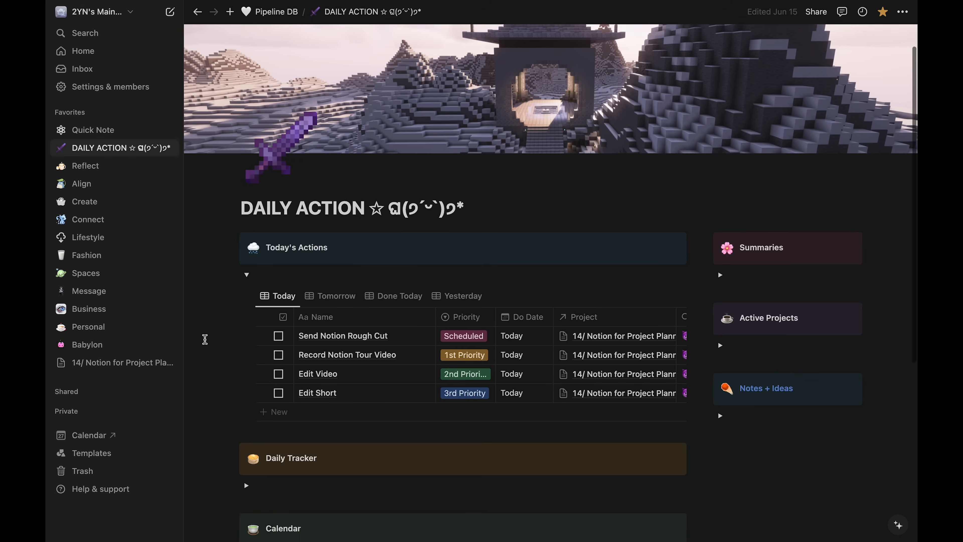
scroll(down, 3)
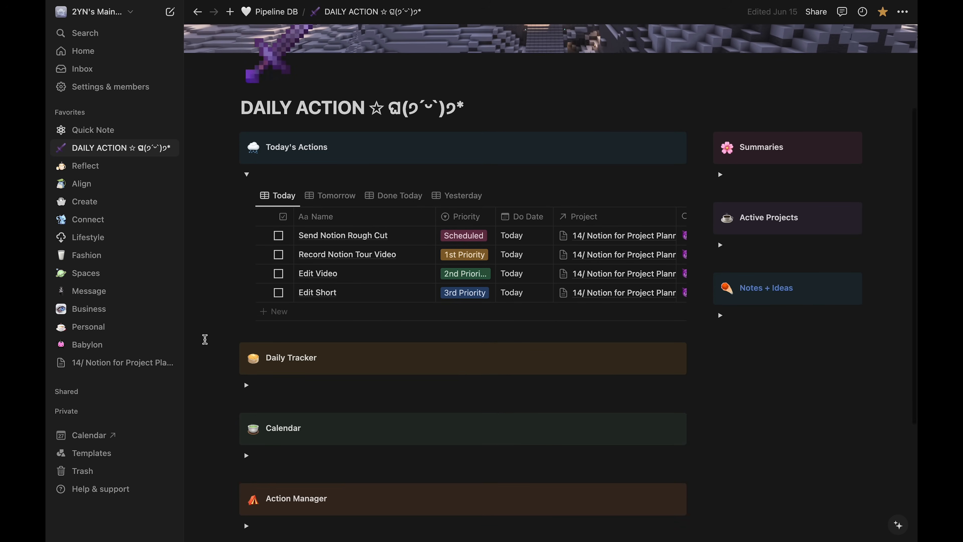
scroll(down, 3)
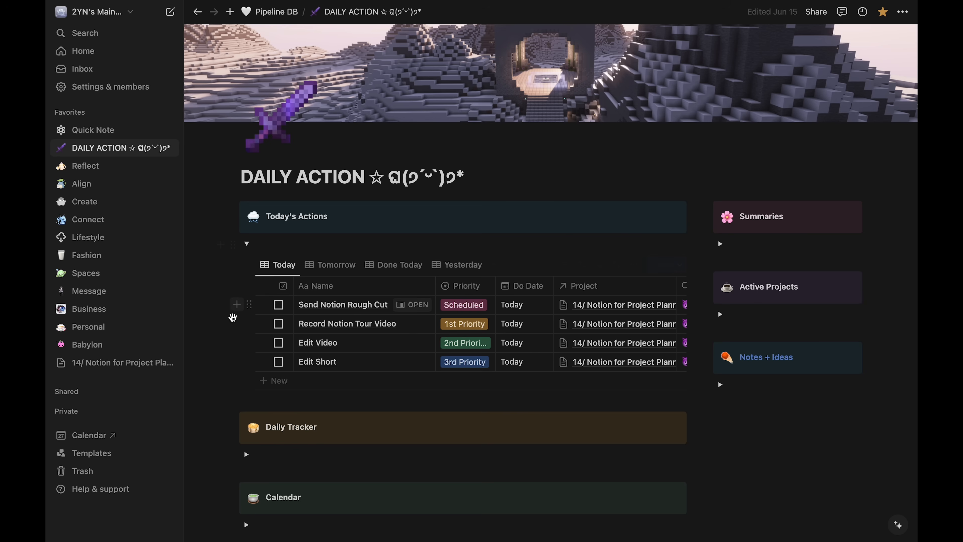
mouse_move(401, 345)
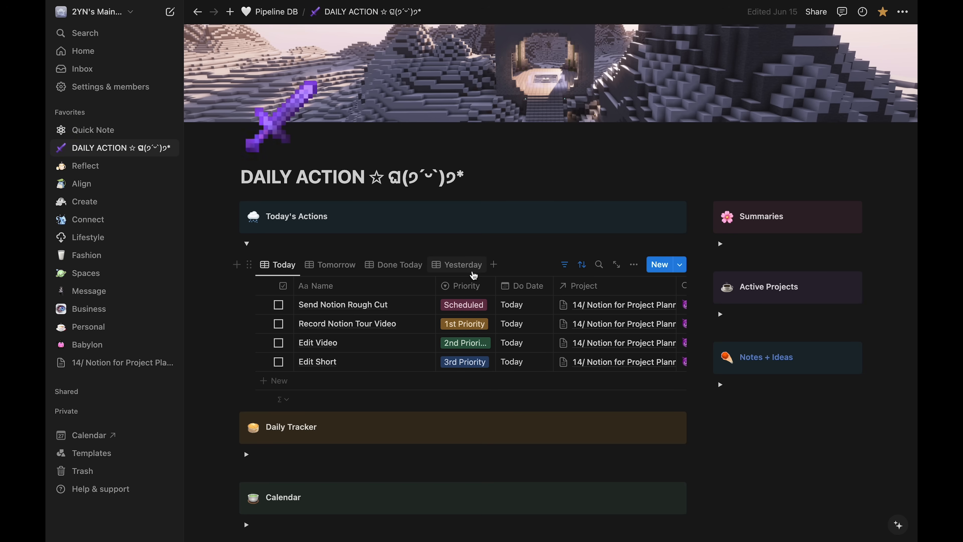
scroll(down, 3)
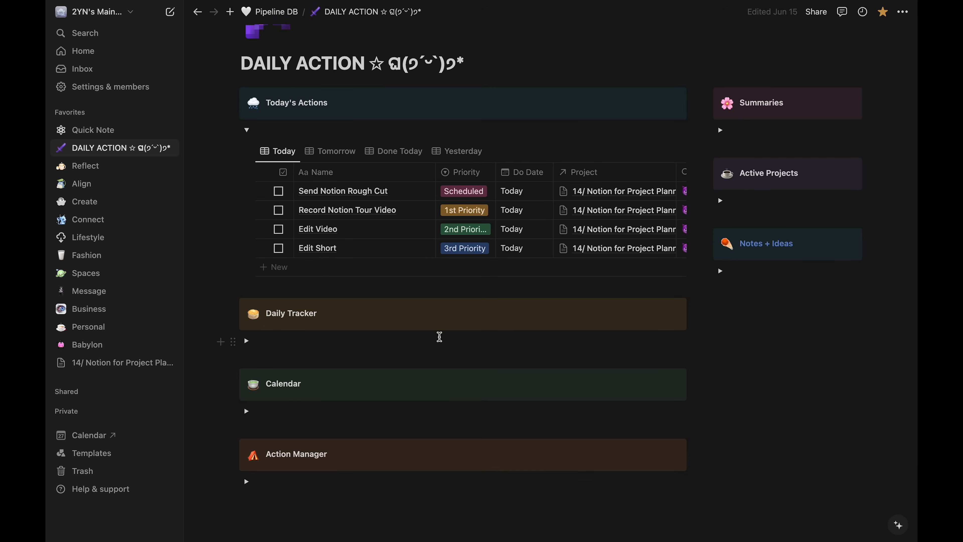
Step: Expand Active Projects and Calendar to show the June 2024 work calendar
click(720, 200)
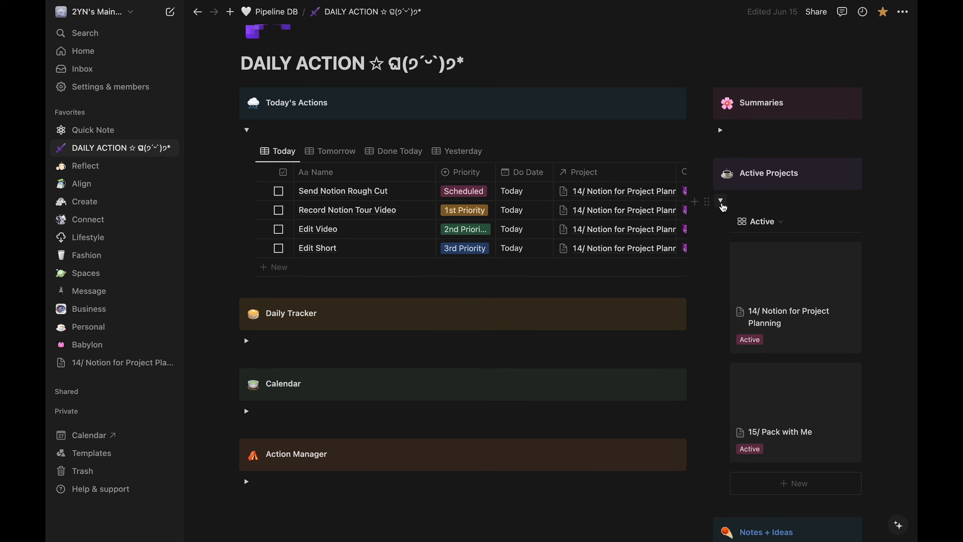
scroll(down, 3)
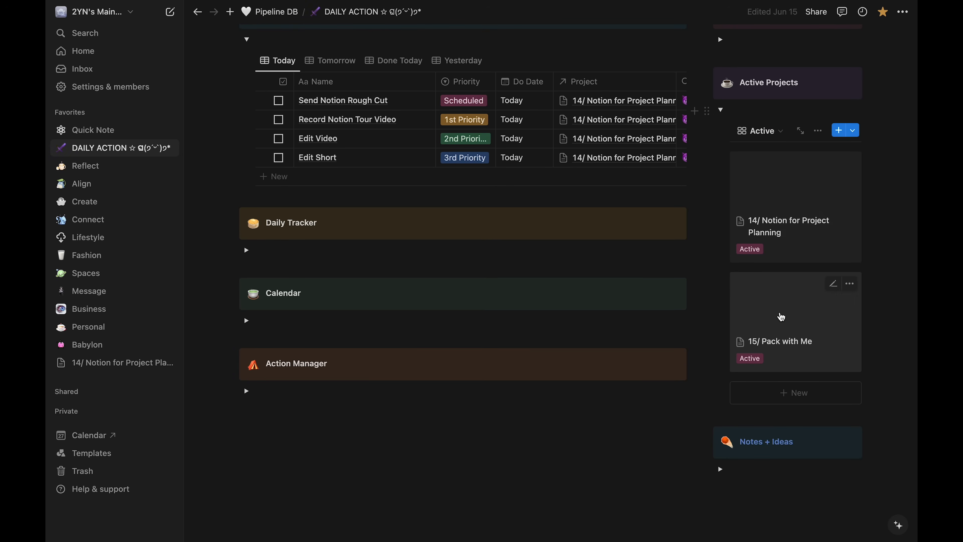
click(246, 321)
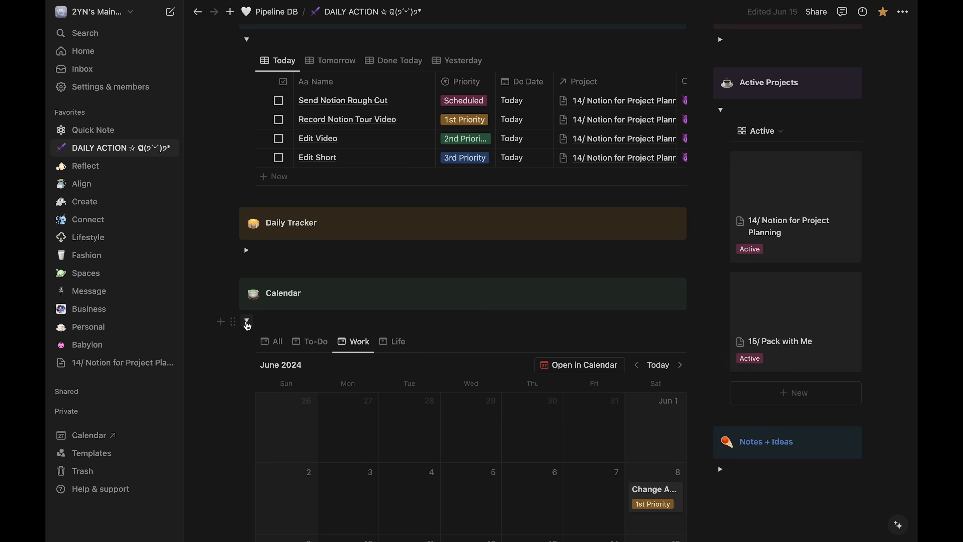
scroll(down, 3)
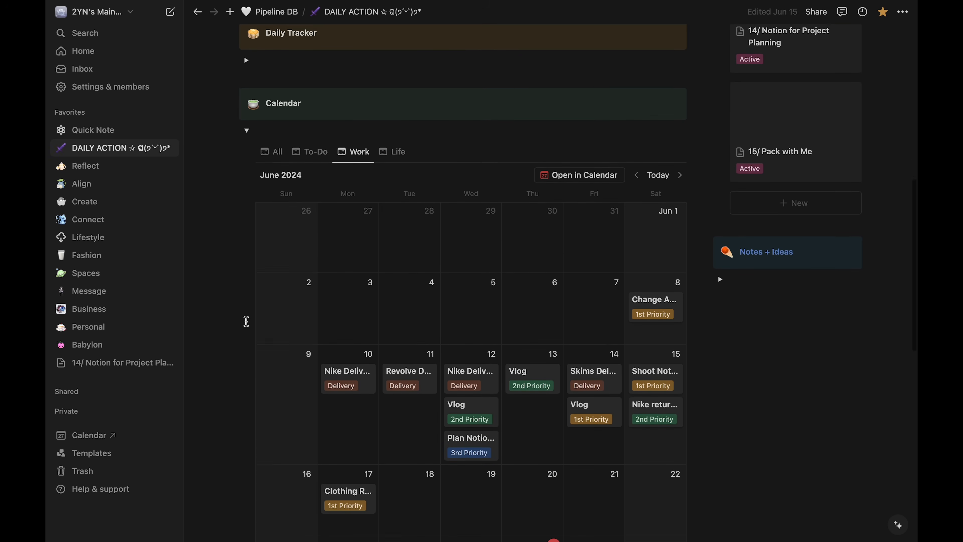
scroll(down, 3)
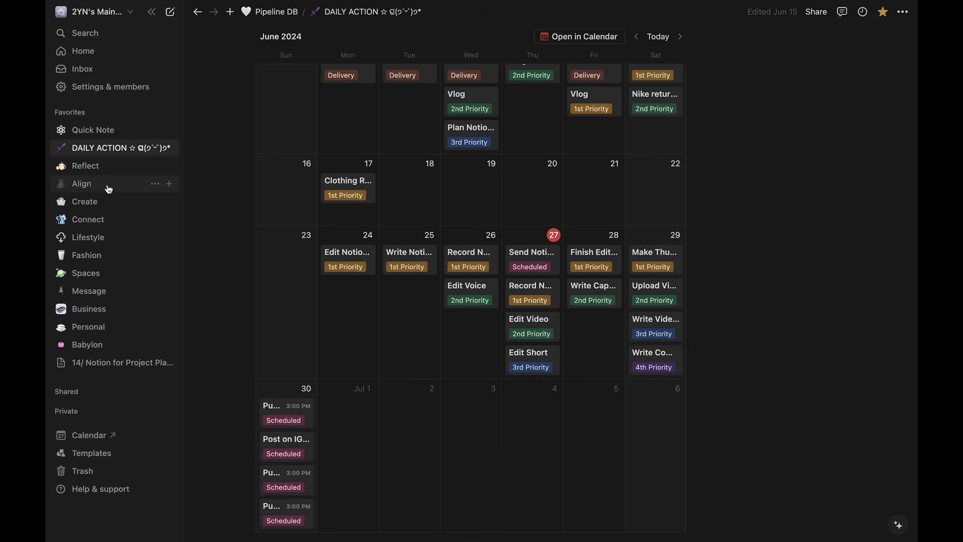
Step: Look through the Reflect and Align pages from the sidebar
click(86, 166)
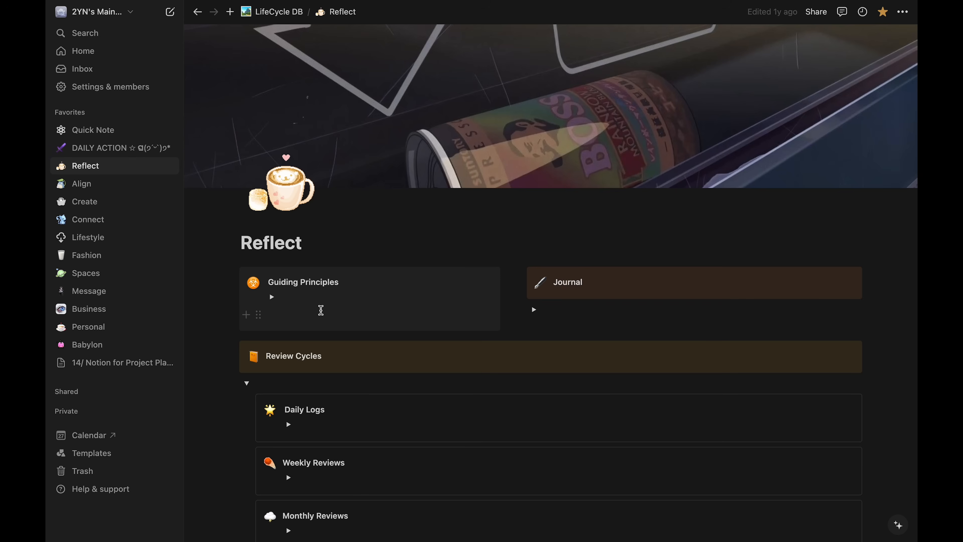
scroll(down, 3)
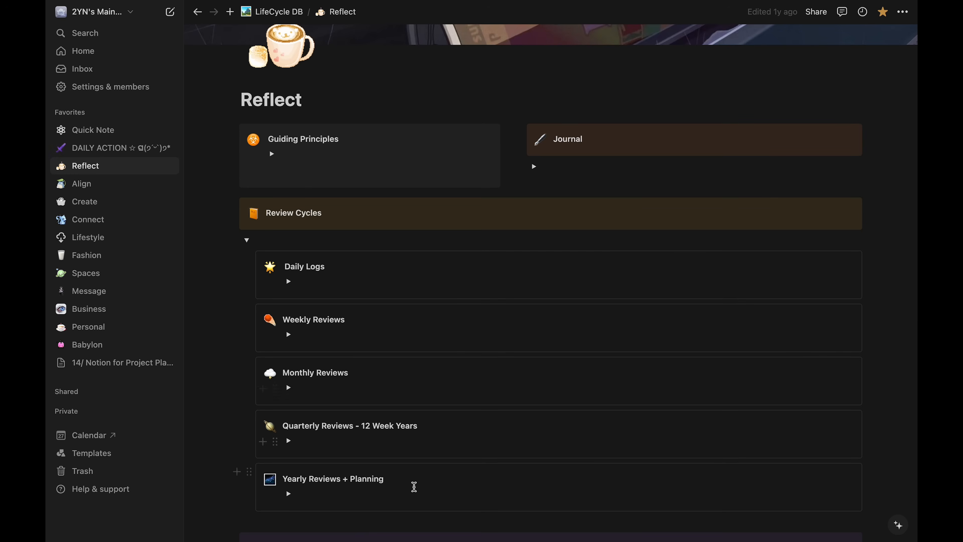
mouse_move(528, 173)
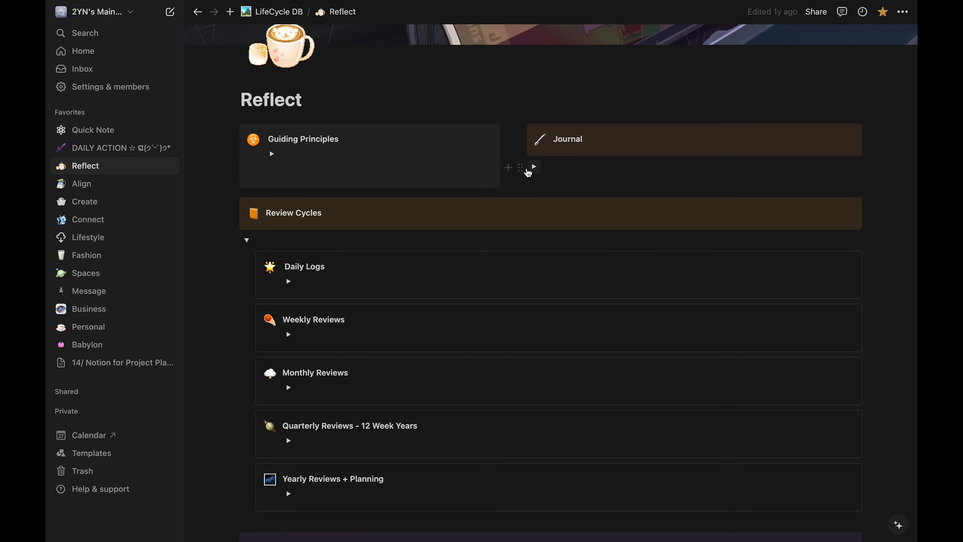
click(81, 184)
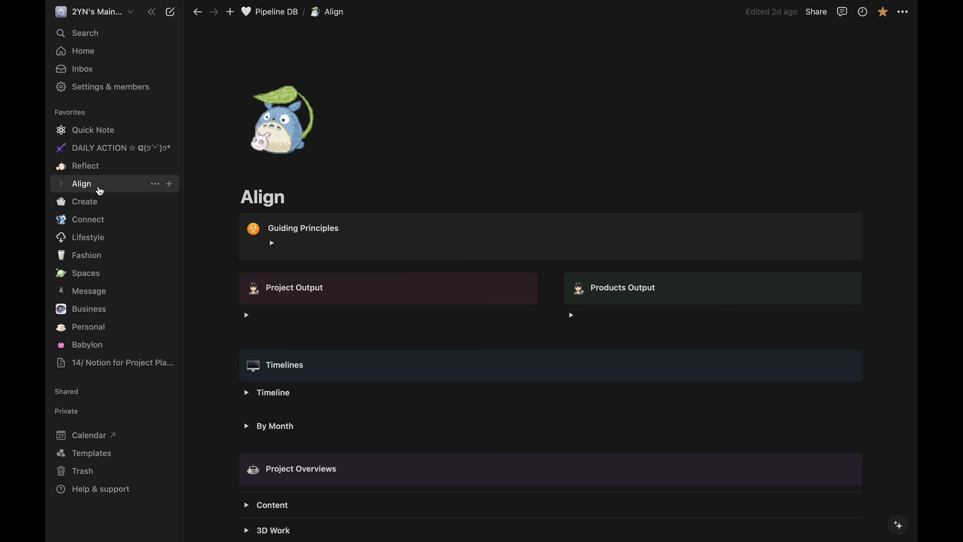
scroll(down, 3)
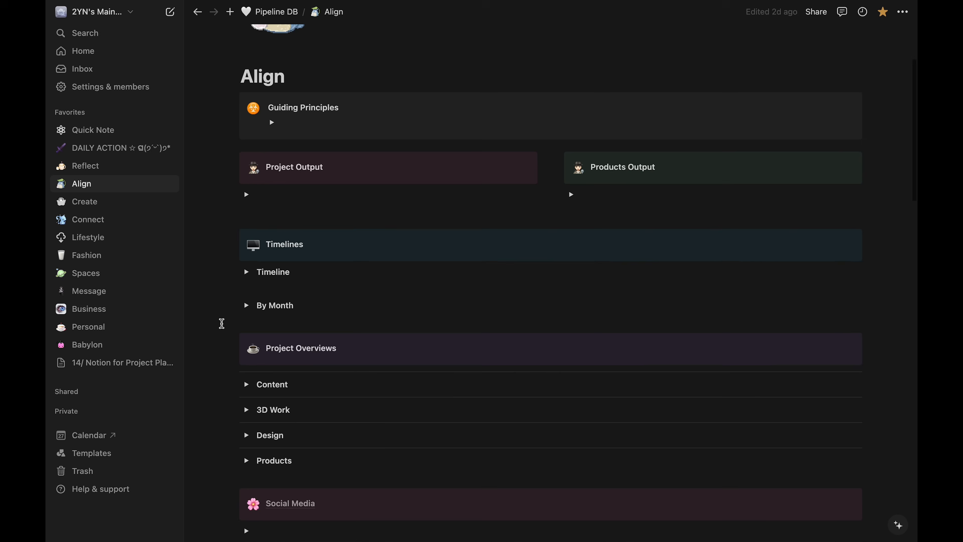
scroll(down, 3)
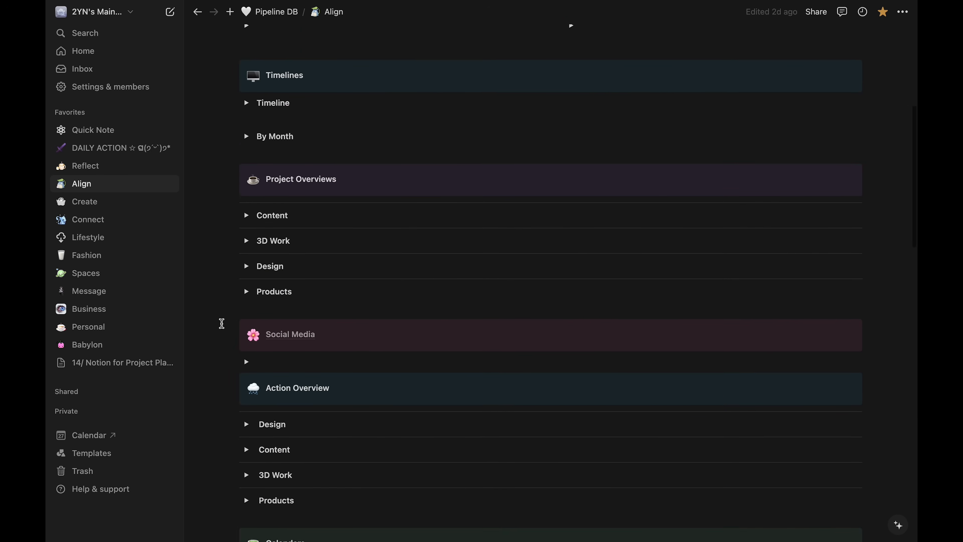
Step: Open the Babylon page with its Vaults board of study topics
click(87, 345)
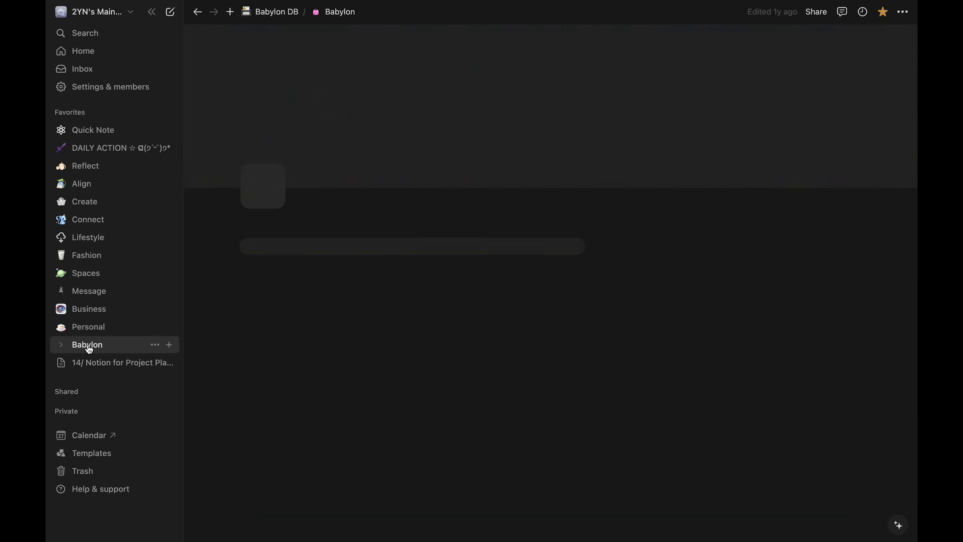
click(87, 344)
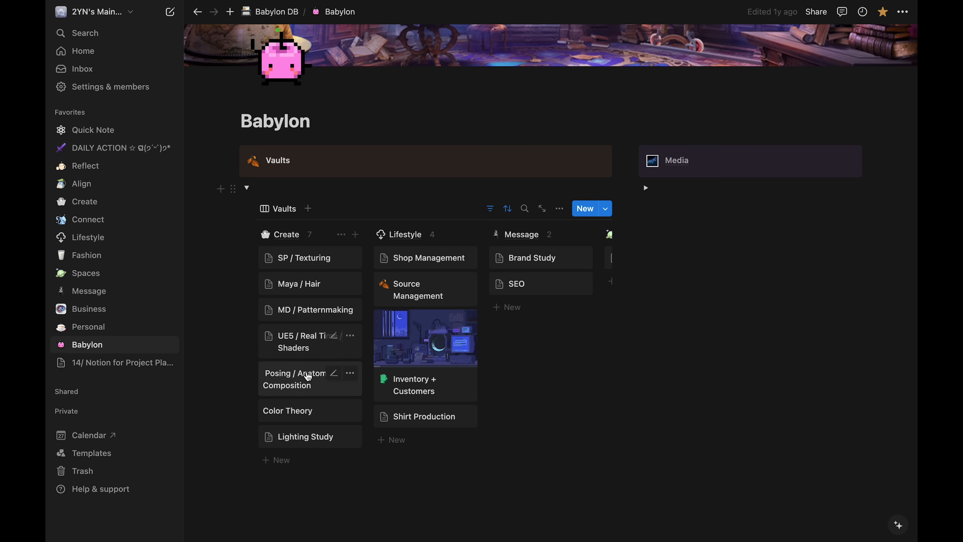
mouse_move(315, 439)
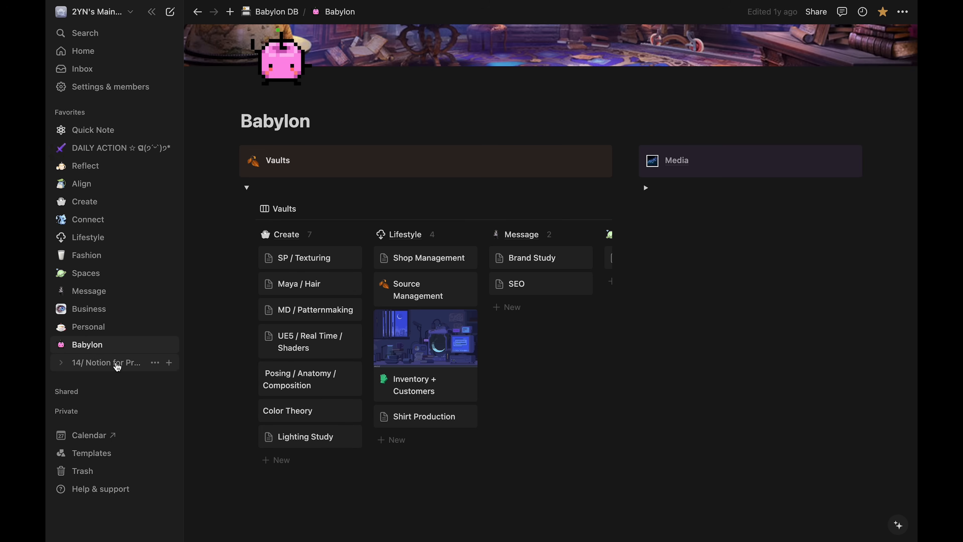
Step: From DAILY ACTION go to Connect and open the YouTube workspace's Video Projects board
click(100, 148)
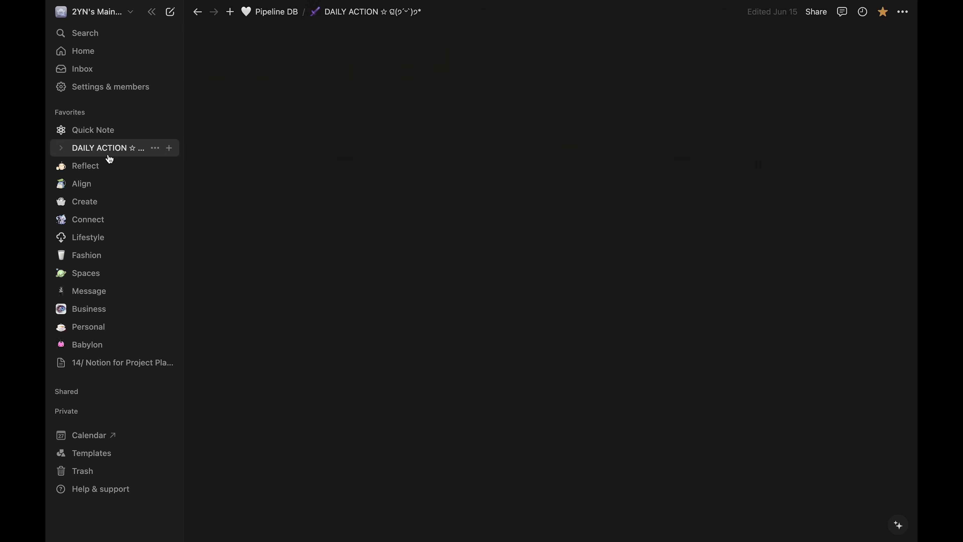
click(107, 148)
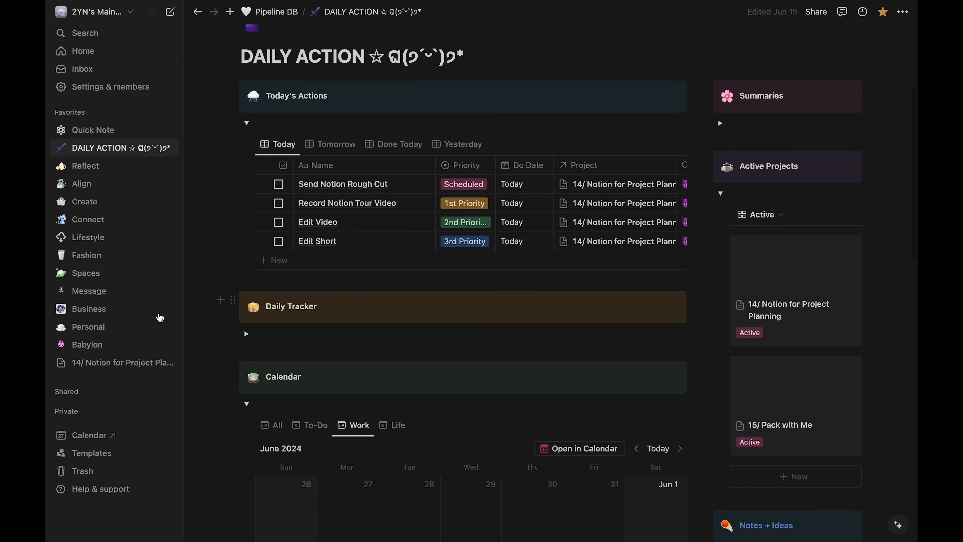
click(87, 220)
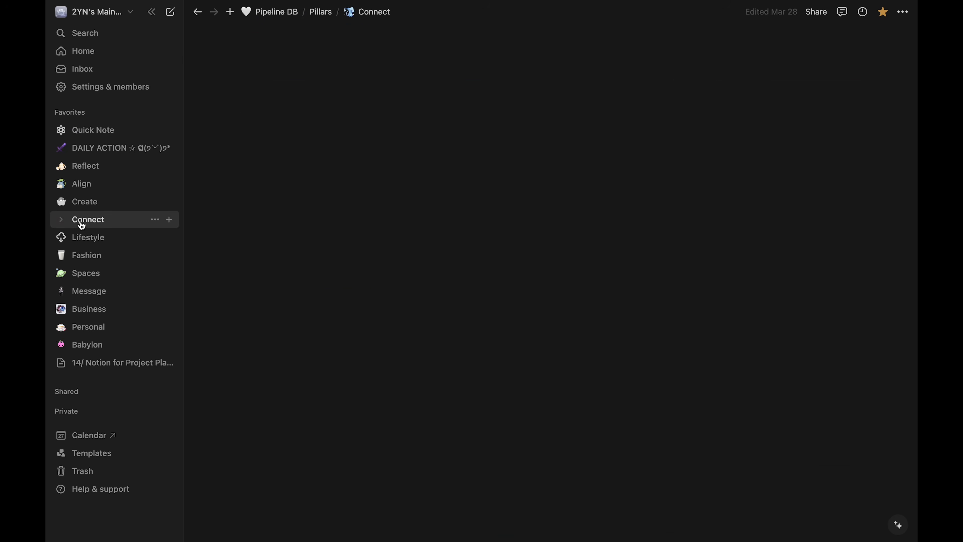
click(88, 220)
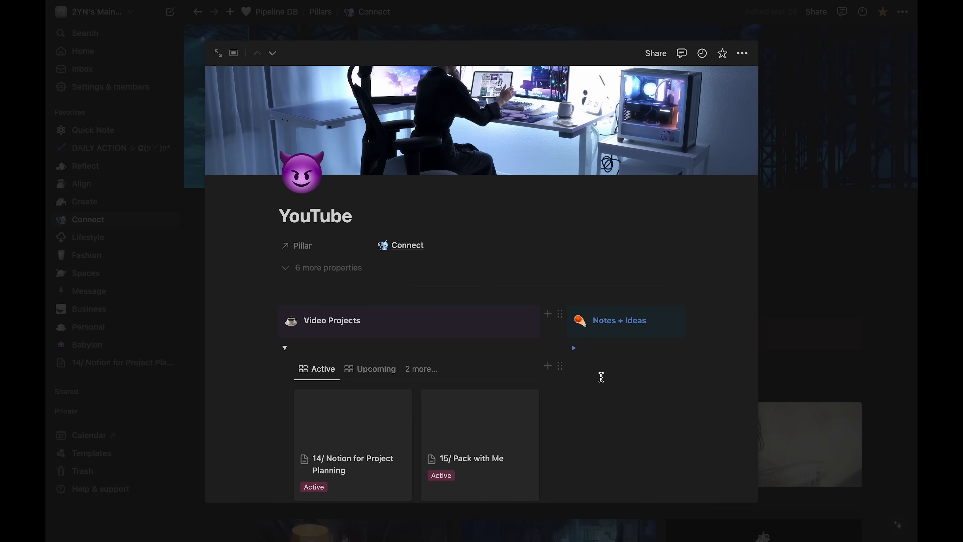
scroll(down, 3)
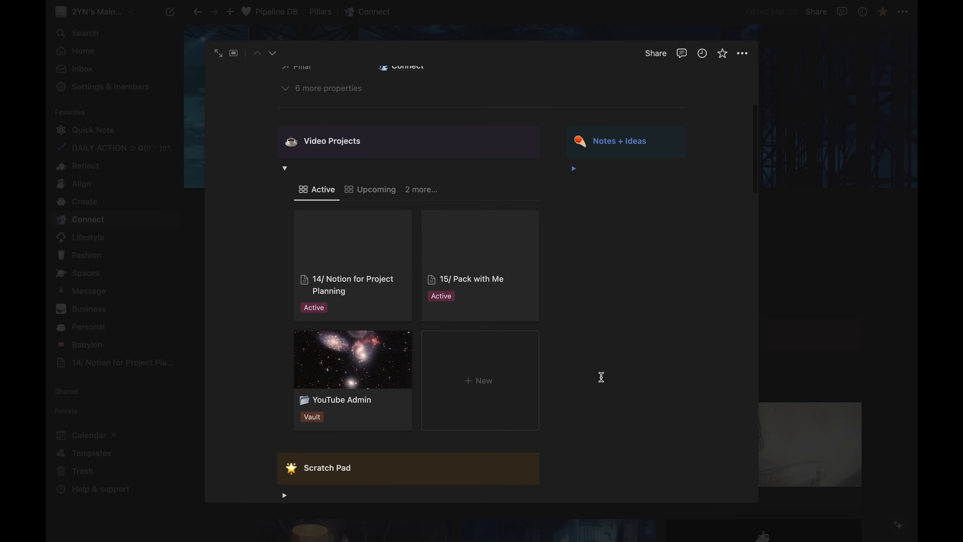
Step: Create a new Video Projects page built from the Video Template layout
click(479, 381)
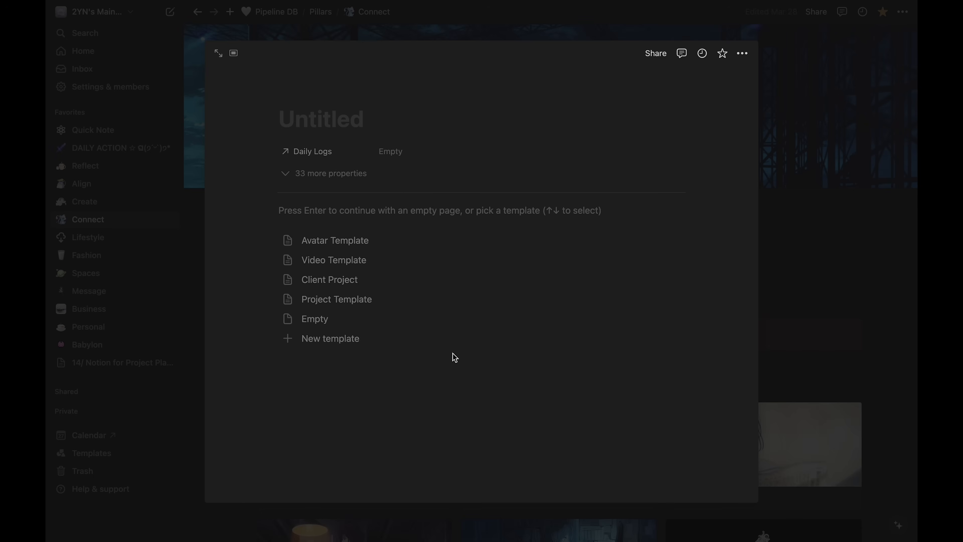
mouse_move(367, 341)
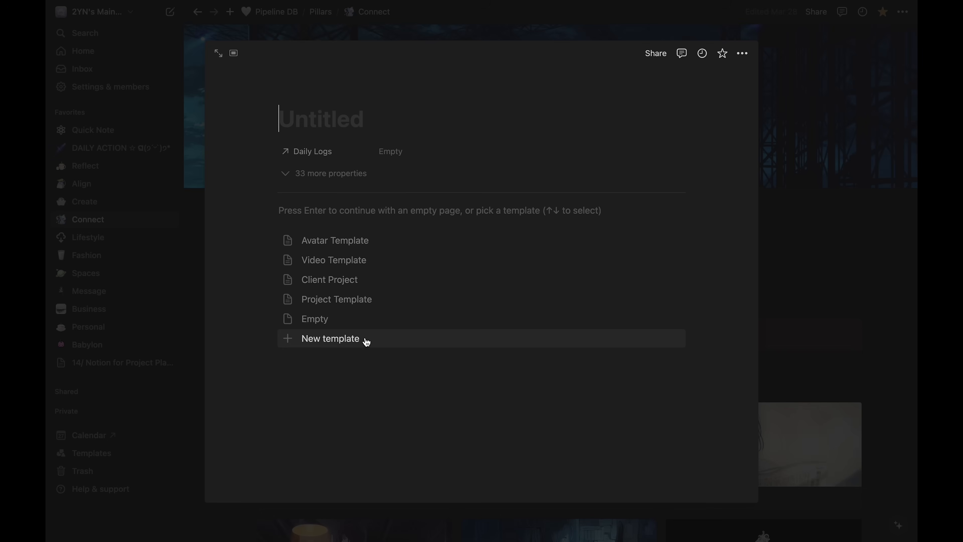
mouse_move(401, 281)
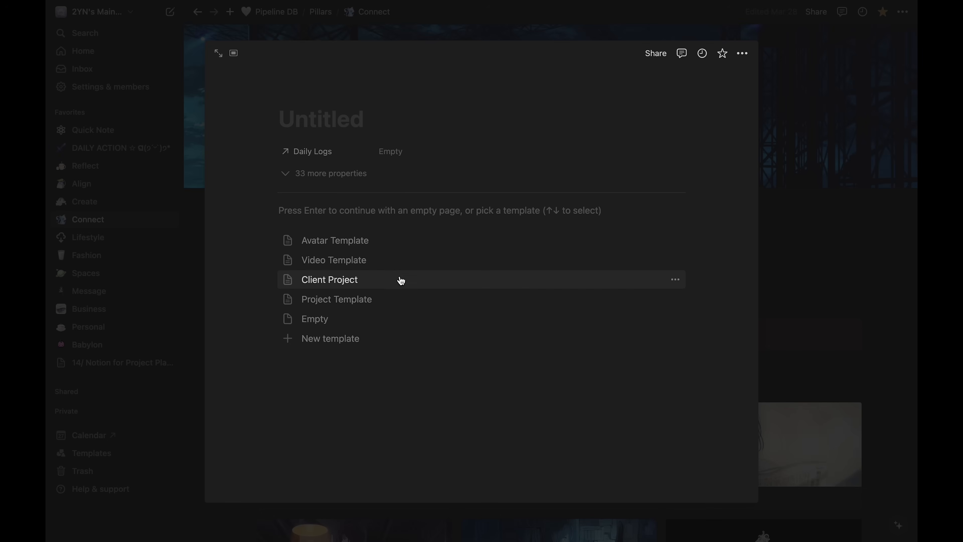
mouse_move(407, 244)
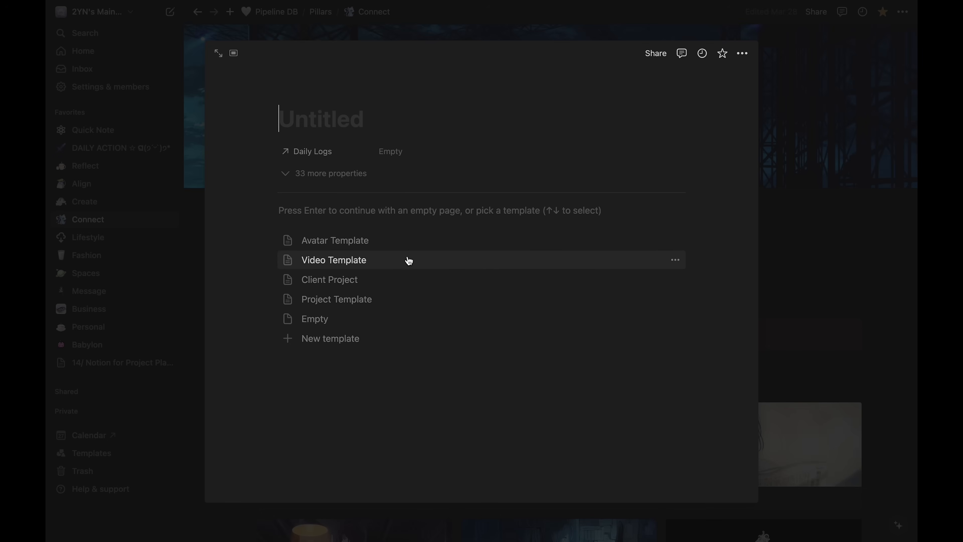
click(329, 279)
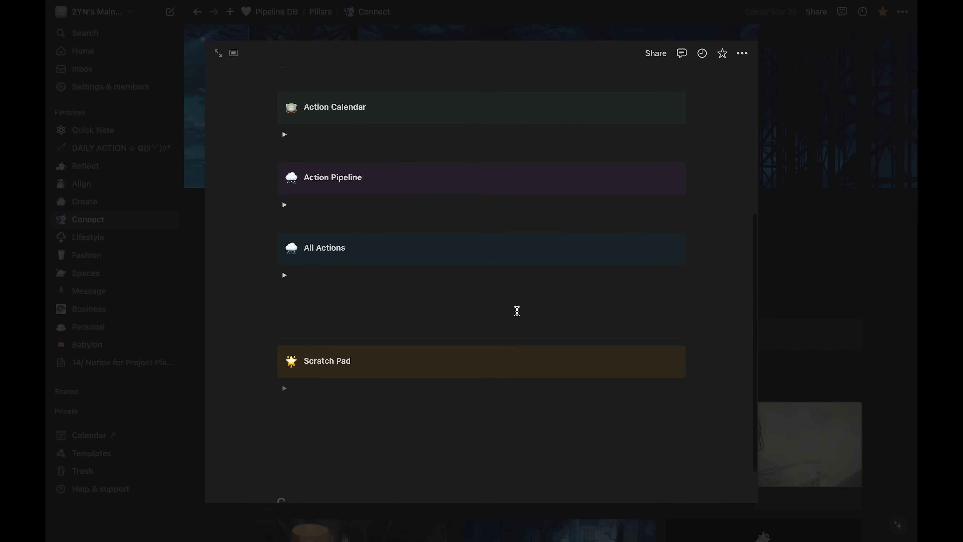
scroll(down, 3)
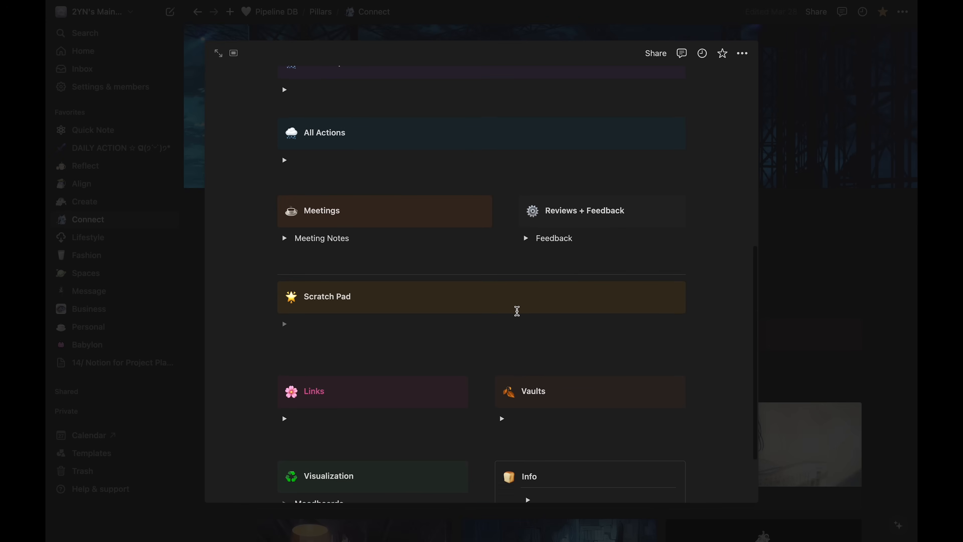
mouse_move(595, 210)
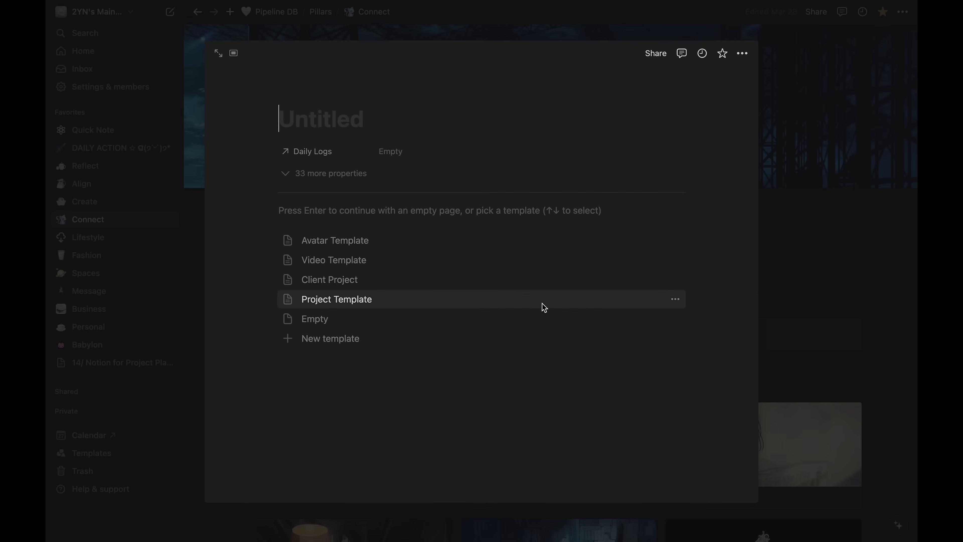
mouse_move(352, 267)
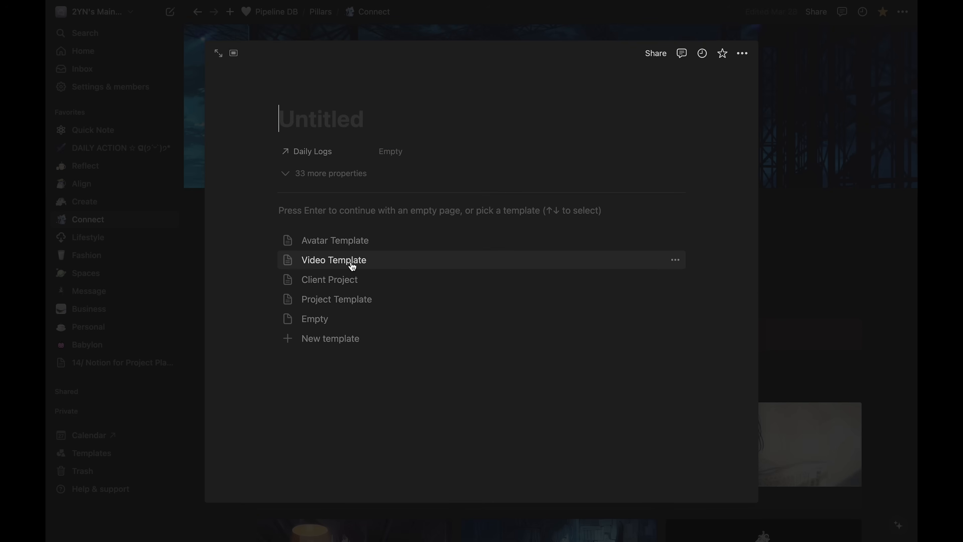
click(334, 260)
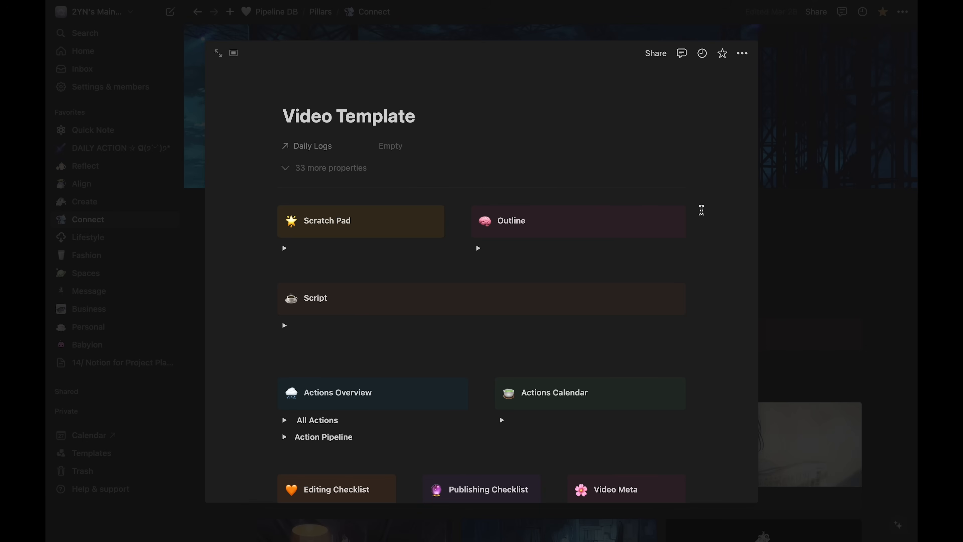
scroll(down, 3)
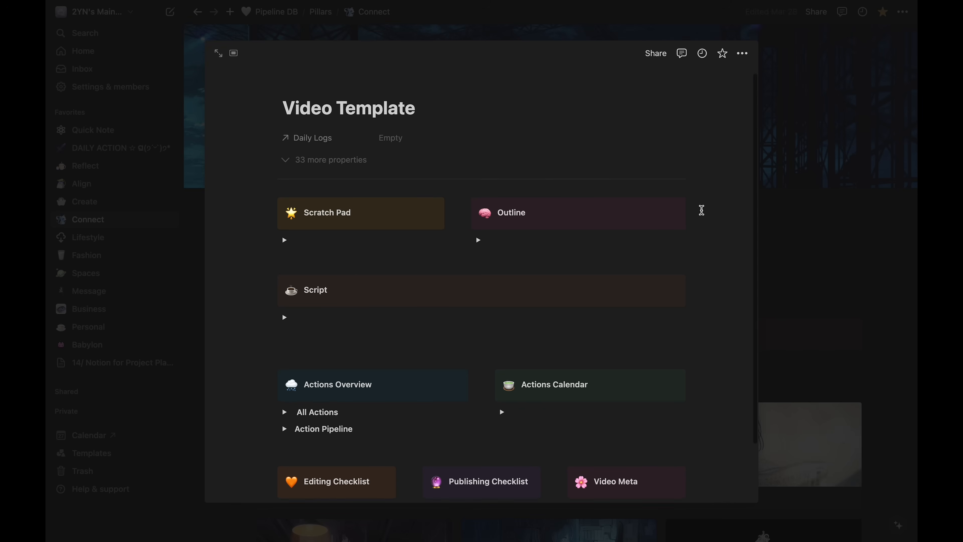
scroll(down, 3)
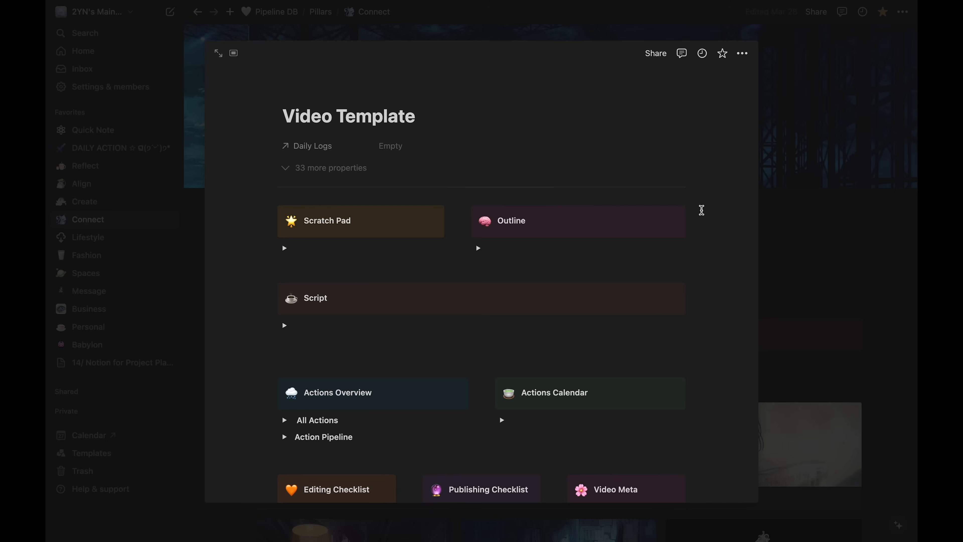
Step: Expand all properties and title the new page '13/ Reset Routine'
click(331, 168)
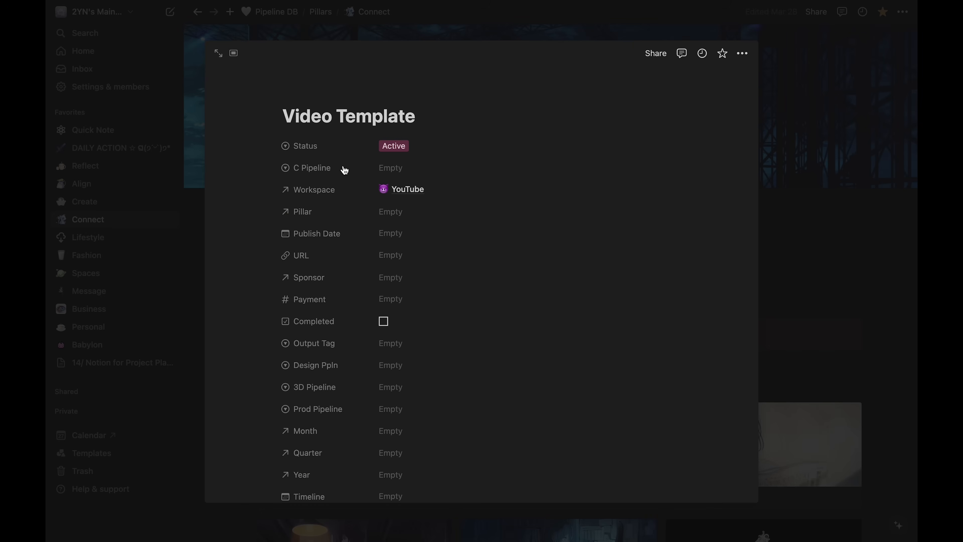
scroll(down, 3)
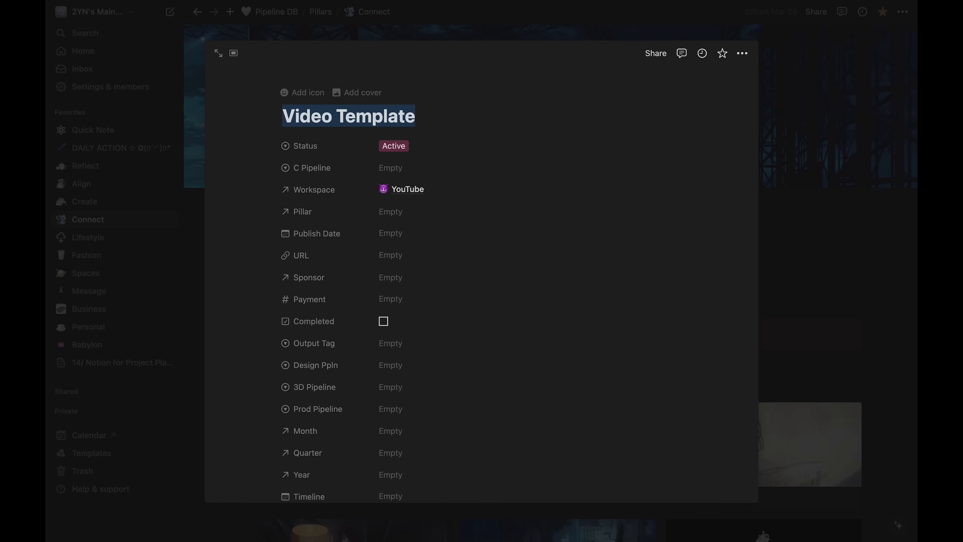
text(13/)
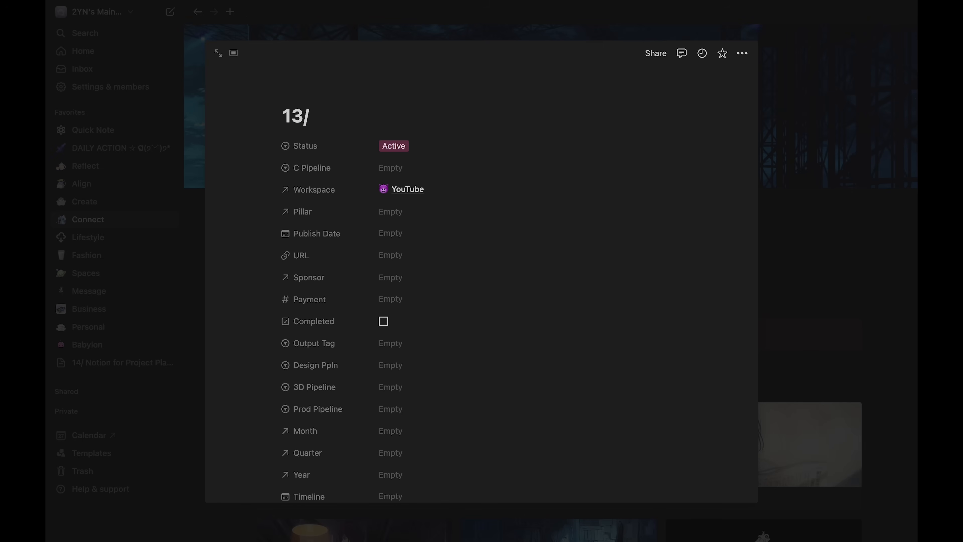
text(Reset)
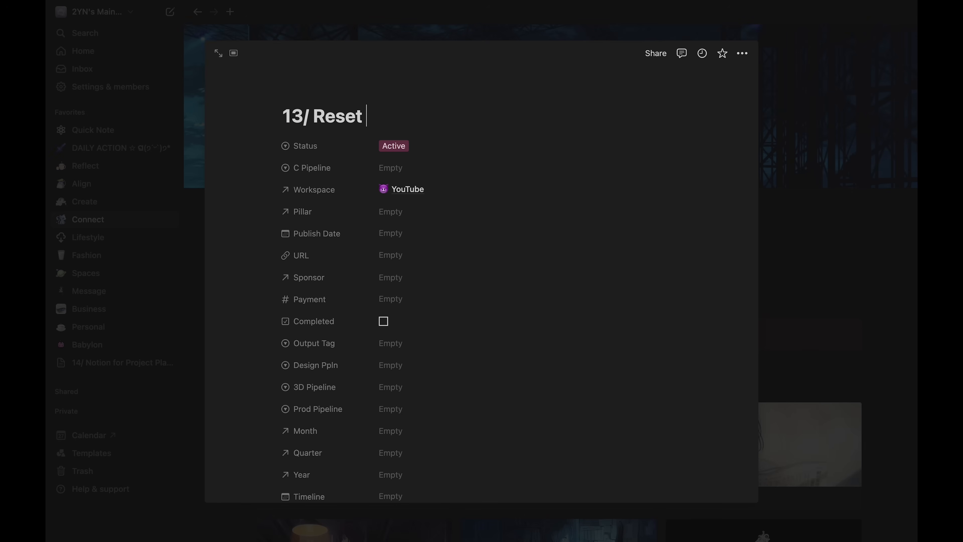
text(Routine)
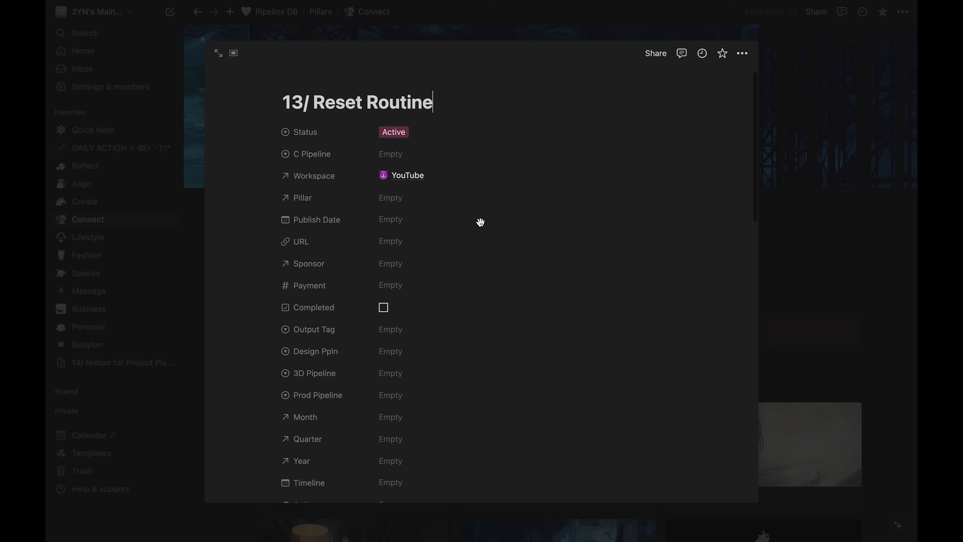
scroll(down, 3)
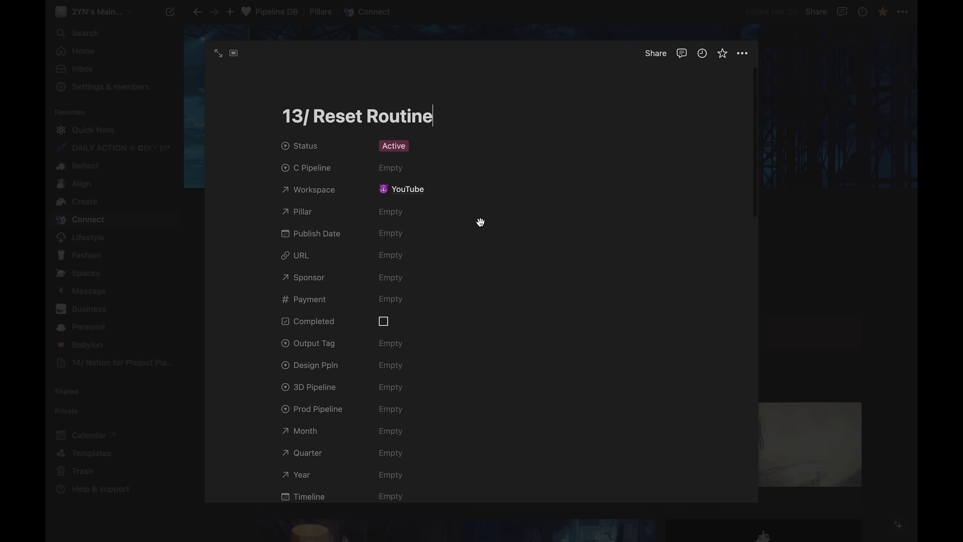
Step: Review the project's Status options and bring up its C Pipeline stage choices
click(393, 146)
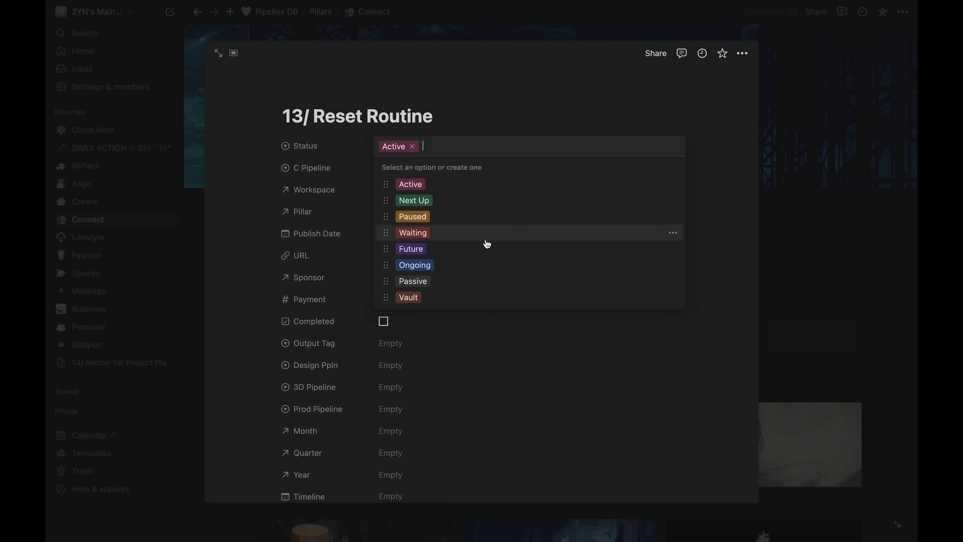
mouse_move(494, 236)
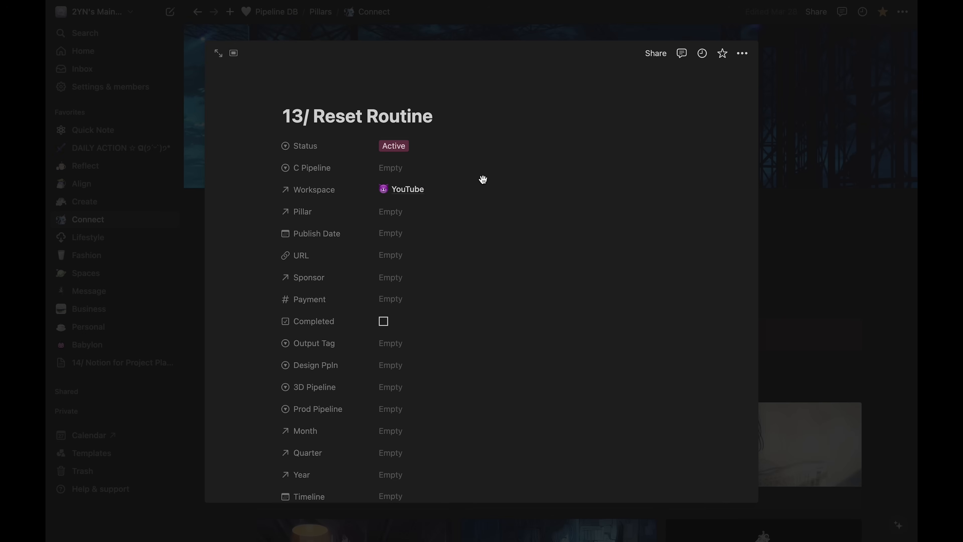
click(390, 167)
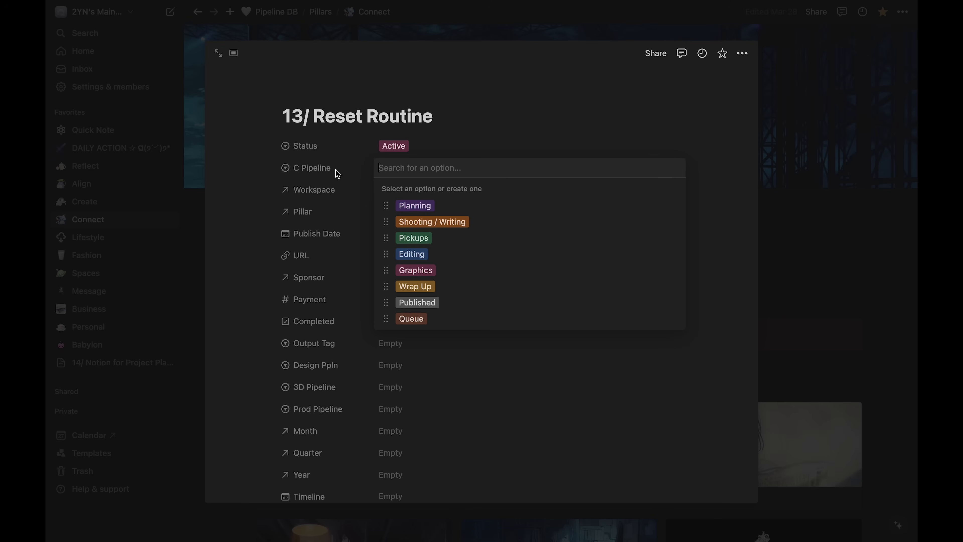
mouse_move(330, 384)
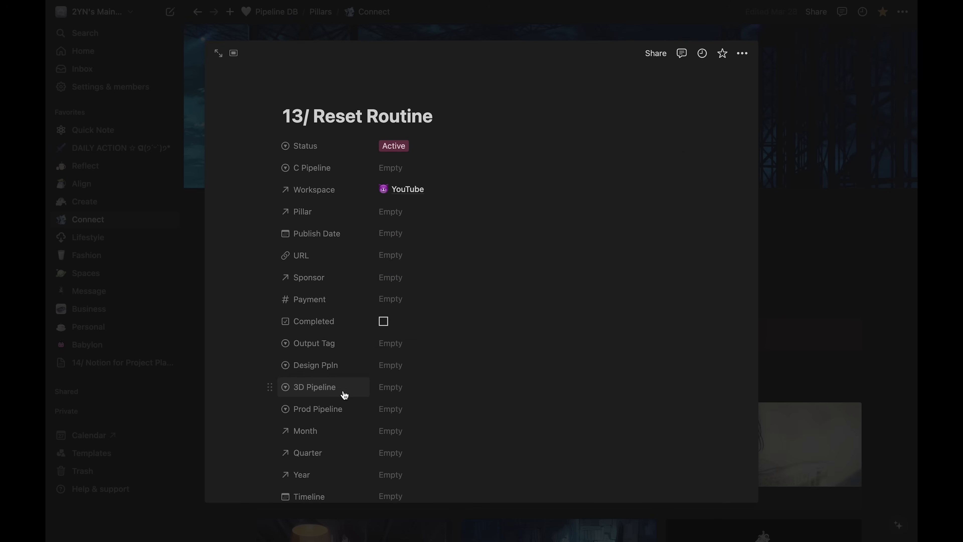
mouse_move(322, 172)
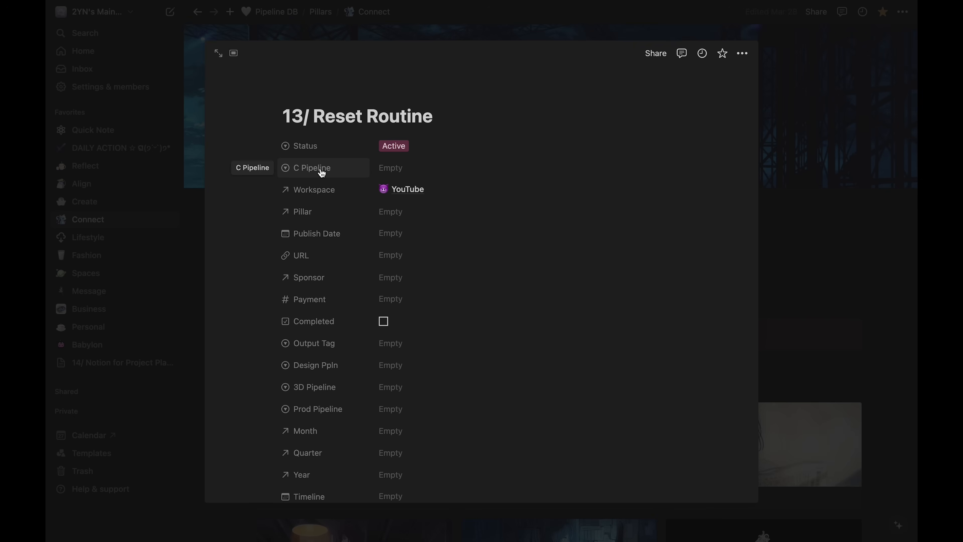
click(390, 167)
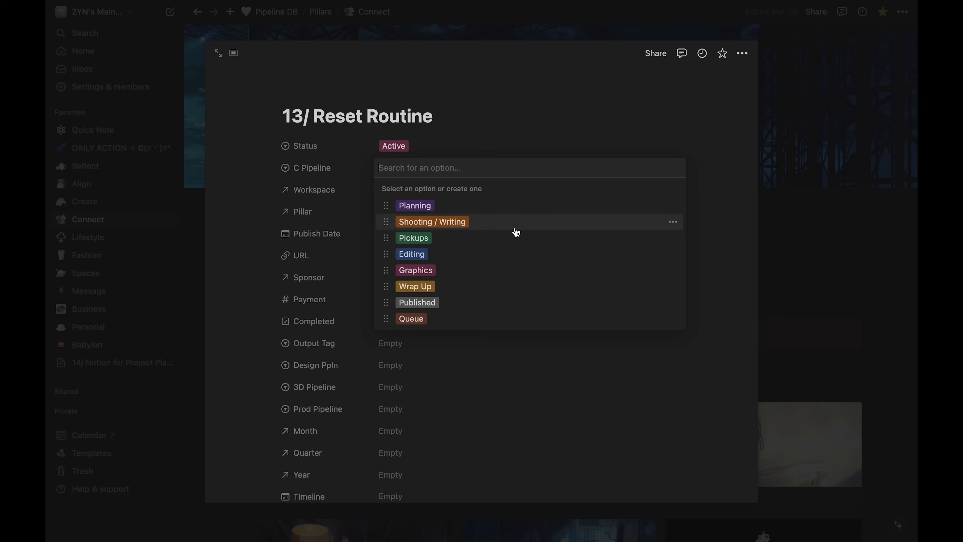
mouse_move(513, 277)
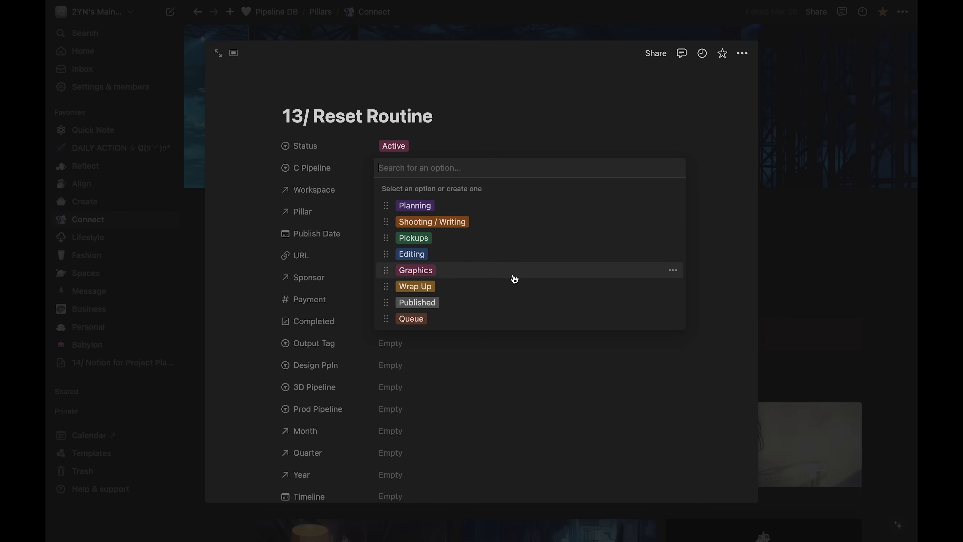
mouse_move(511, 316)
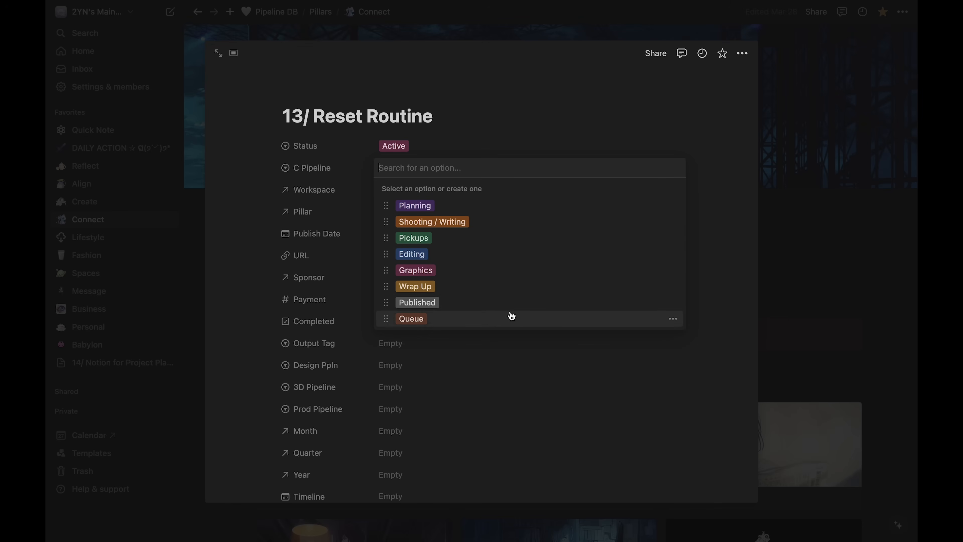
mouse_move(500, 252)
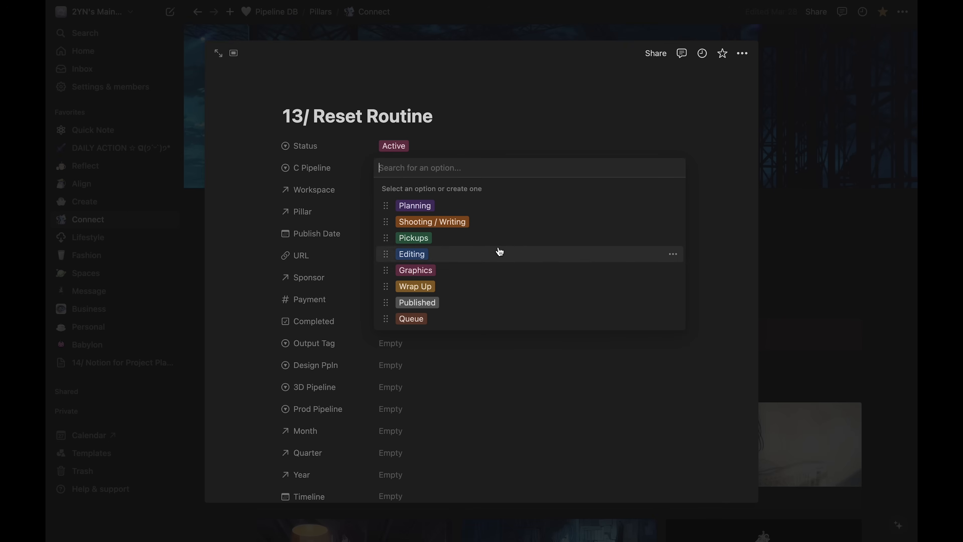
mouse_move(509, 211)
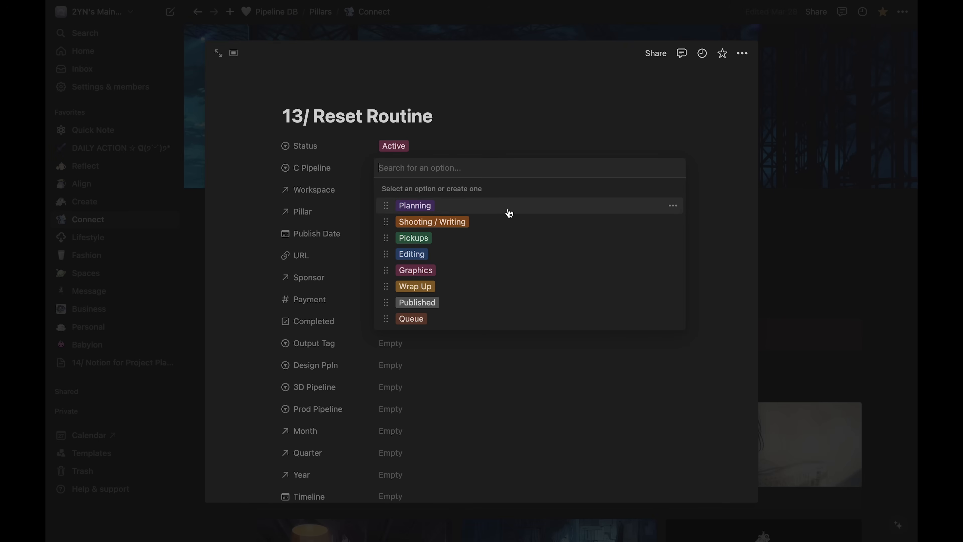
mouse_move(520, 210)
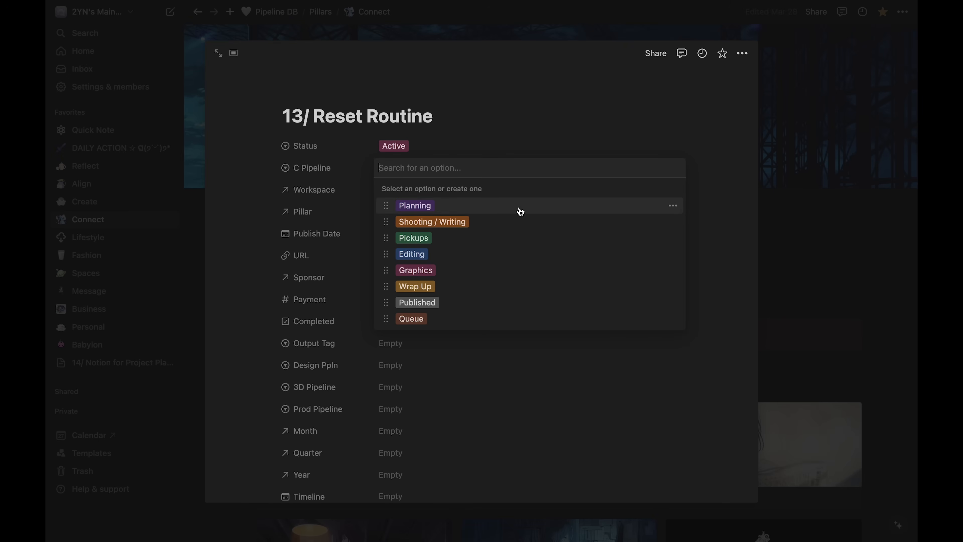
Step: Set C Pipeline to Planning and link the project to the Connect pillar
click(415, 206)
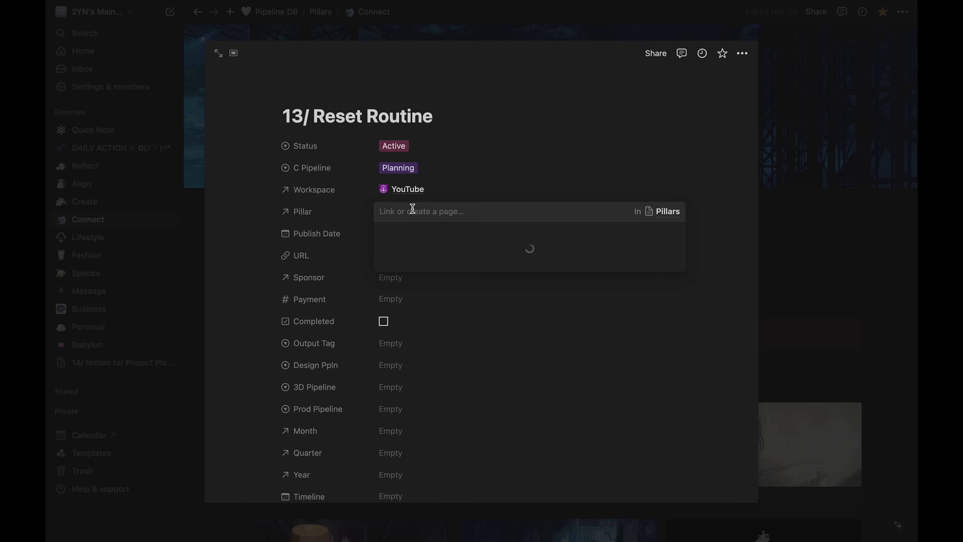
click(407, 211)
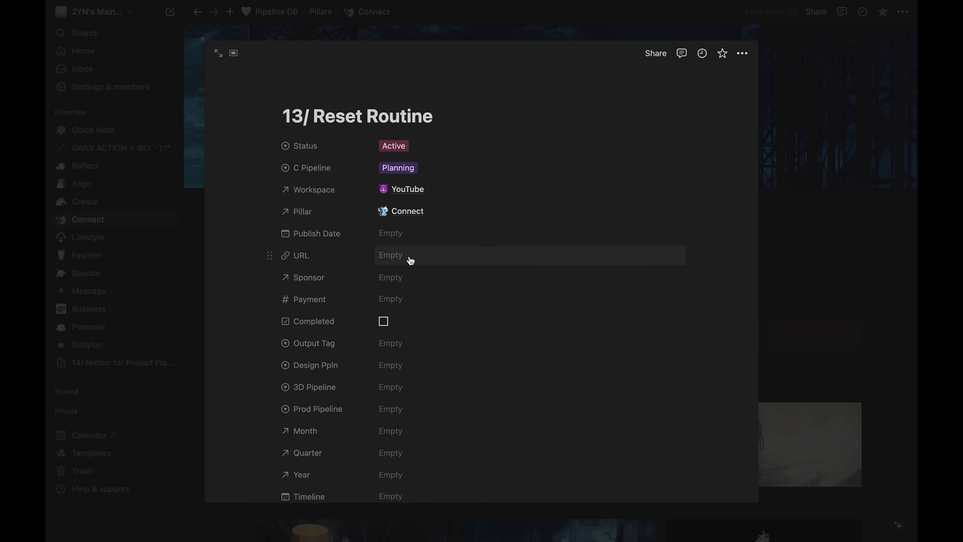
mouse_move(429, 265)
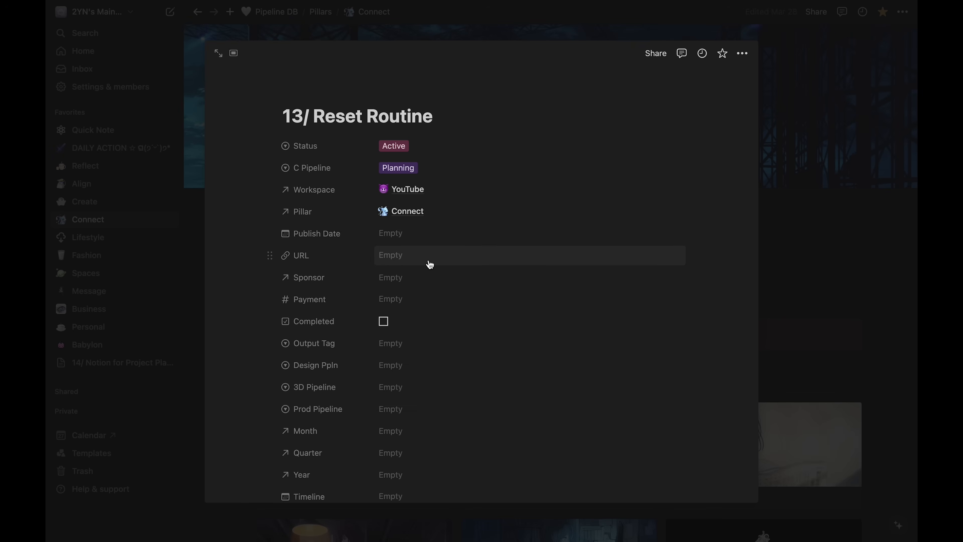
mouse_move(399, 346)
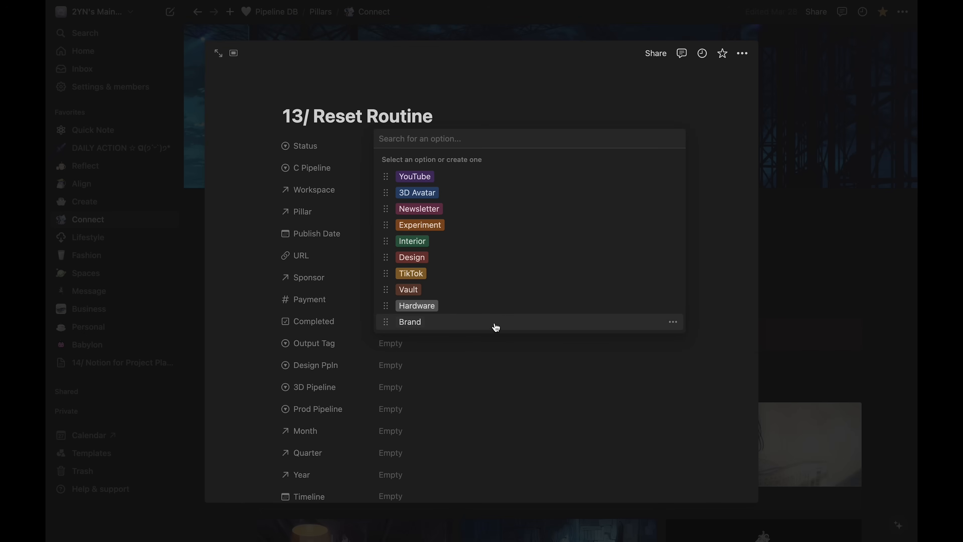
mouse_move(493, 198)
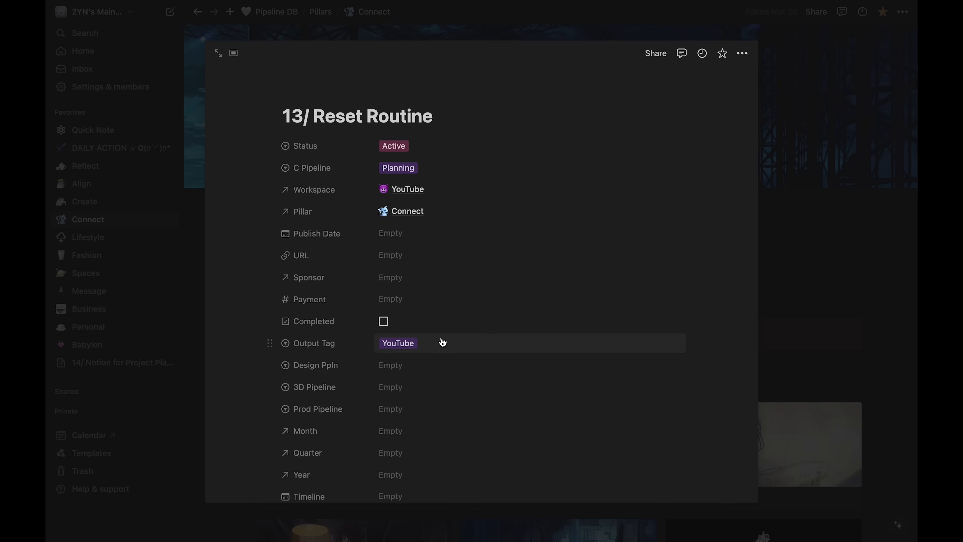
scroll(down, 3)
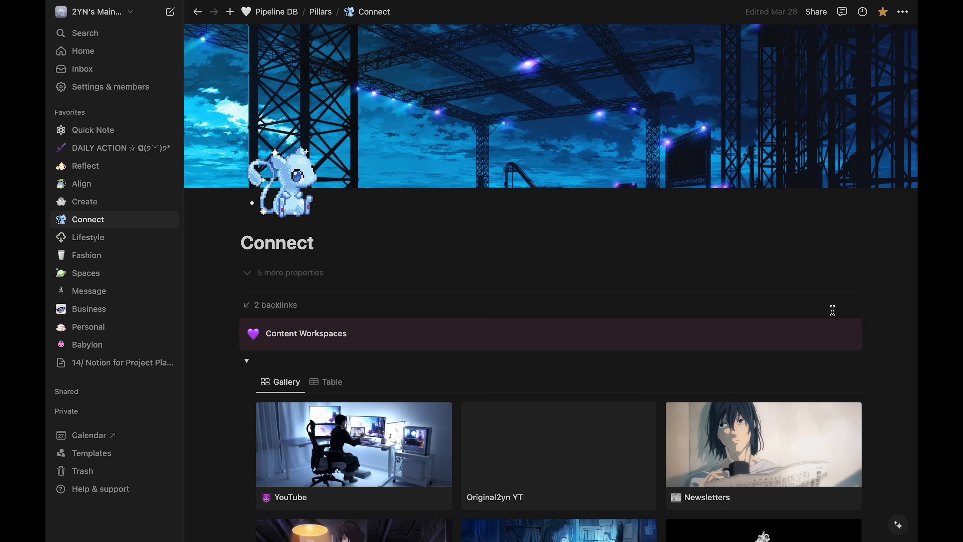
Step: Go to the YouTube workspace and find 13/ Reset Routine in the Video Pipeline board's Planning column
click(348, 442)
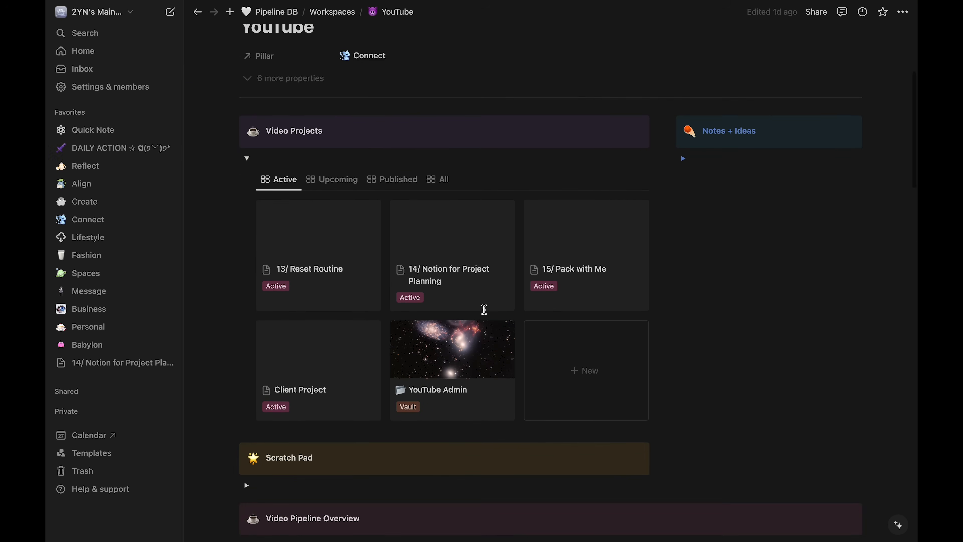
scroll(down, 3)
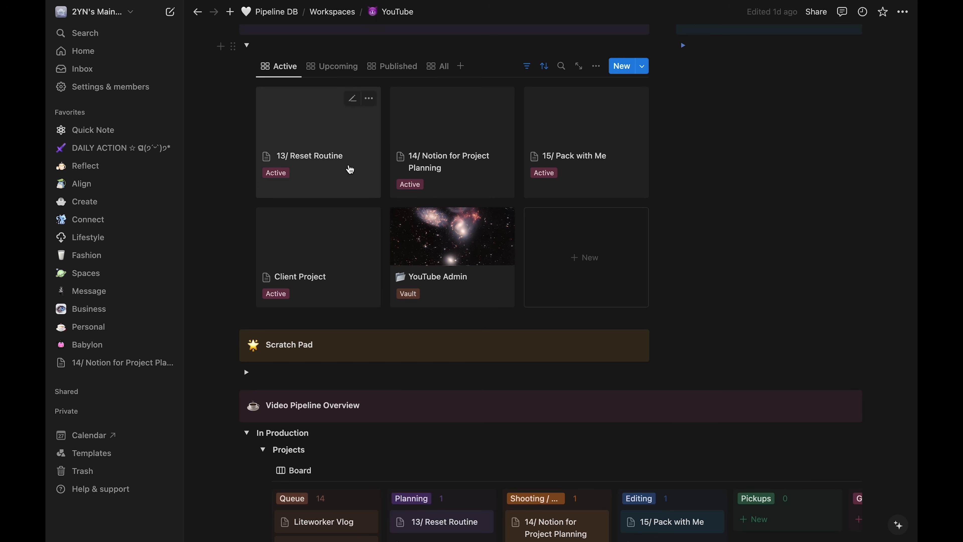
scroll(down, 3)
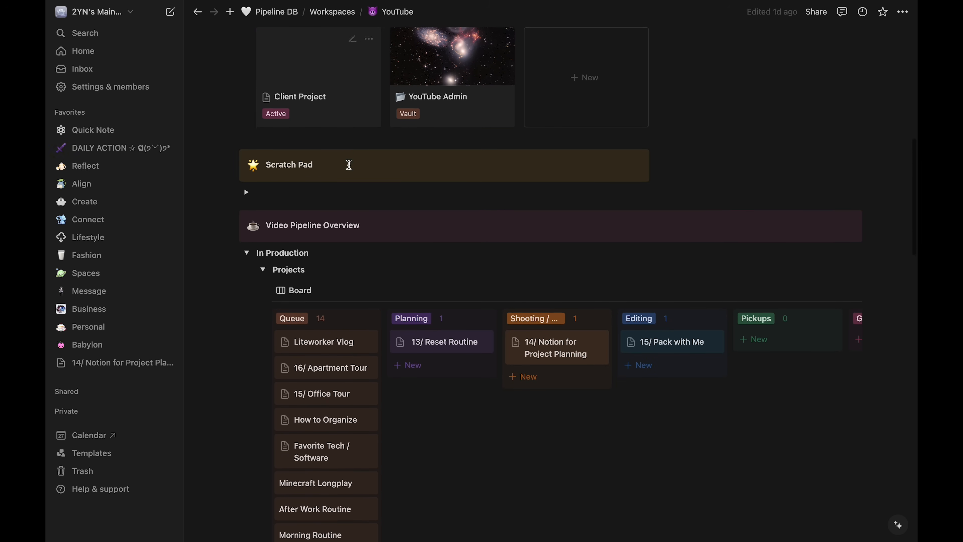
scroll(down, 3)
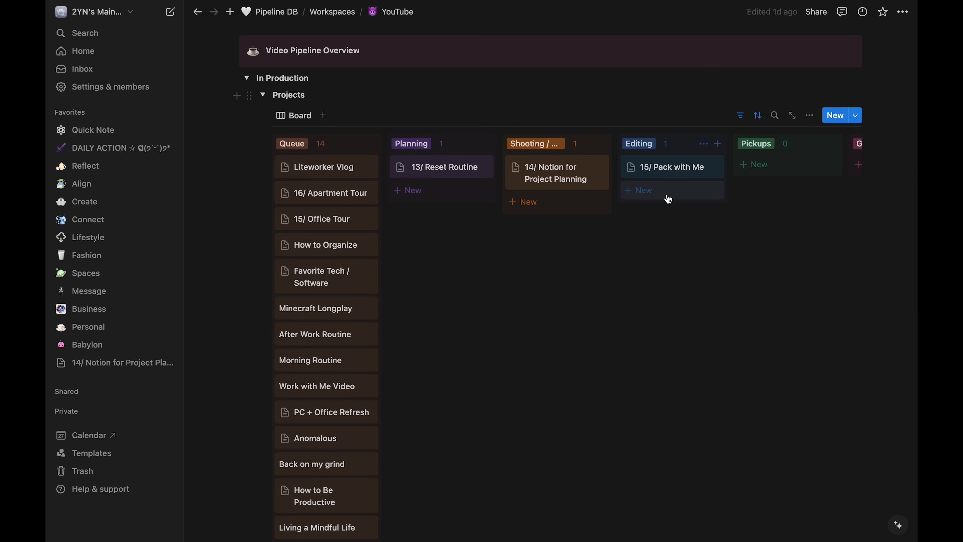
scroll(right, 3)
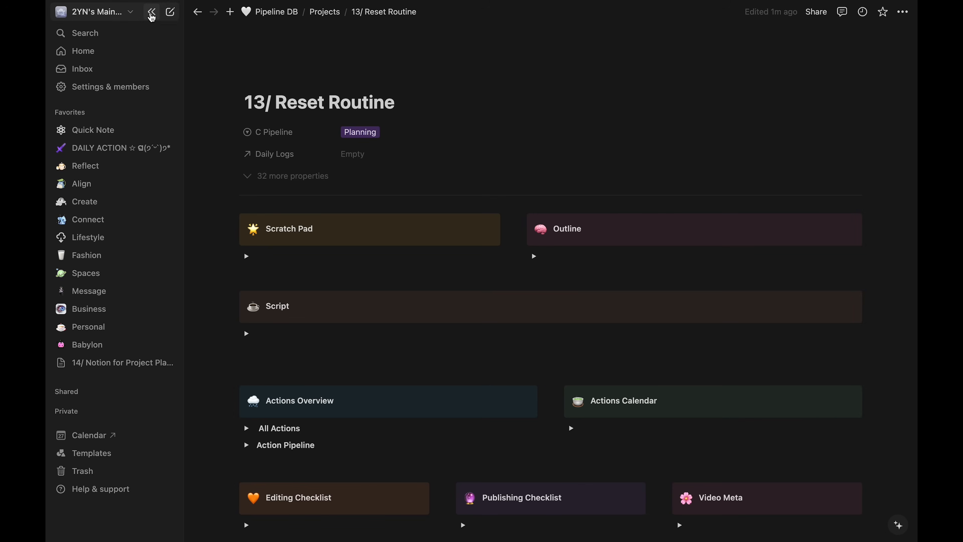
Step: Show the page at full width and put placeholder bullets under Scratch Pad and Outline
click(152, 12)
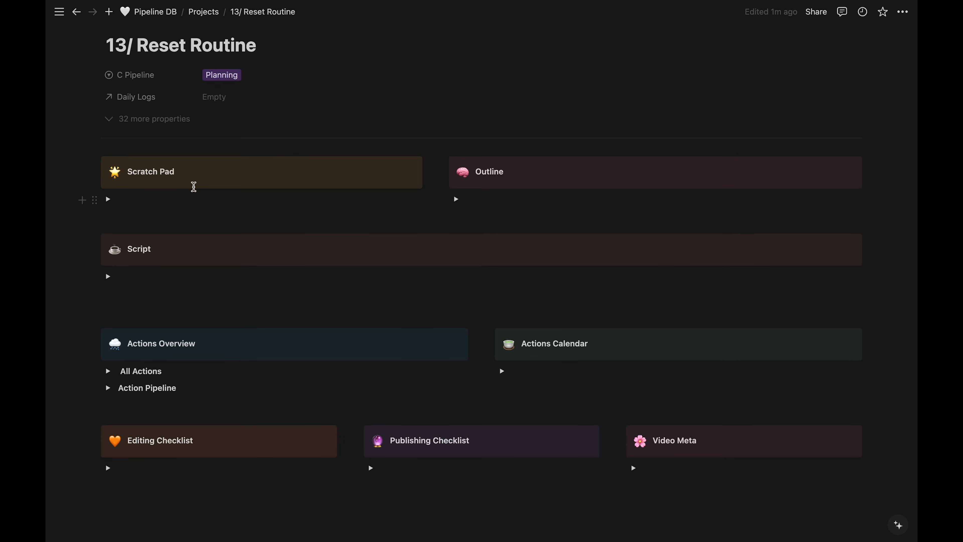
mouse_move(456, 200)
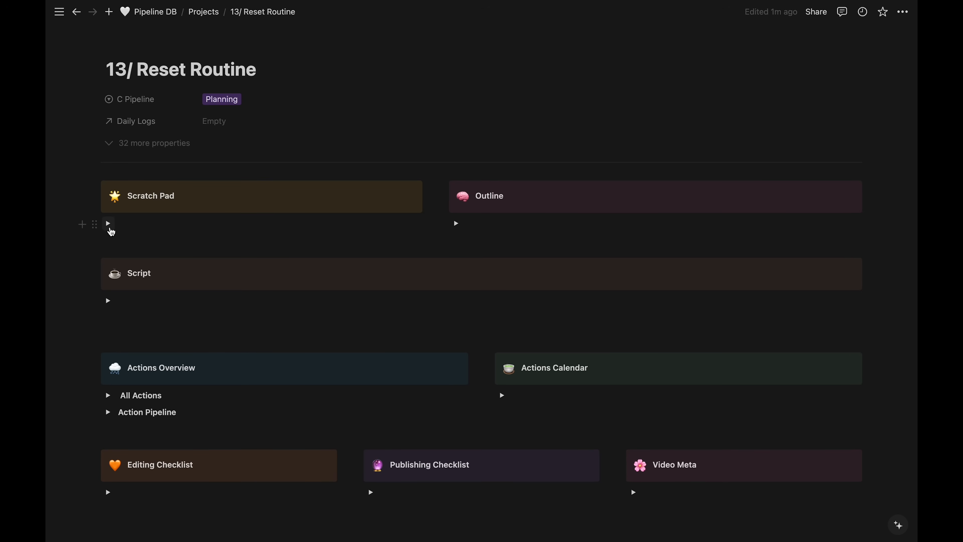
click(107, 223)
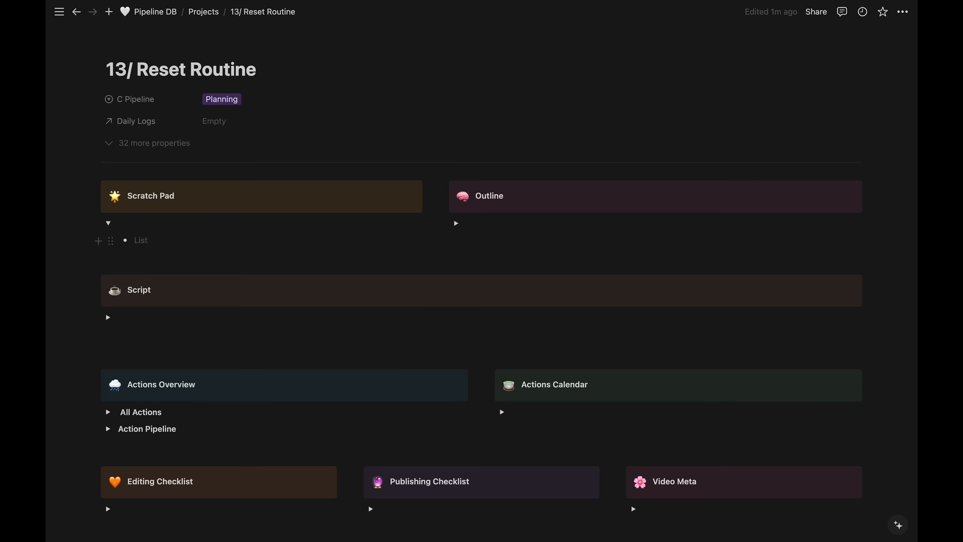
text(kdfkjs)
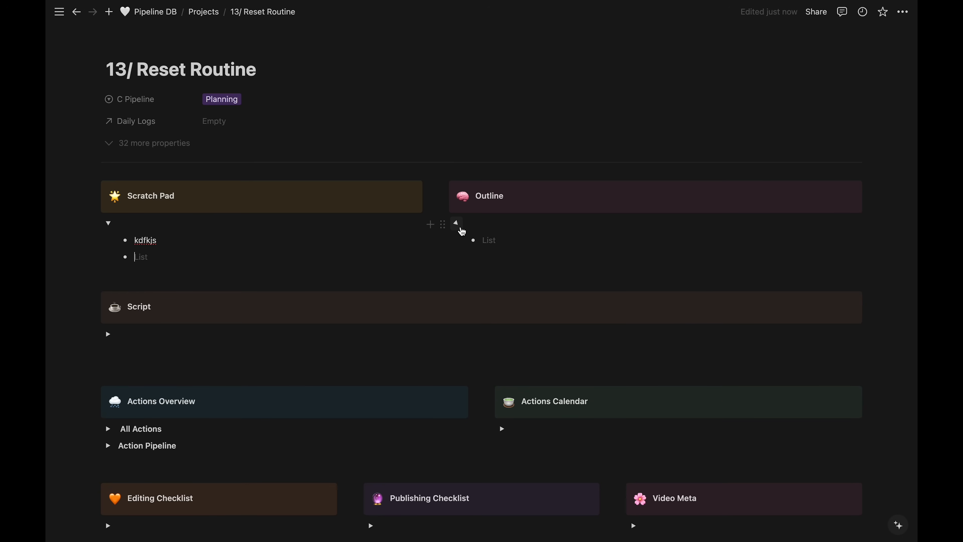
text(kjdsfs)
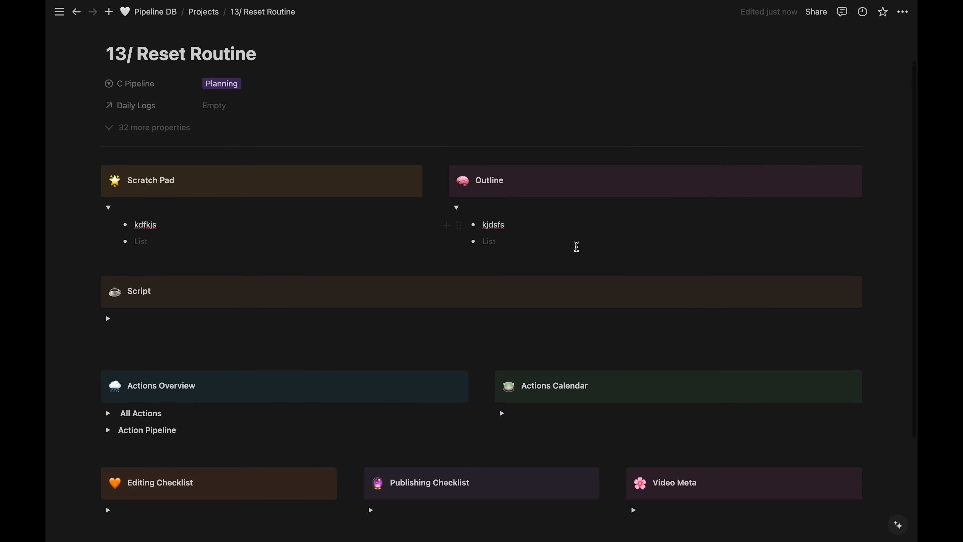
click(108, 318)
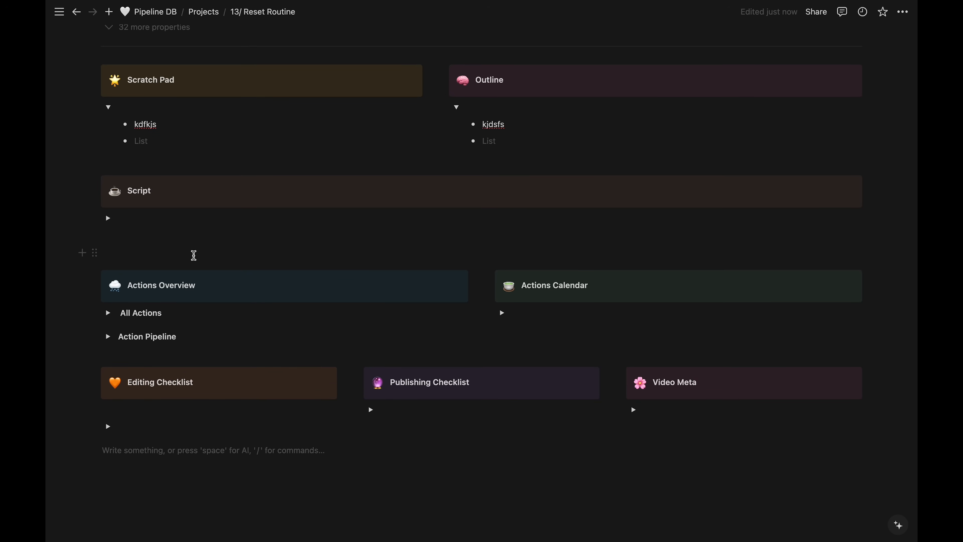
Step: Expand the All Actions tables and the Action Pipeline board, both still empty
scroll(down, 3)
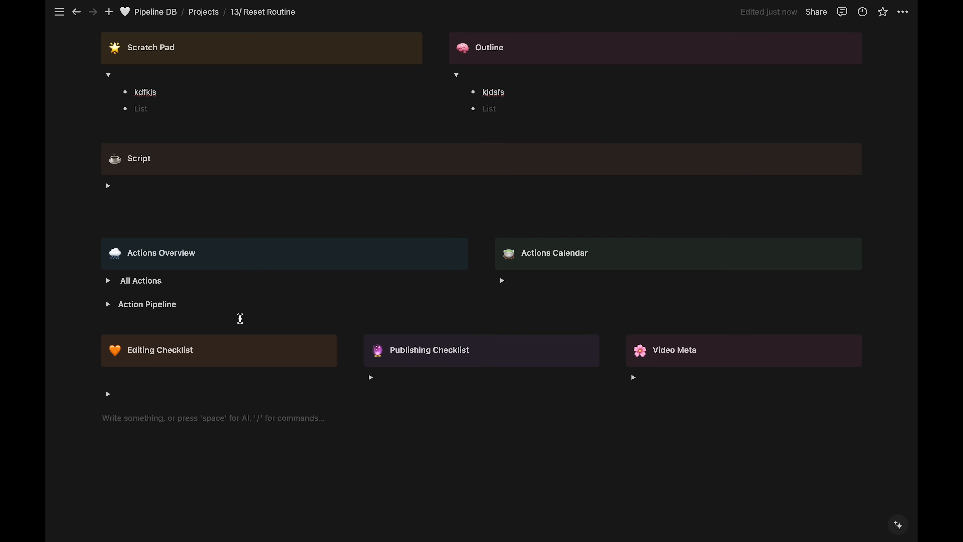
mouse_move(183, 319)
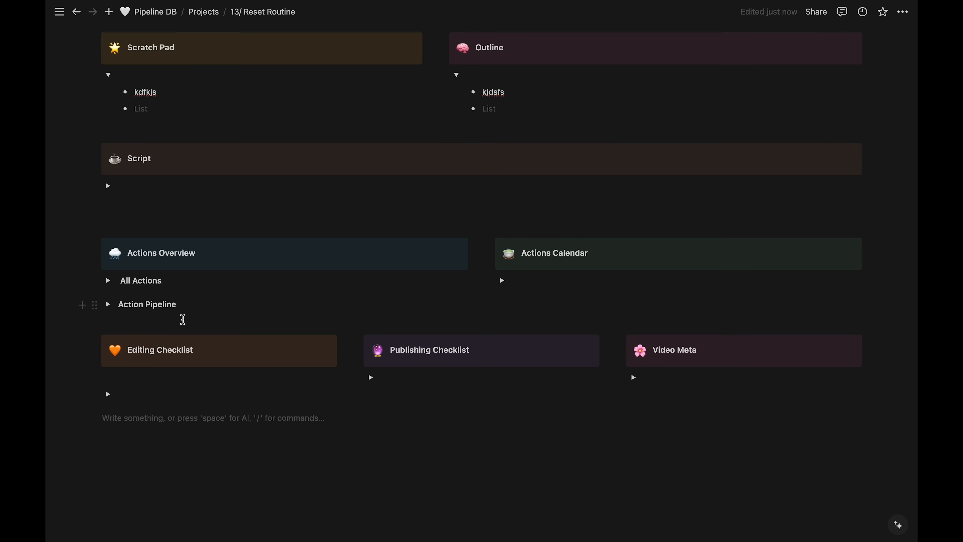
click(108, 281)
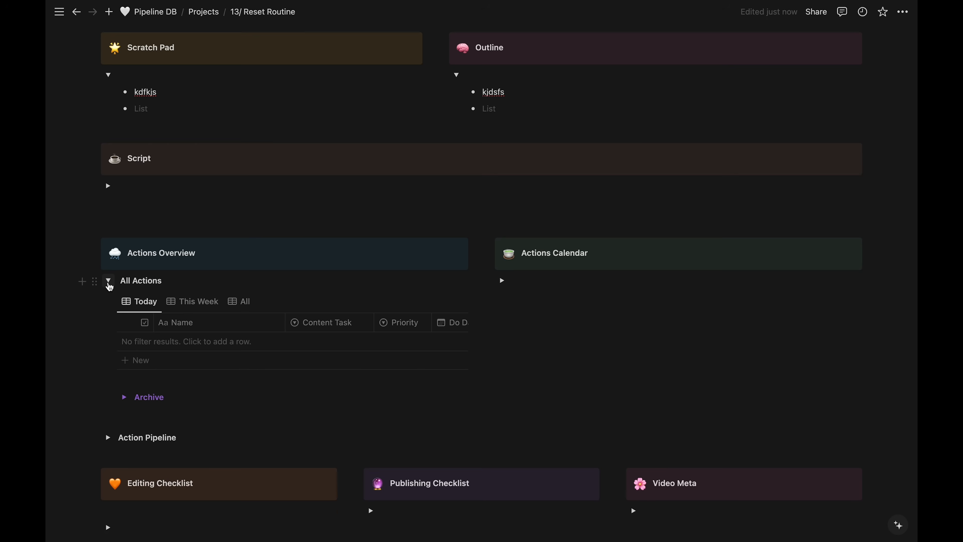
mouse_move(128, 358)
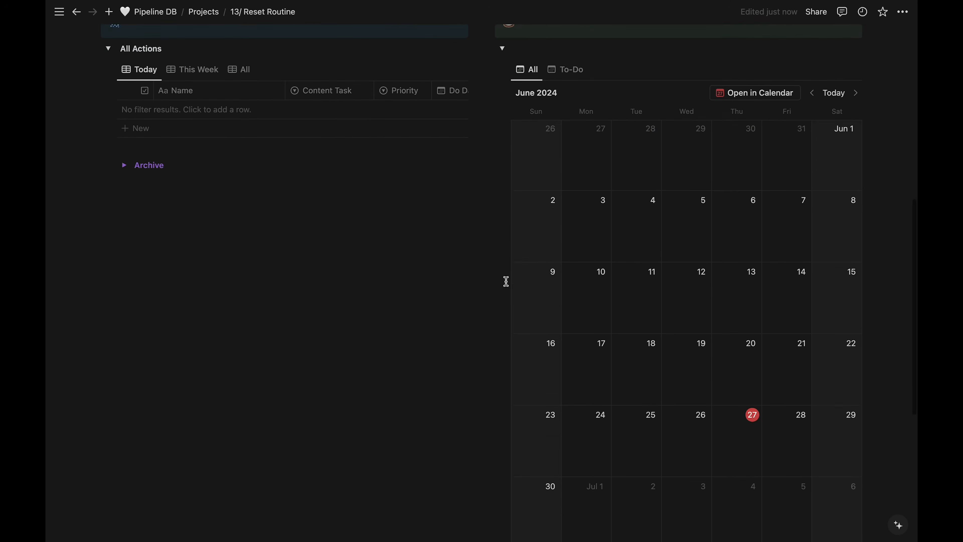
scroll(down, 3)
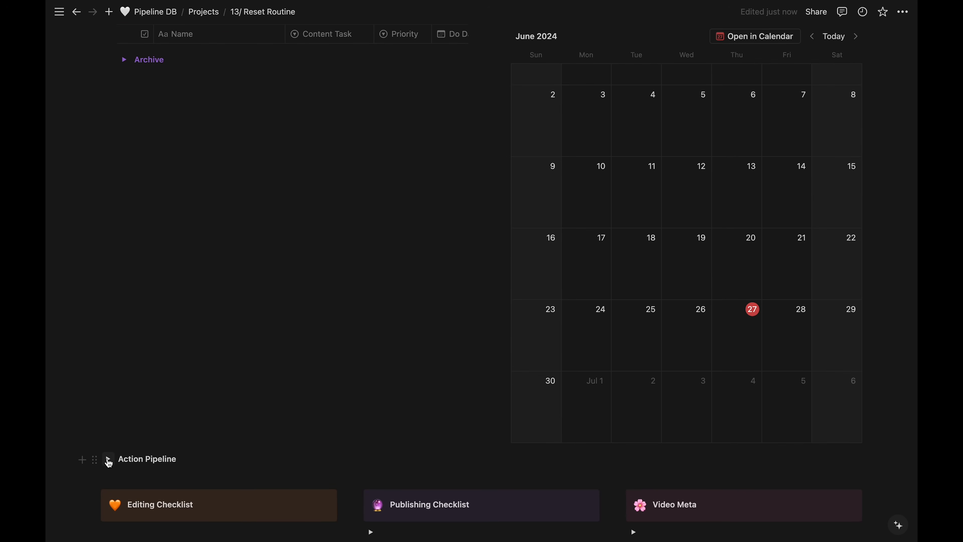
click(108, 458)
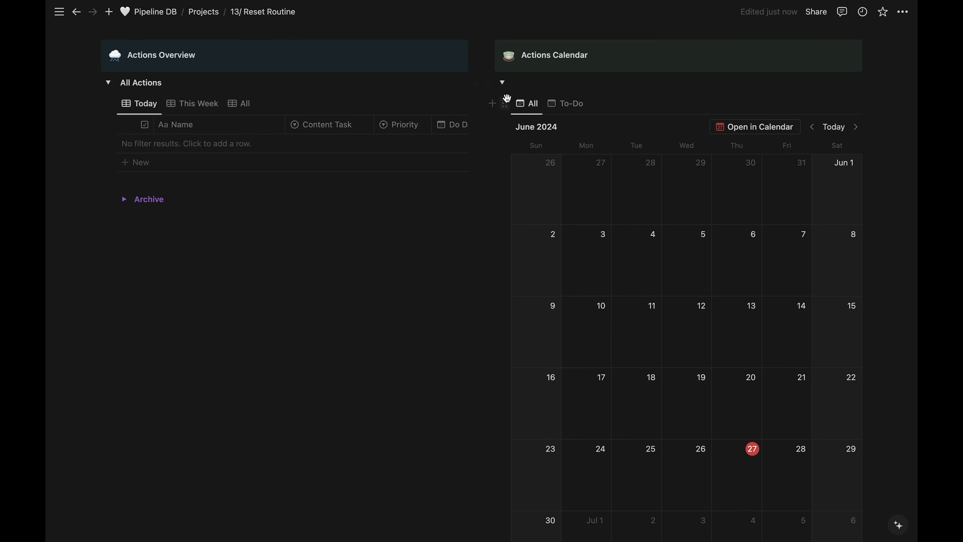
scroll(down, 3)
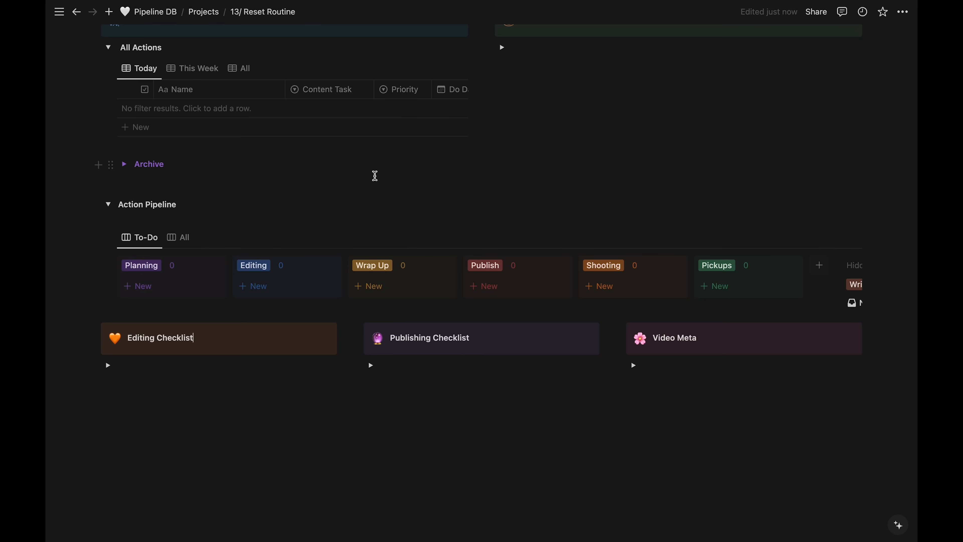
mouse_move(225, 343)
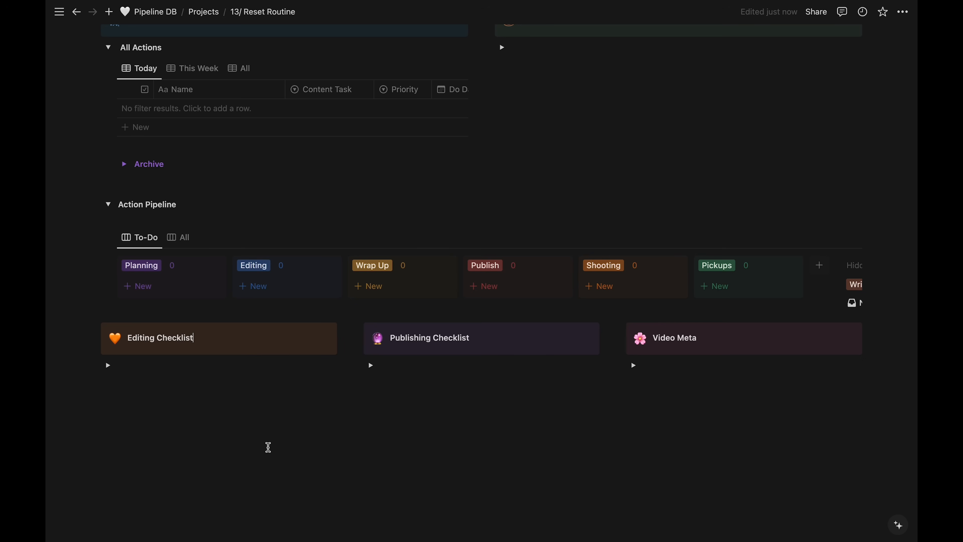
Step: Expand the Editing and Publishing Checklists on the project page
click(108, 365)
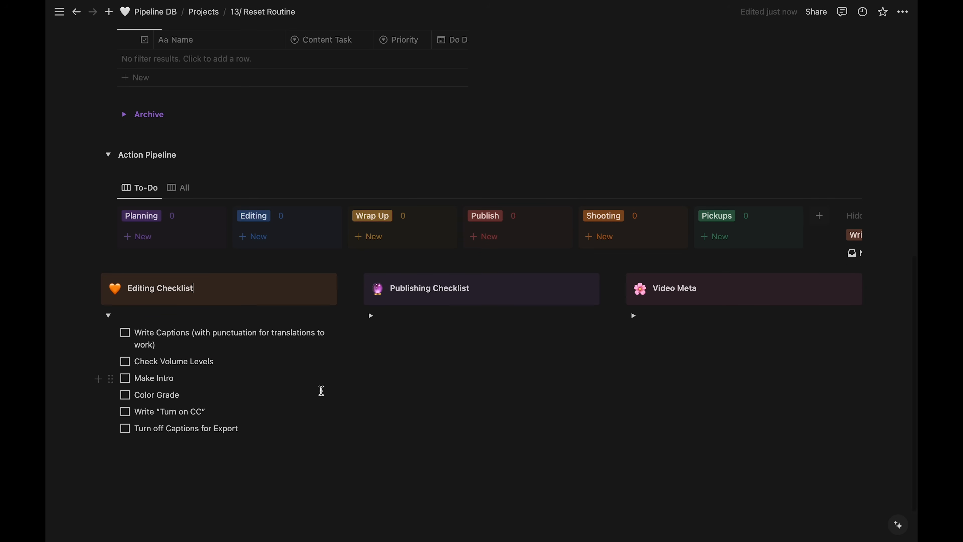
click(371, 316)
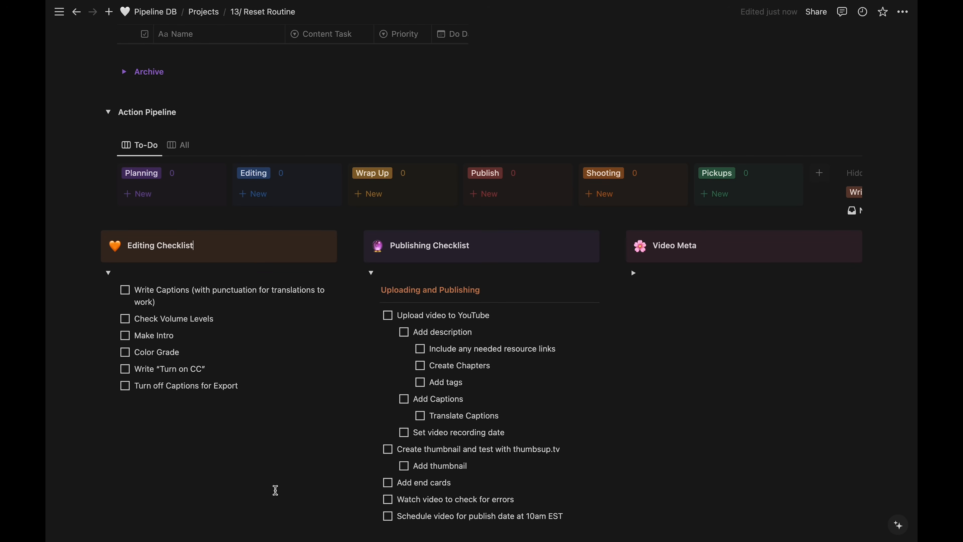
scroll(down, 3)
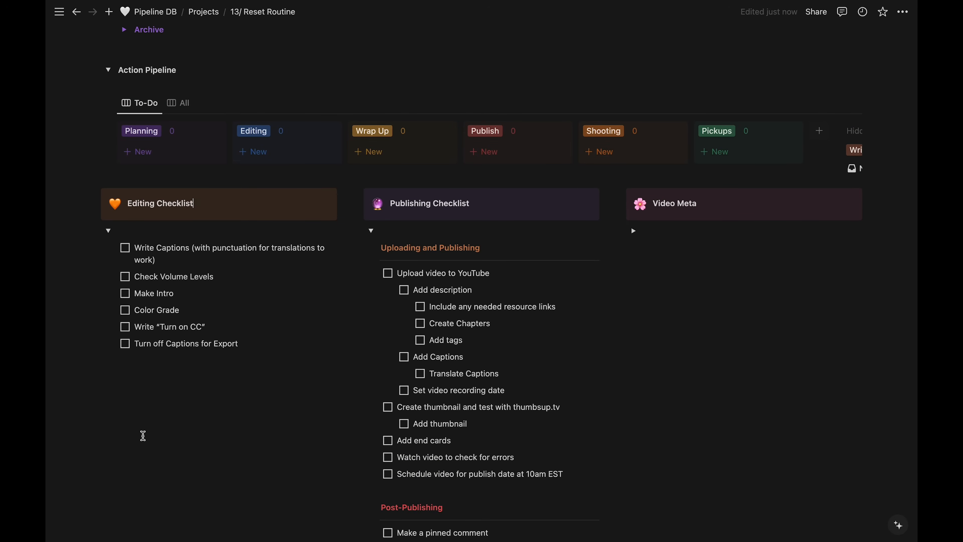
Step: Check off Write Captions, Check Volume Levels, Color Grade and Write "Turn on CC"
click(125, 247)
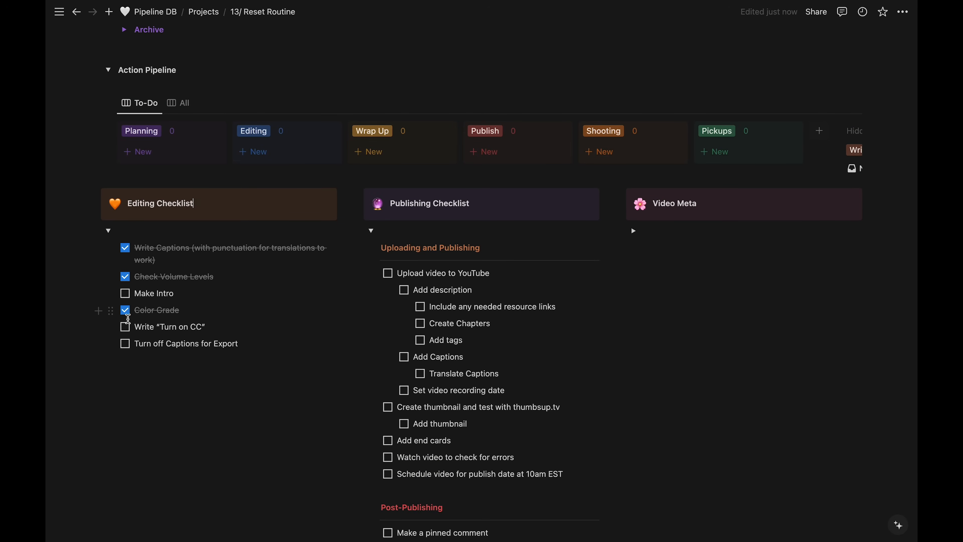
click(124, 326)
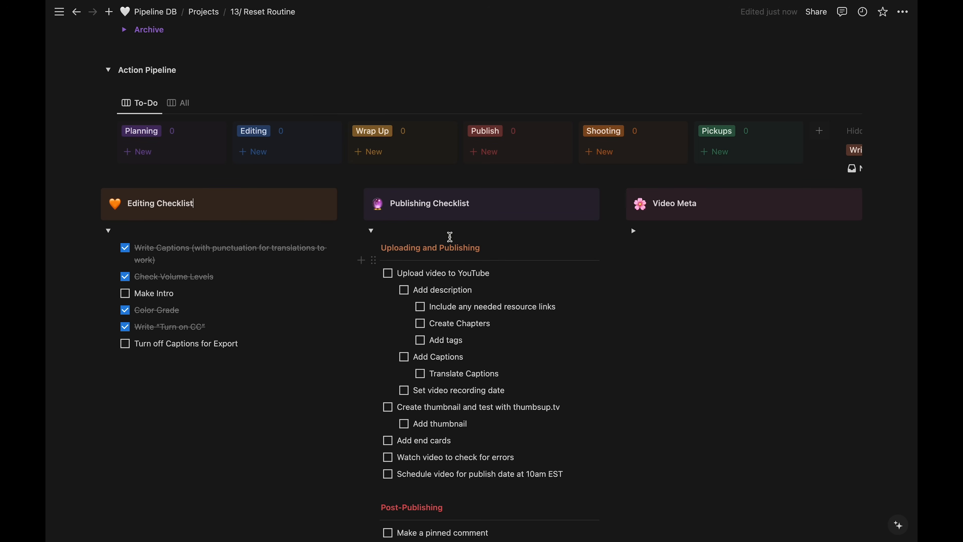
scroll(down, 3)
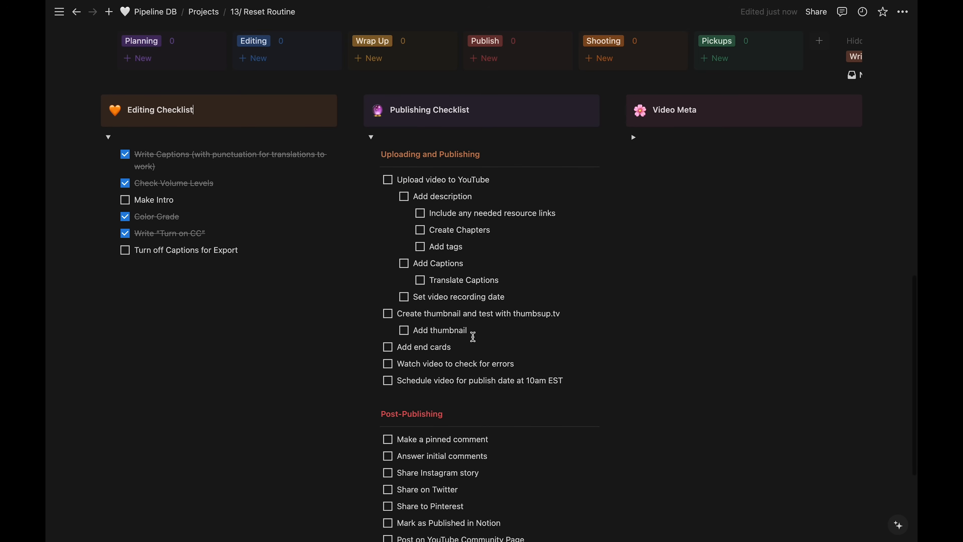
scroll(down, 3)
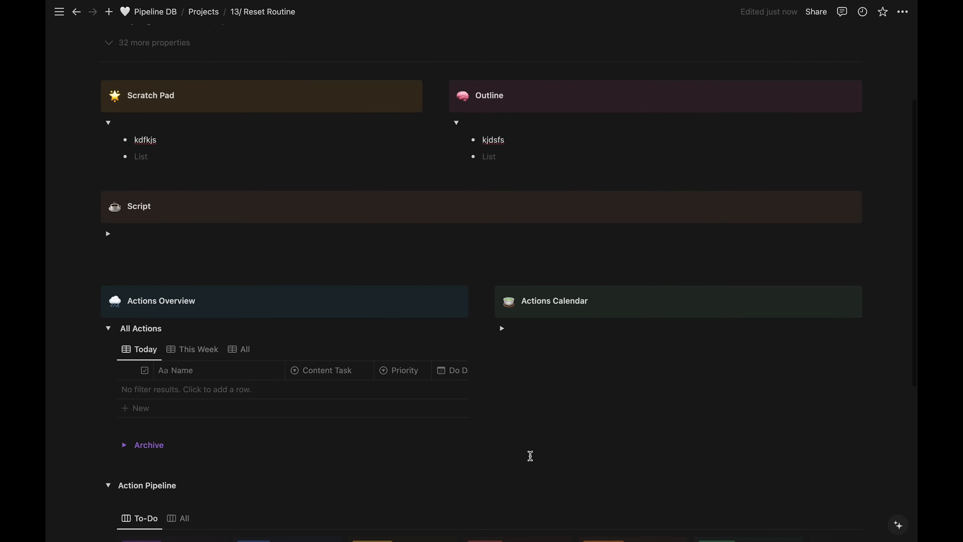
Step: Start the Scratch Pad list with clean desk, closet organization, vacuum and living room clean
scroll(down, 3)
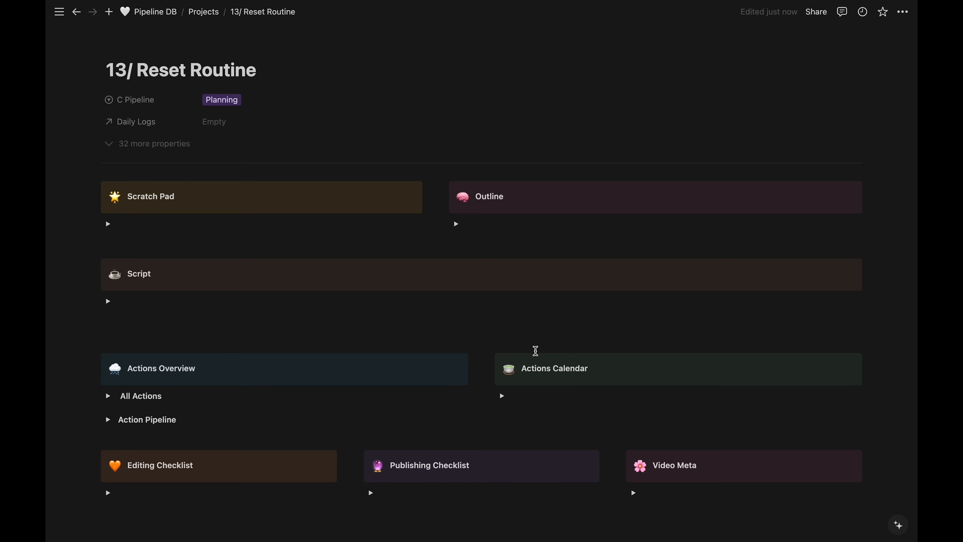
mouse_move(352, 144)
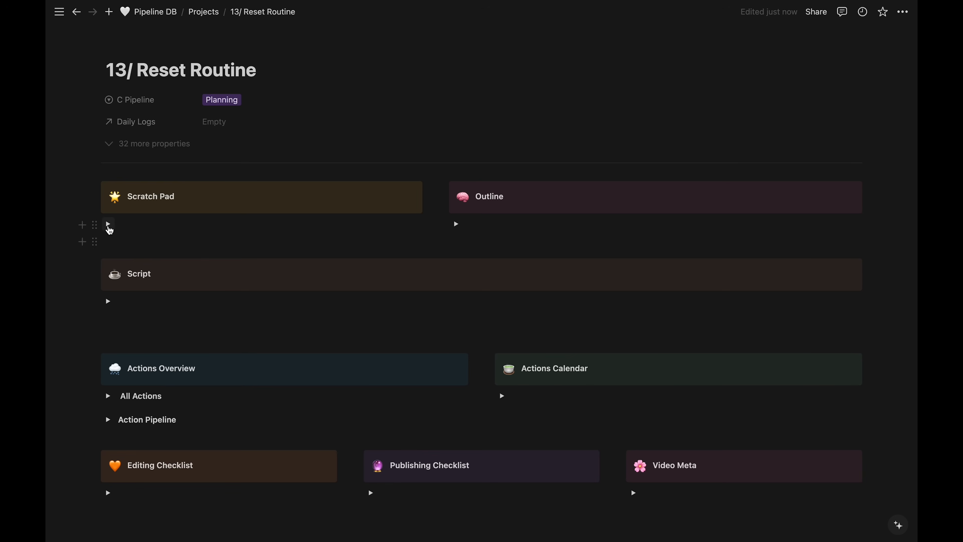
click(109, 223)
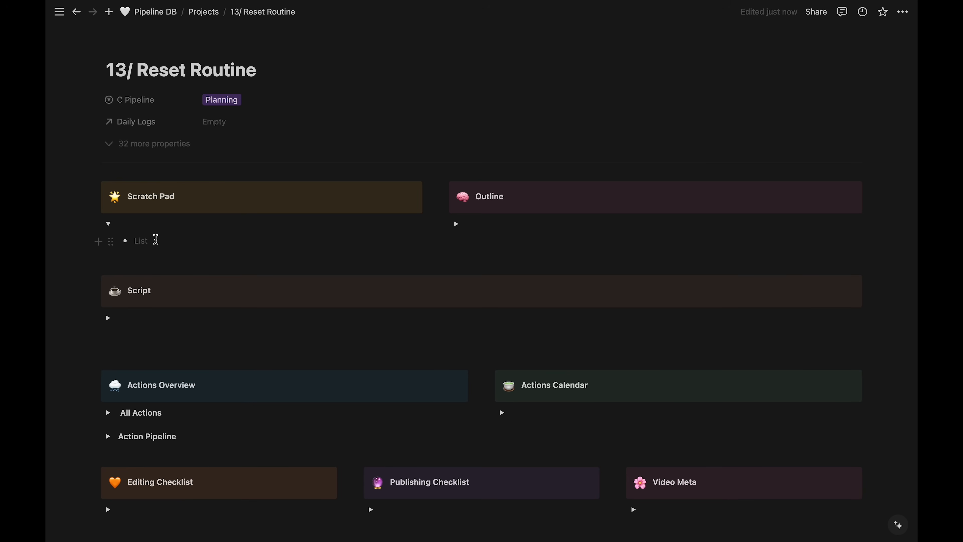
click(135, 241)
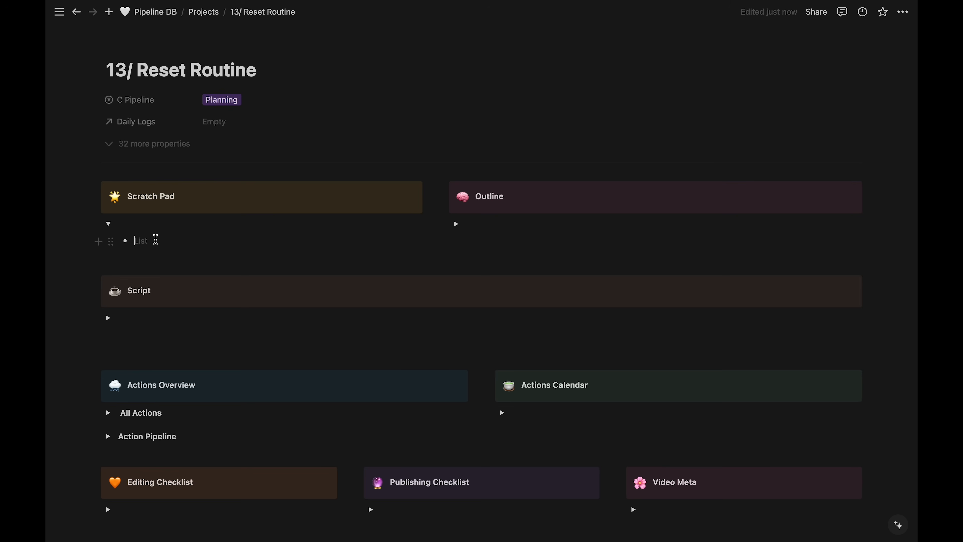
text(clean desk)
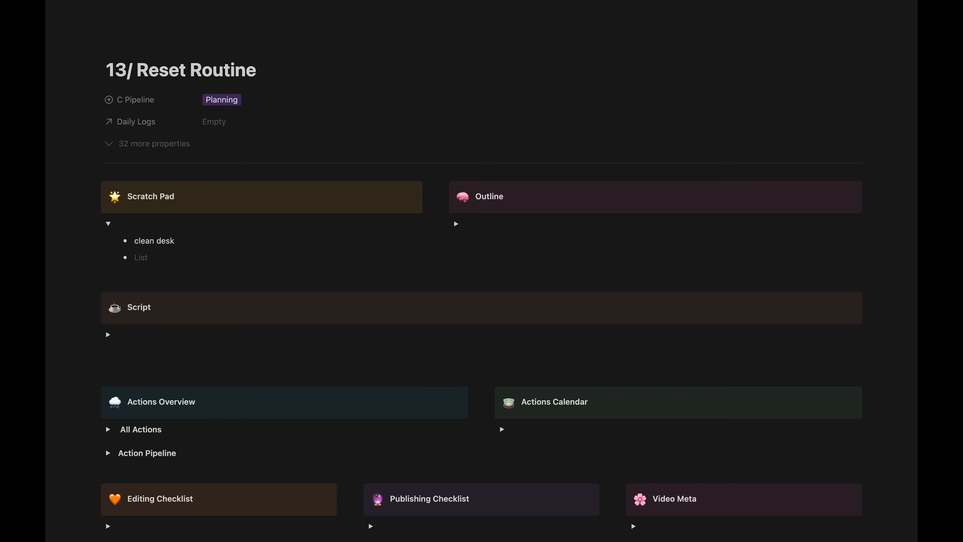
text(closet organization)
text(living room clean)
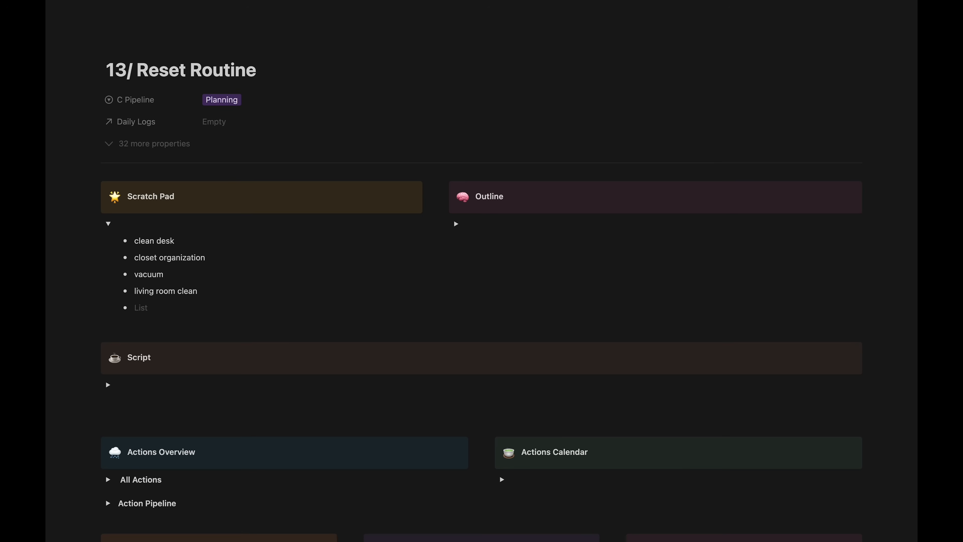
Step: Add 'Ecloths - for dusting and mirrors' as the last Scratch Pad item
text(Ecloth)
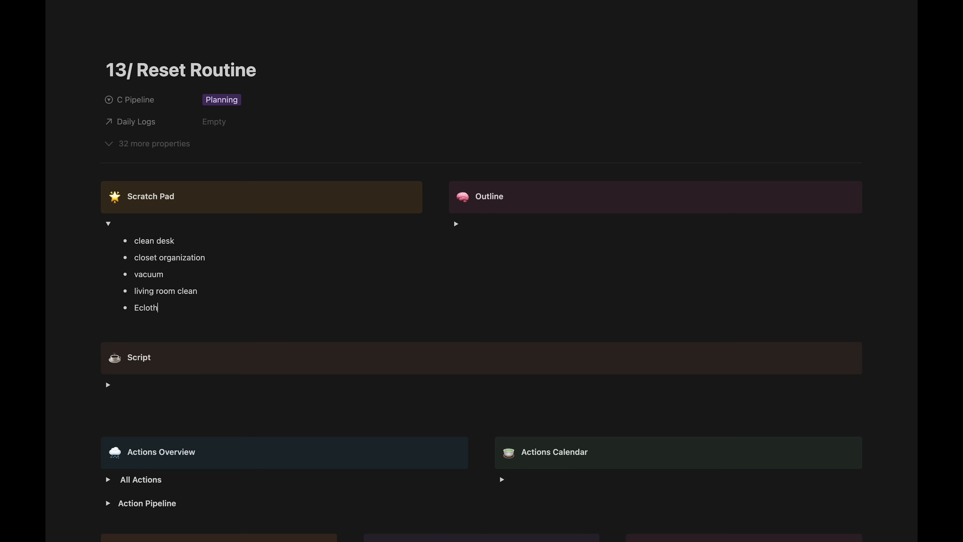
text(s -)
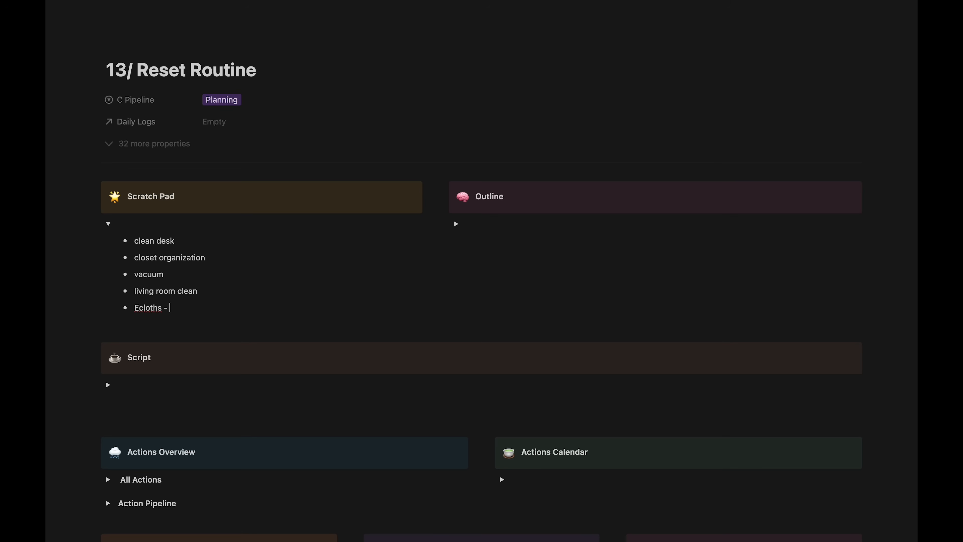
text(for dusting an)
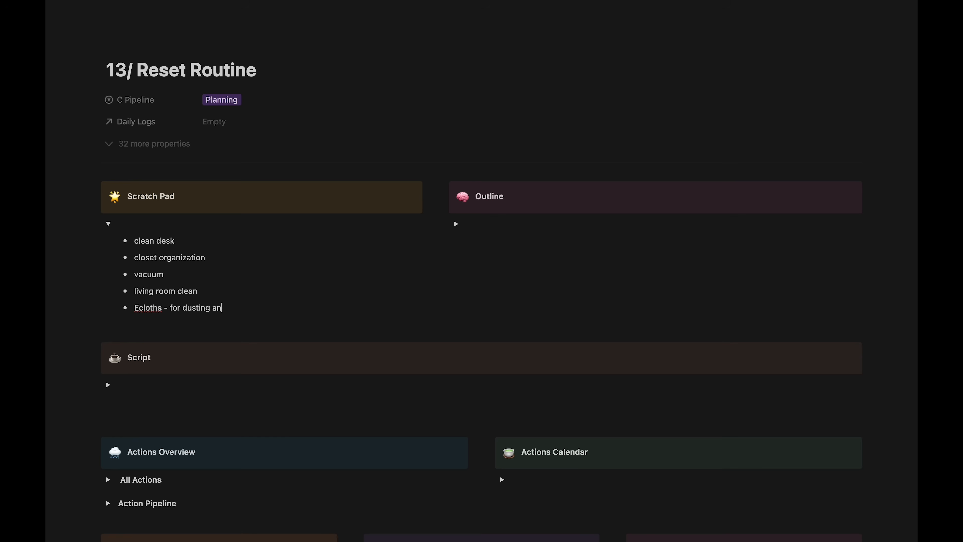
text(d mirrors)
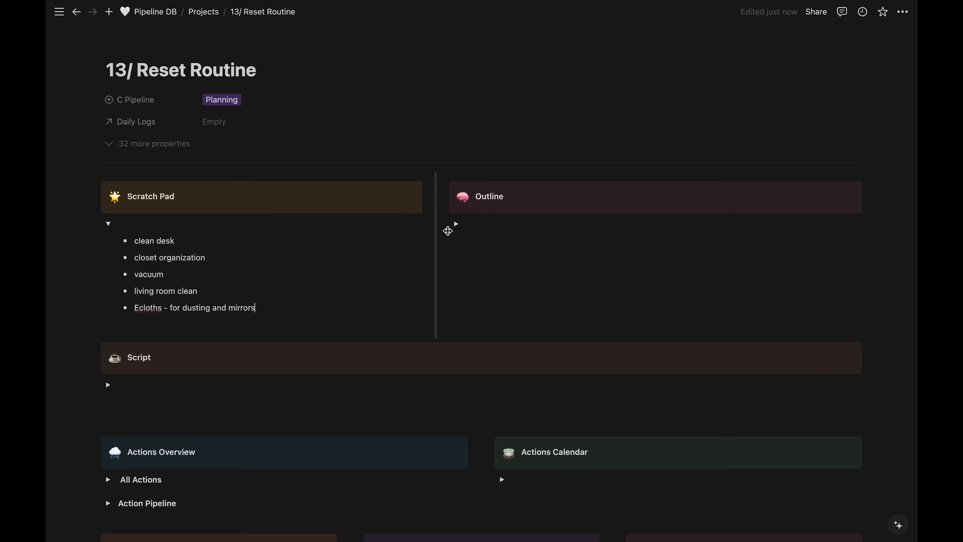
Step: Expand the All Actions table and the June 2024 Actions Calendar, both without entries
click(456, 223)
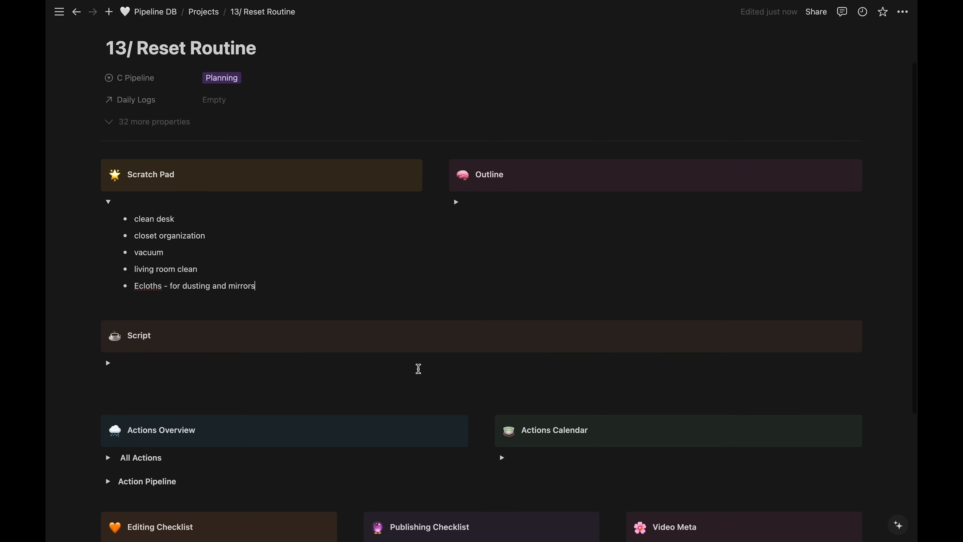
scroll(down, 3)
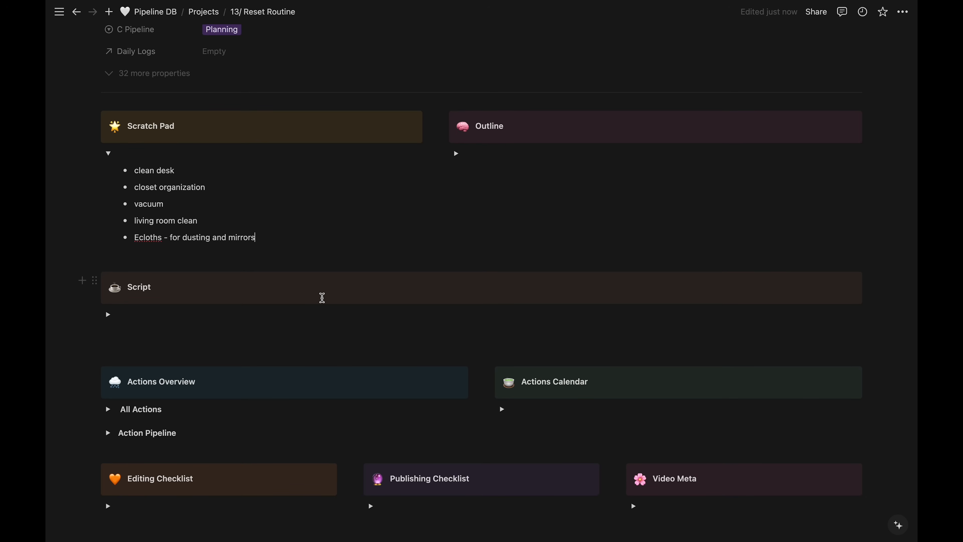
mouse_move(341, 311)
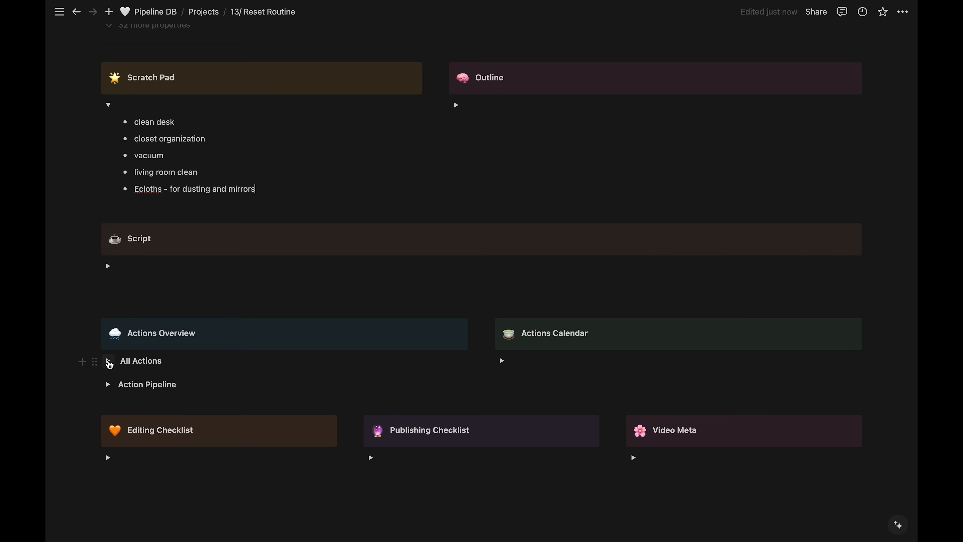
click(109, 361)
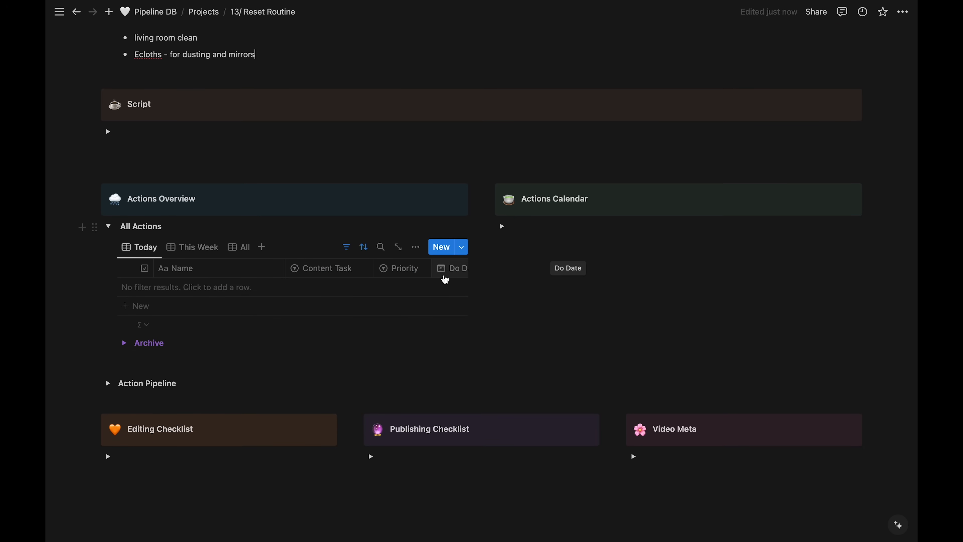
mouse_move(435, 310)
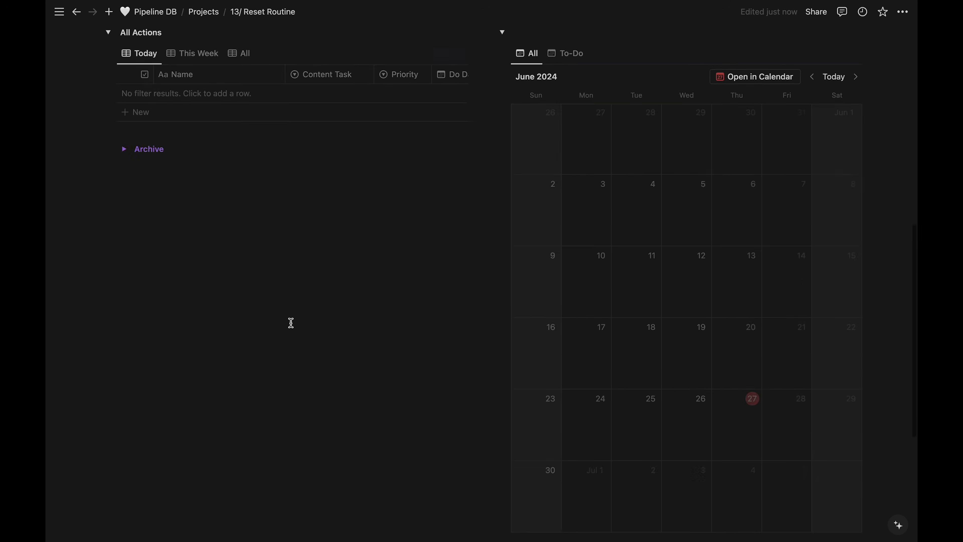
scroll(down, 3)
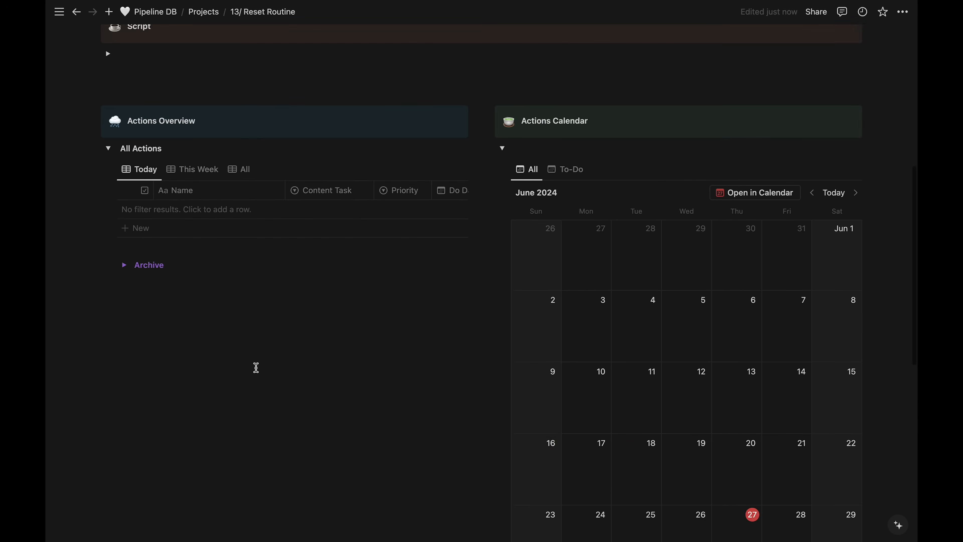
Step: Add a new action named 'Order Ecloths' to the Today view of All Actions
click(140, 228)
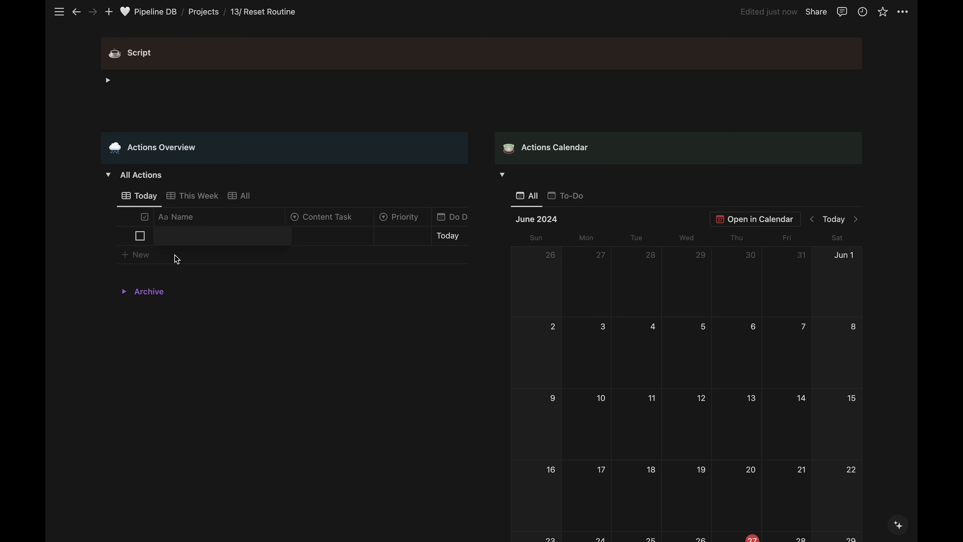
text(Order)
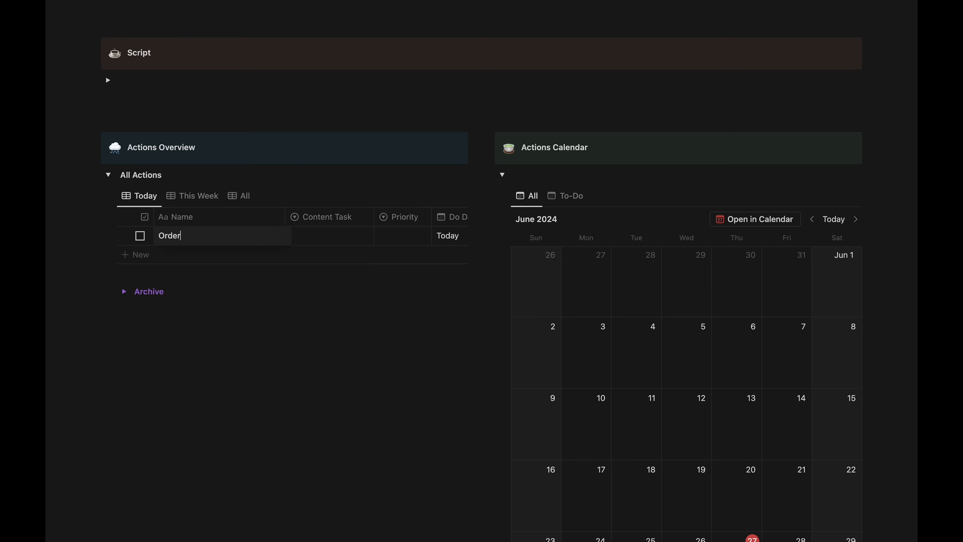
text(Eclo)
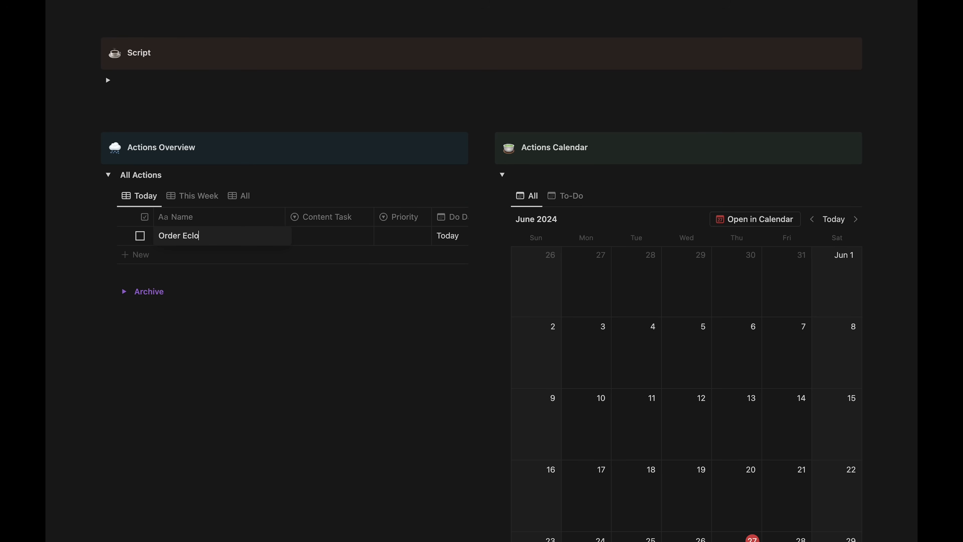
text(ths)
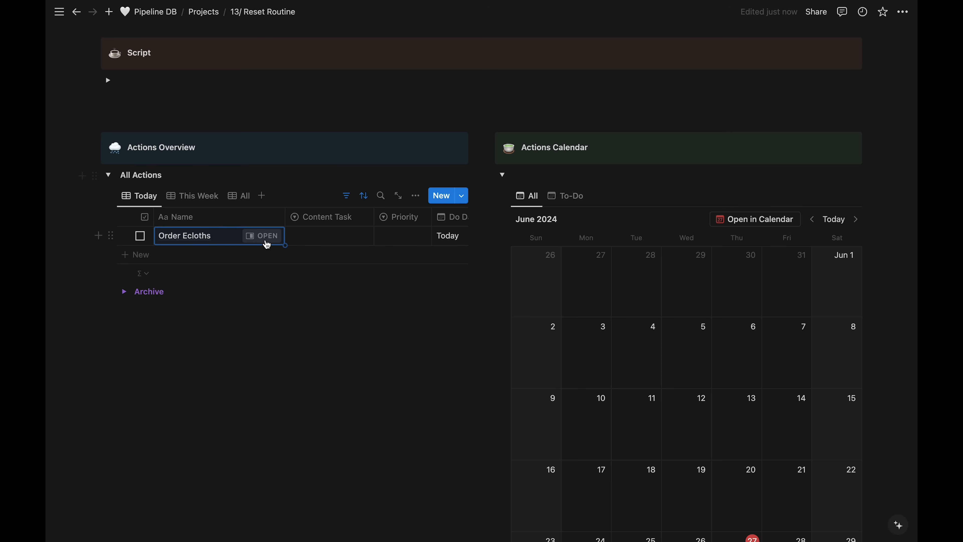
Step: Give the Order Ecloths action 1st Priority in its side peek
click(261, 235)
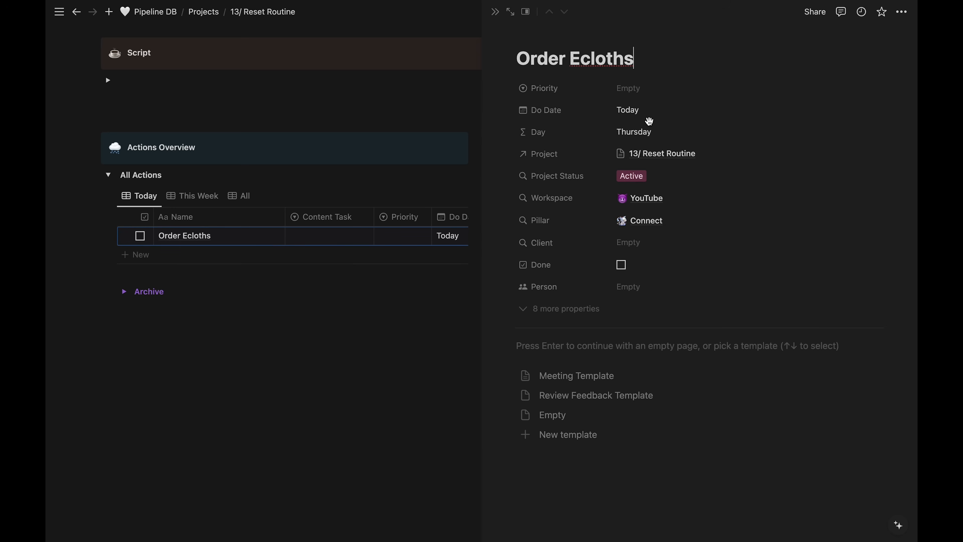
click(627, 87)
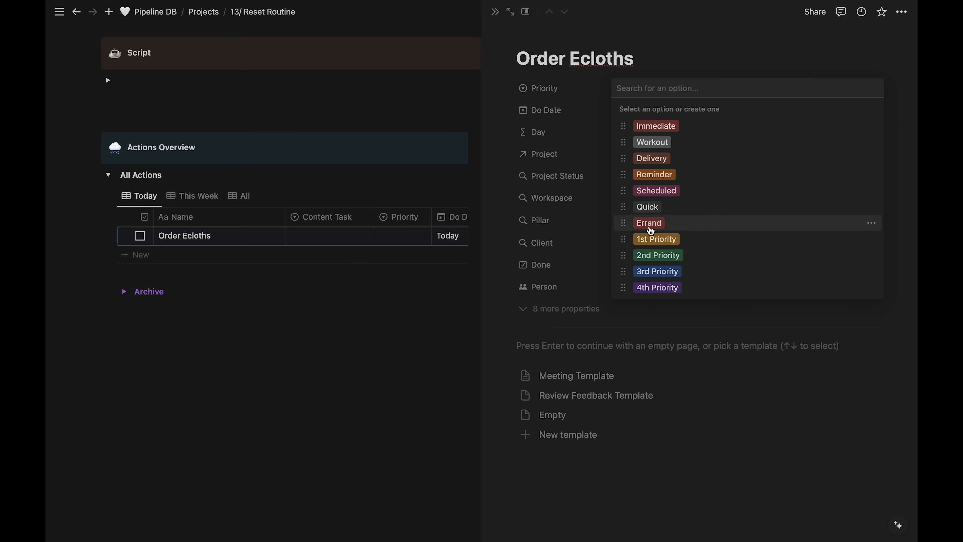
click(656, 239)
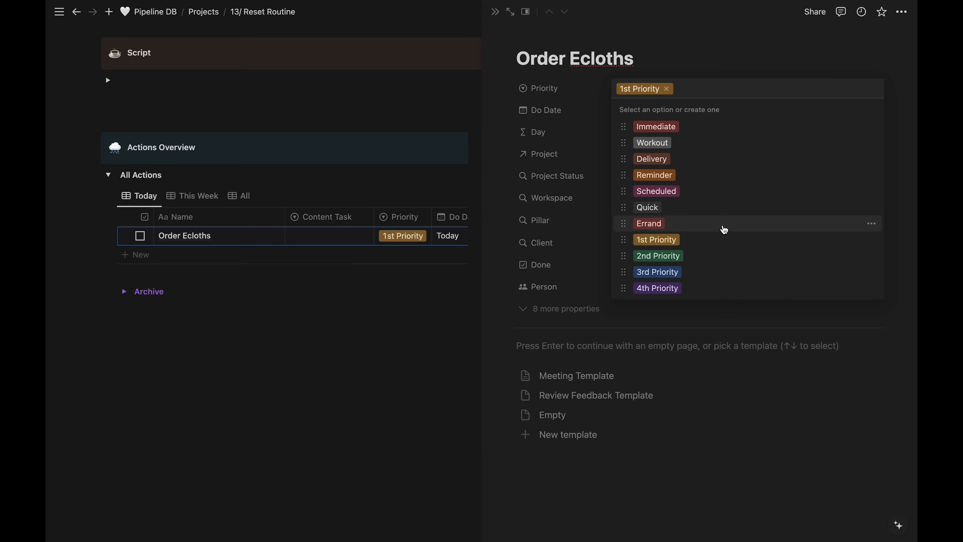
mouse_move(717, 165)
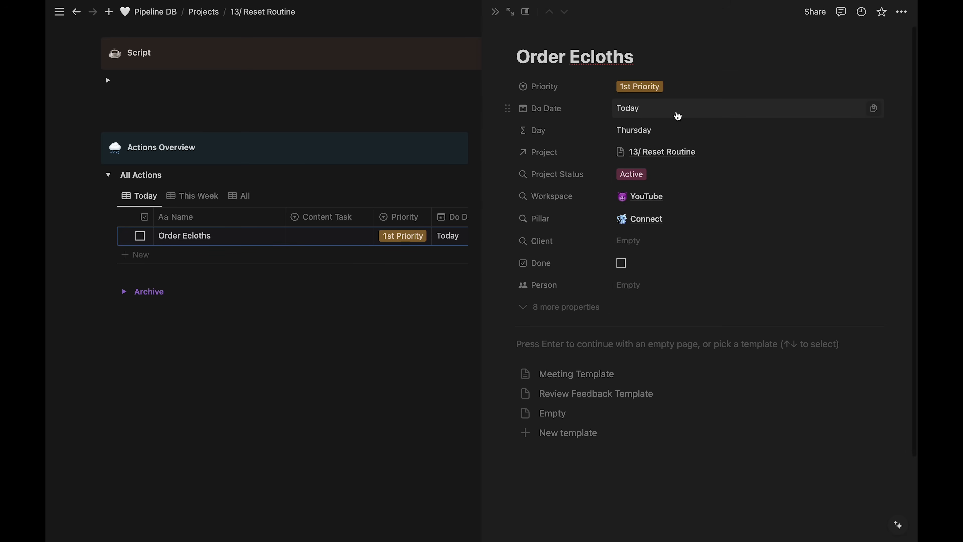
Step: Move Order Ecloths' do date to next Monday, July 1, and peek at the Day formula
click(627, 109)
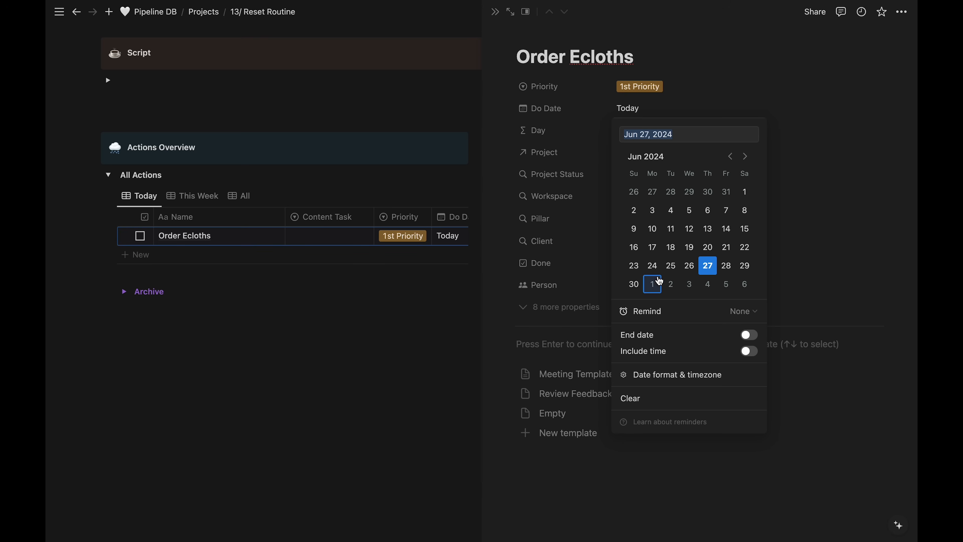
click(652, 284)
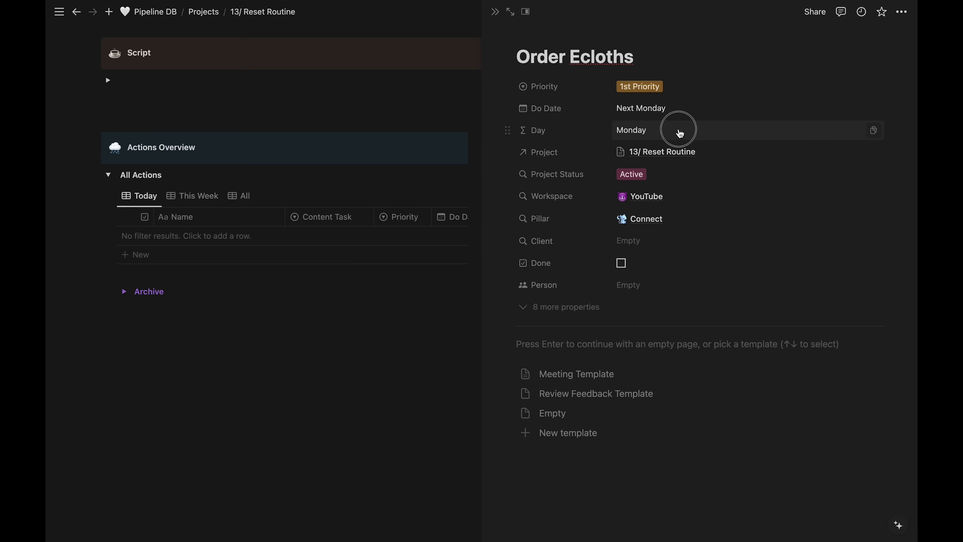
click(678, 130)
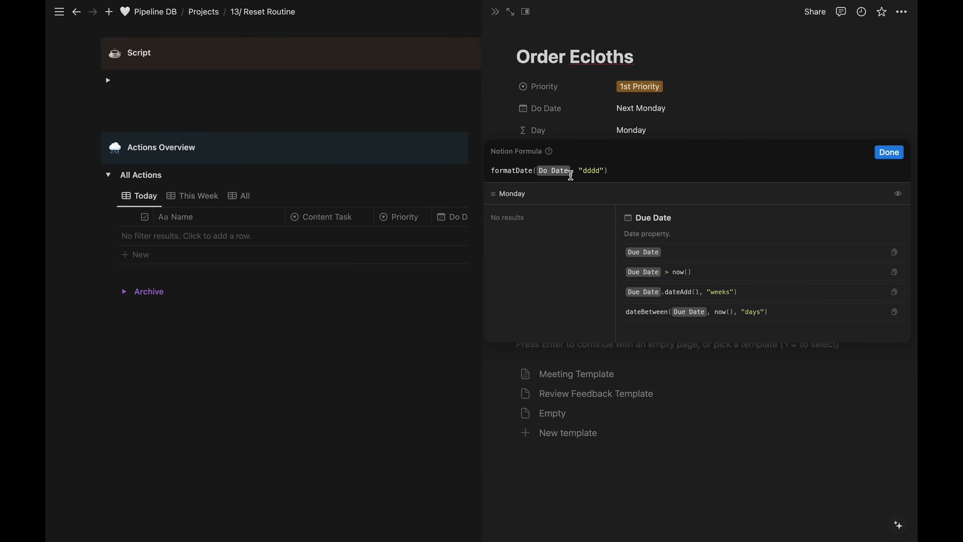
mouse_move(741, 109)
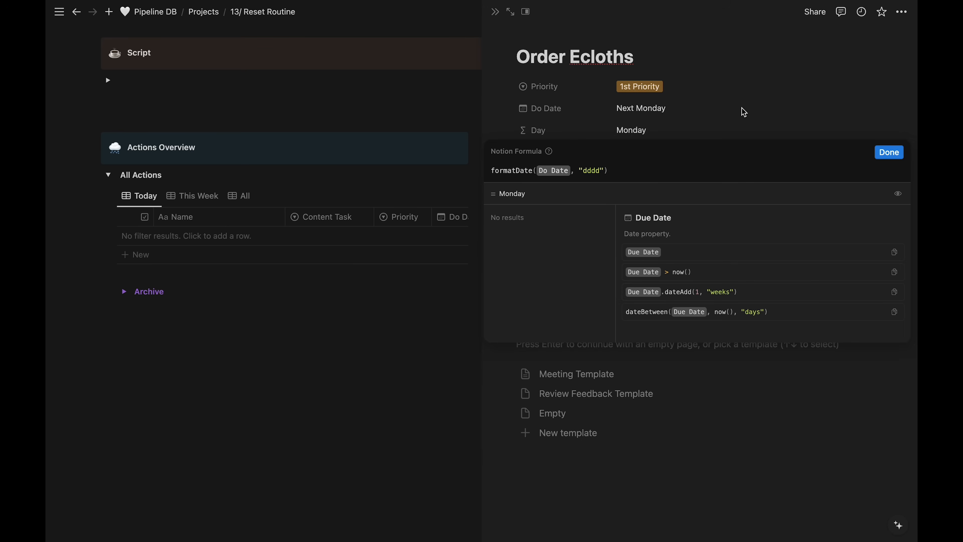
click(888, 152)
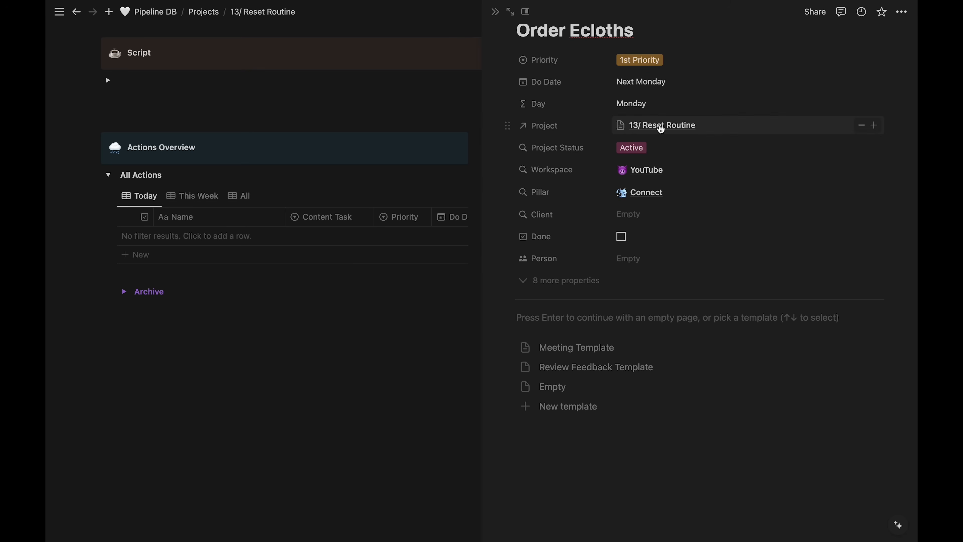
mouse_move(718, 127)
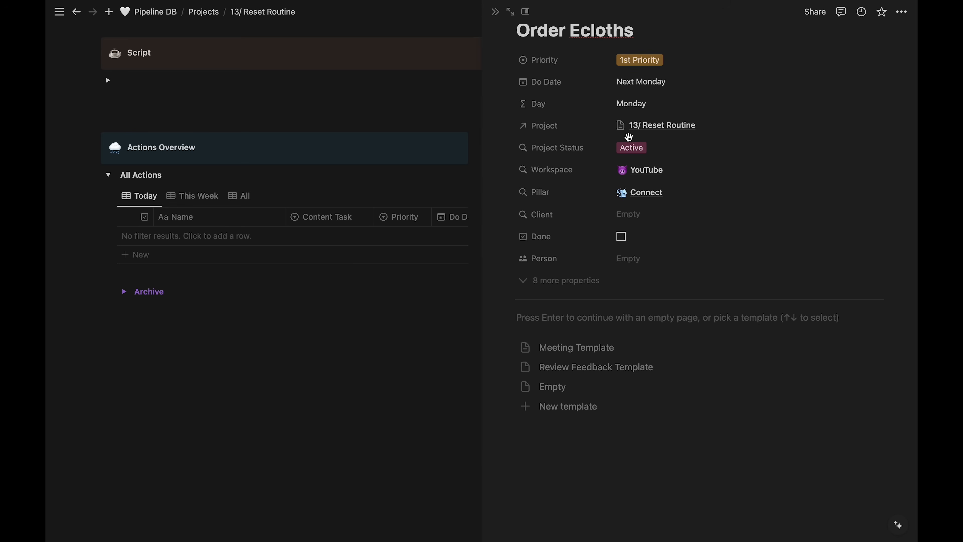
mouse_move(747, 137)
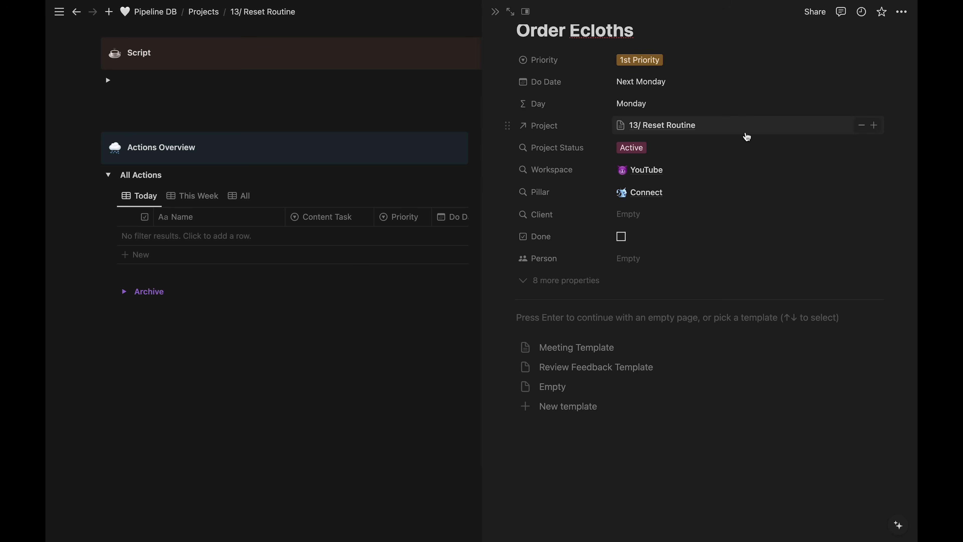
mouse_move(769, 133)
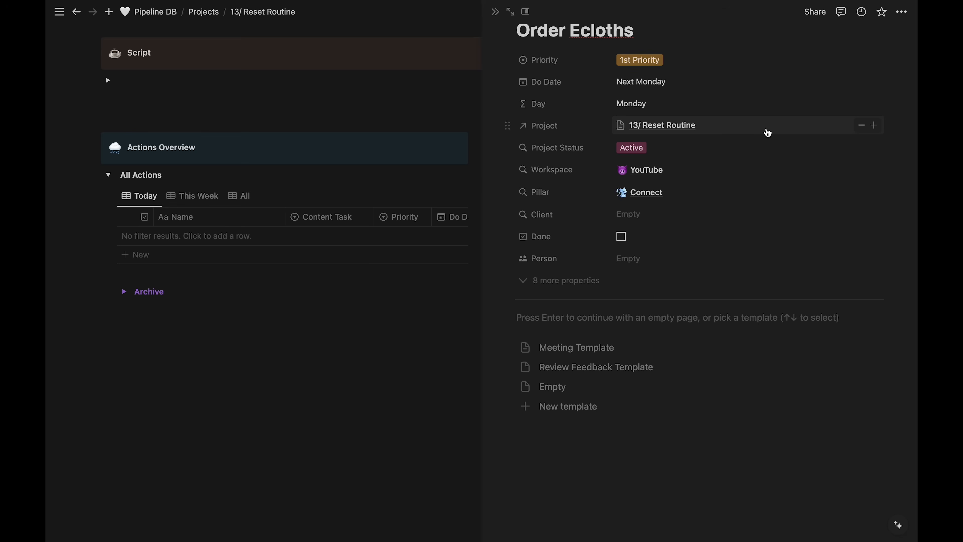
mouse_move(539, 157)
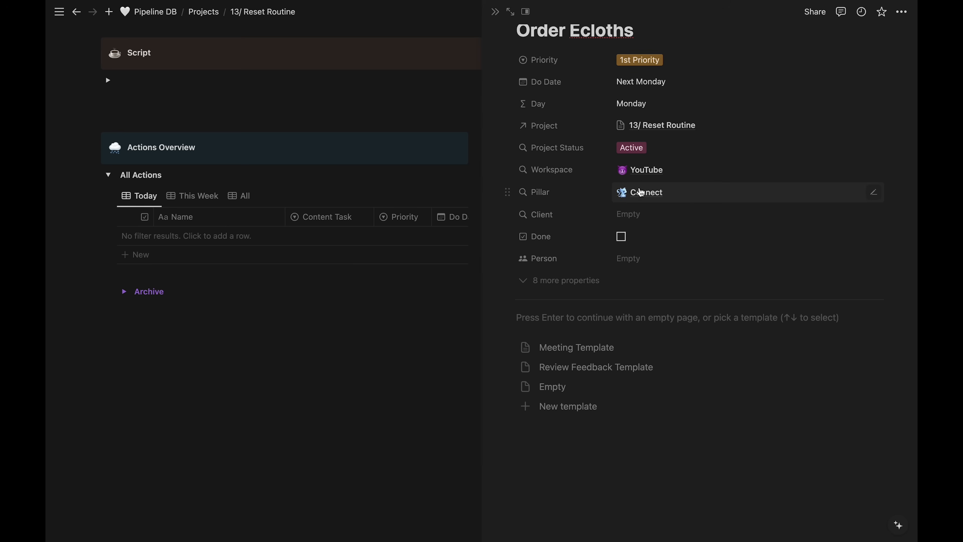
mouse_move(725, 197)
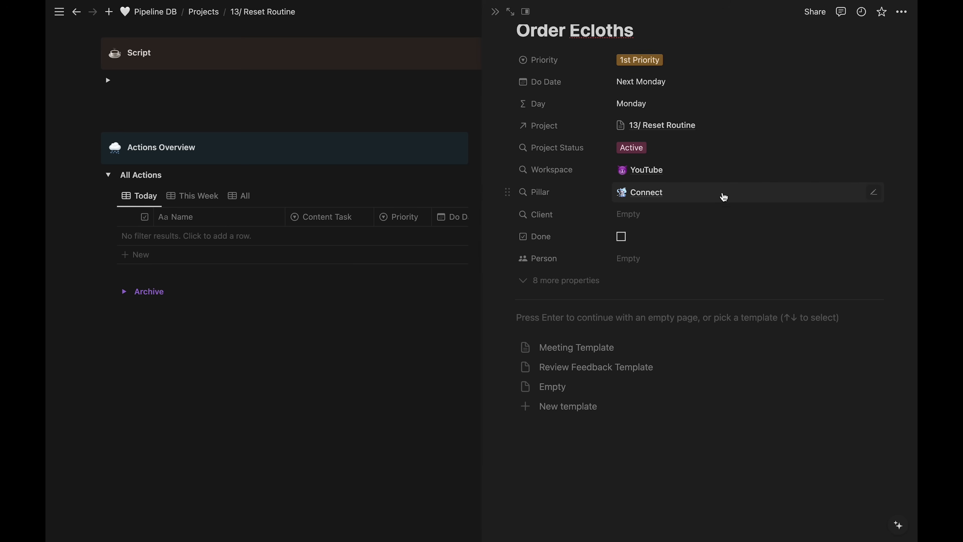
mouse_move(632, 269)
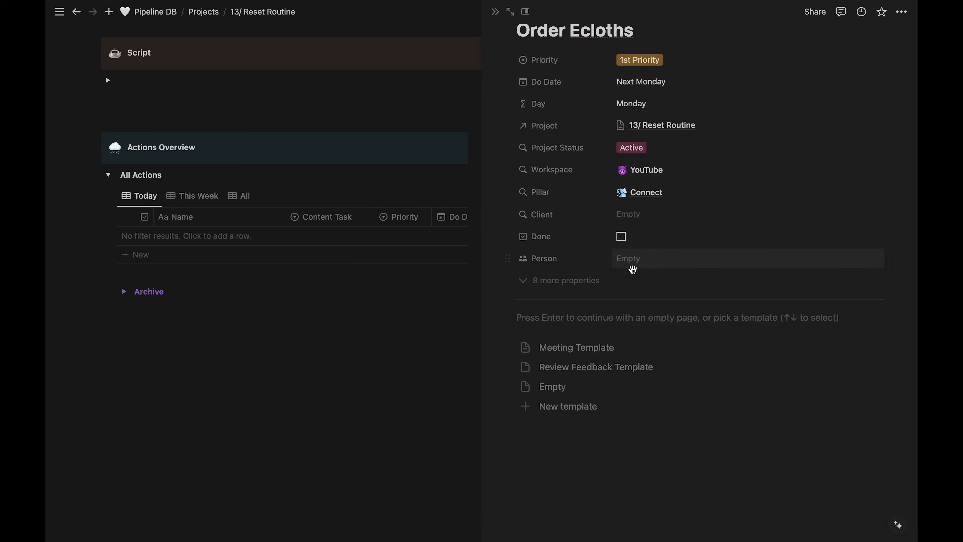
Step: Reveal the hidden properties and set Content Task to Planning for Order Ecloths
click(566, 280)
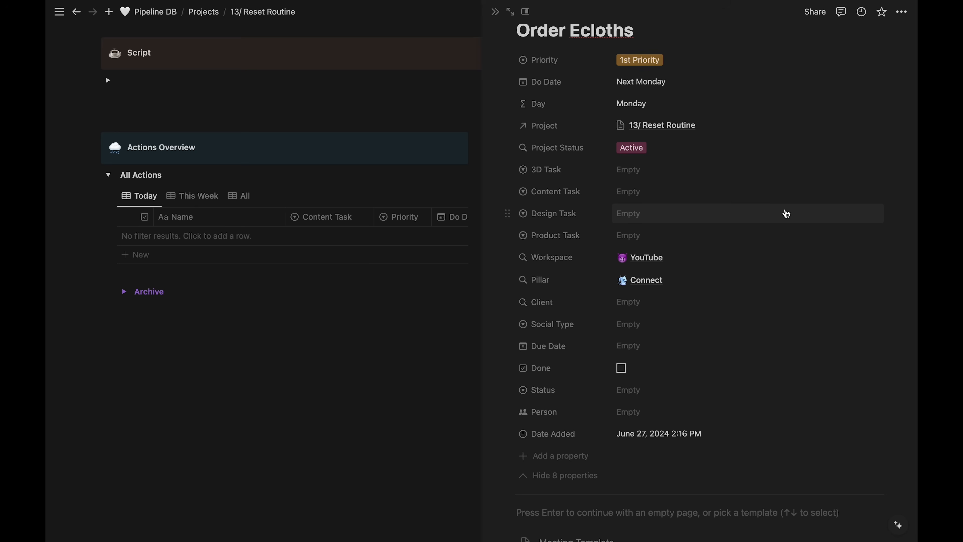
mouse_move(599, 194)
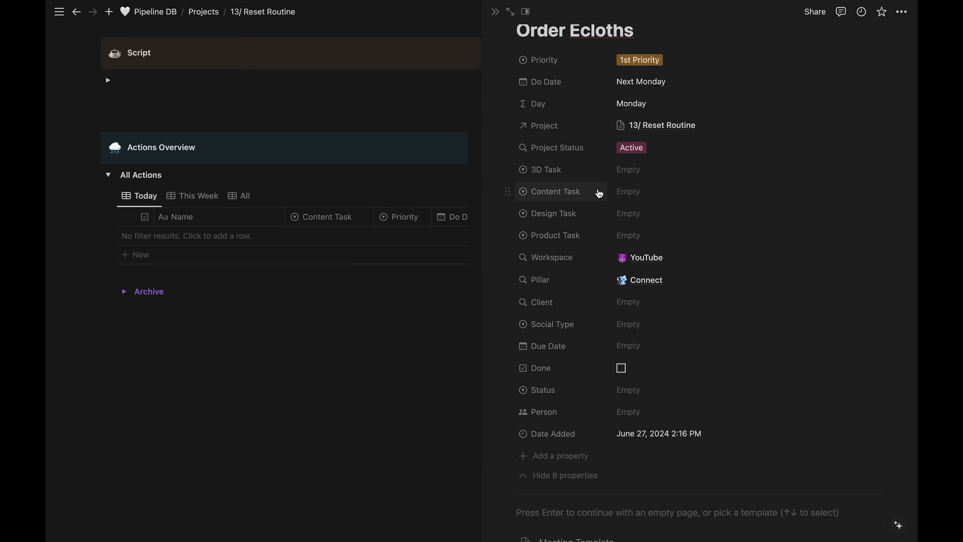
mouse_move(552, 202)
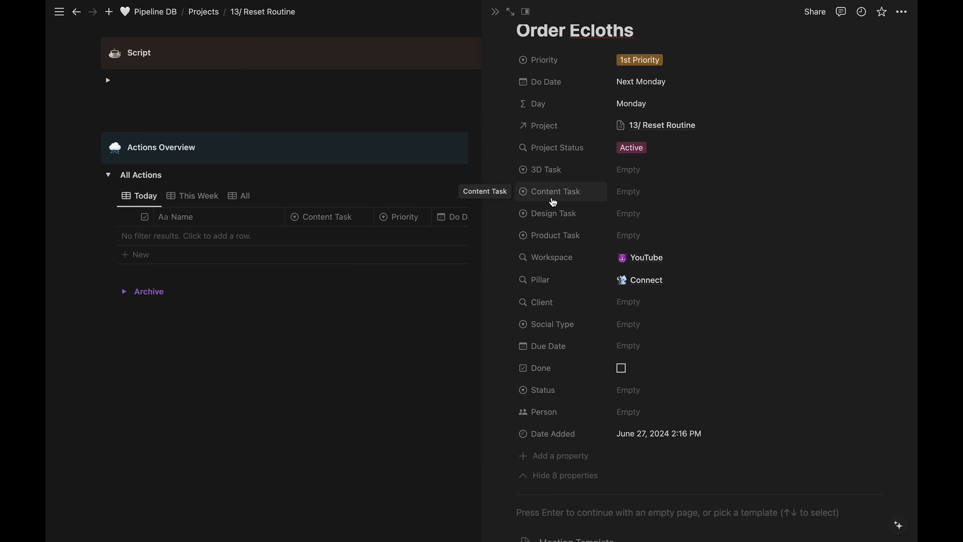
mouse_move(600, 199)
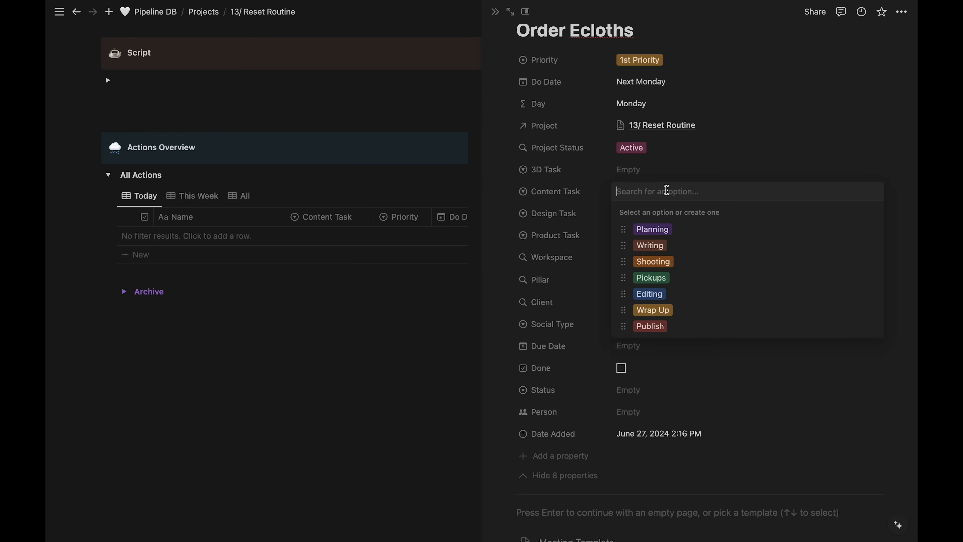
mouse_move(698, 233)
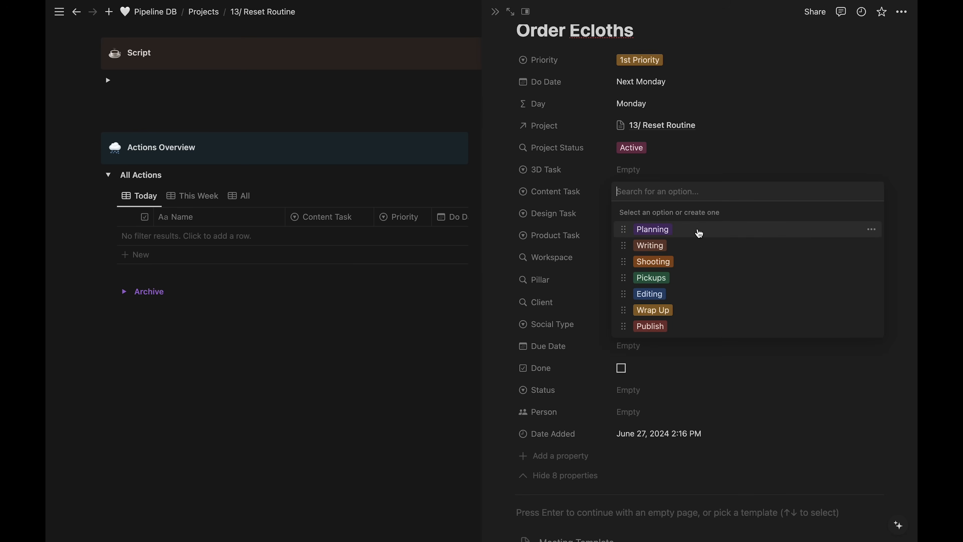
click(653, 229)
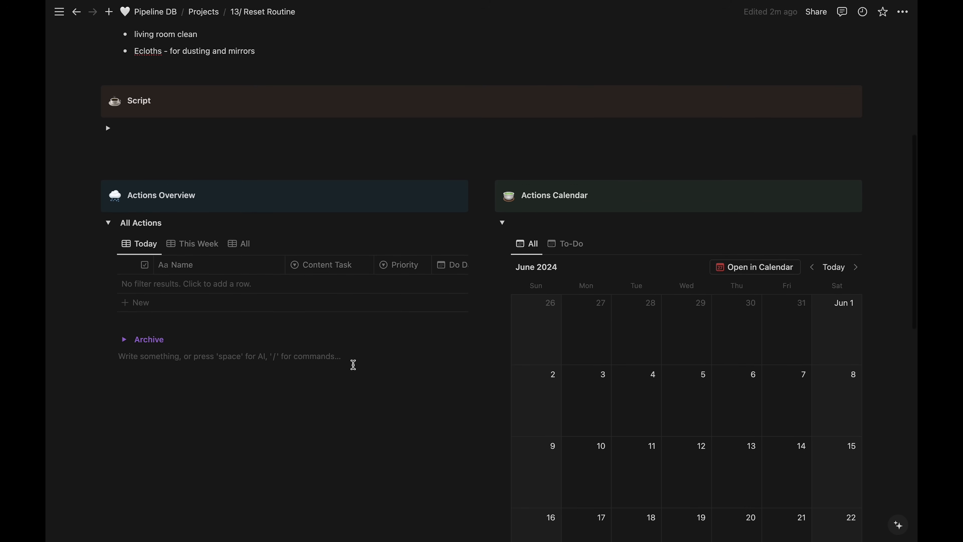
Step: Show all actions in the overview, with Order Ecloths listed as Planning, then review calendar and pipeline
click(244, 230)
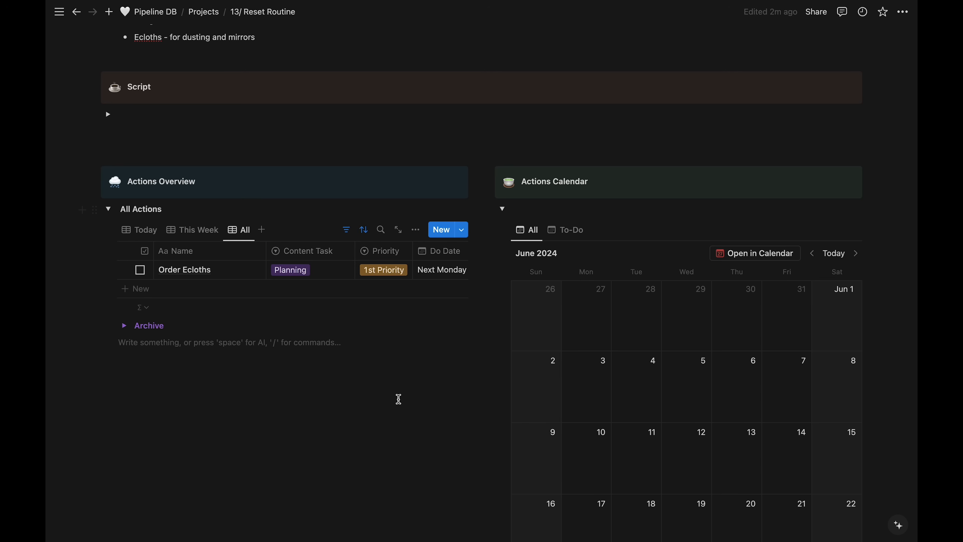
scroll(down, 3)
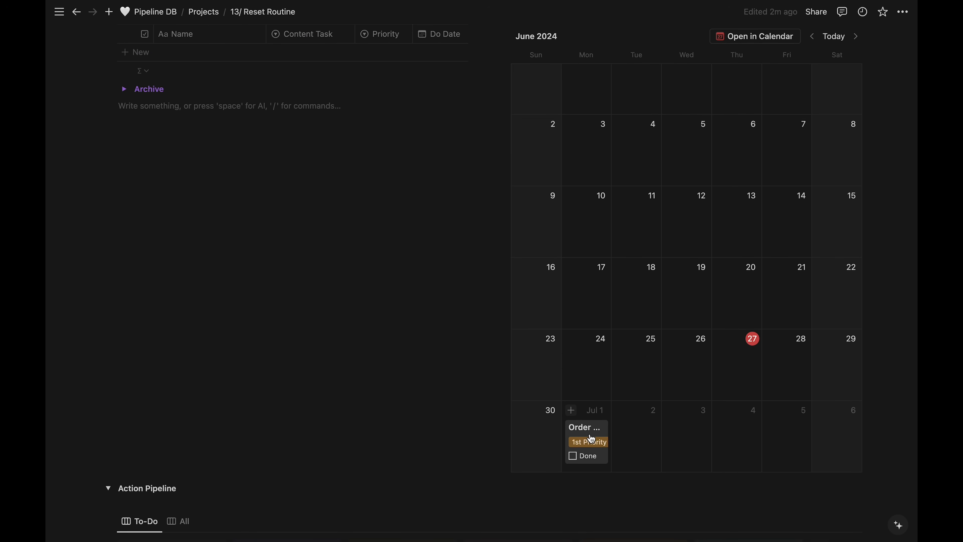
scroll(down, 3)
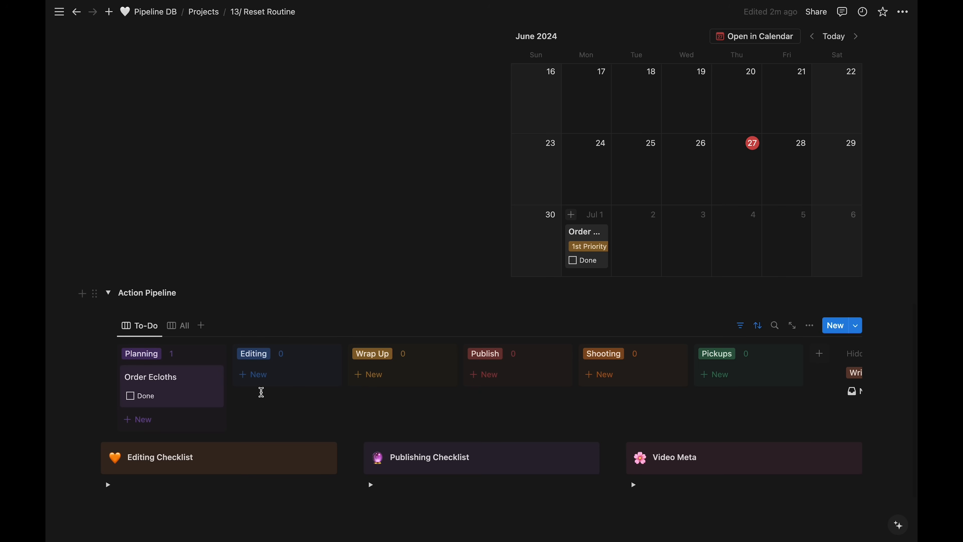
mouse_move(341, 409)
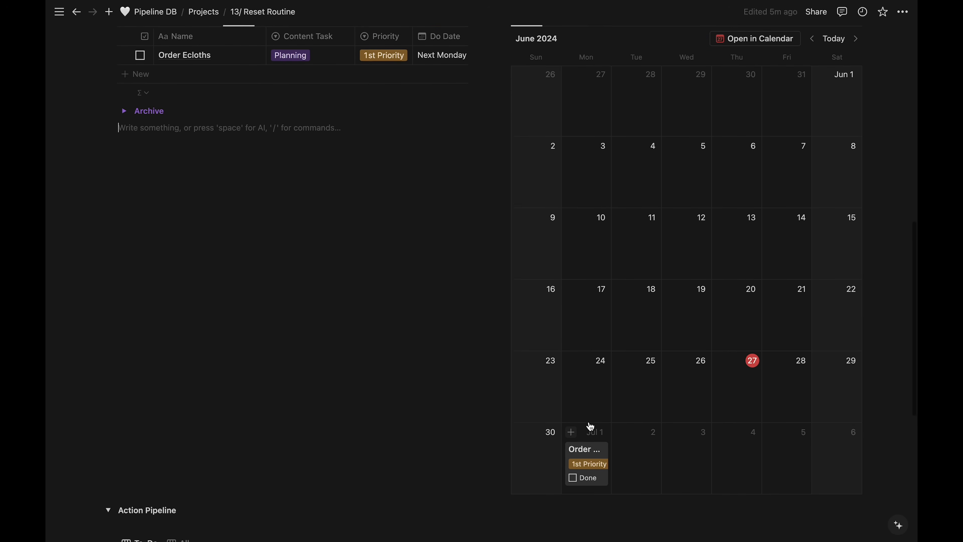
scroll(down, 3)
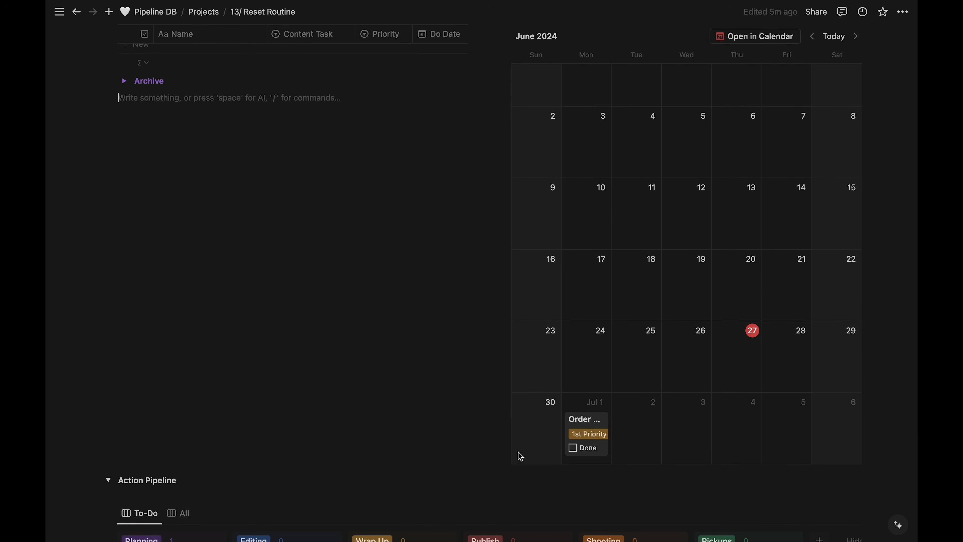
mouse_move(707, 441)
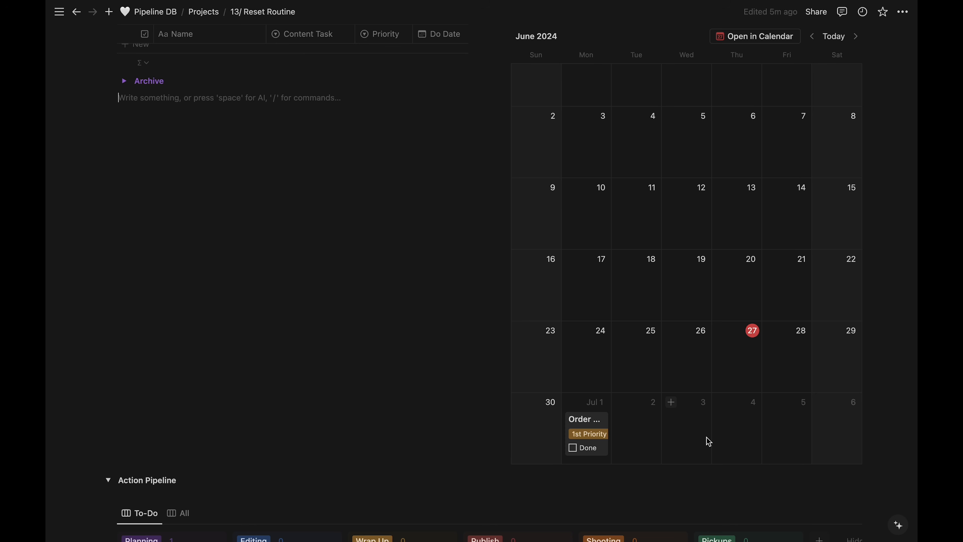
mouse_move(595, 445)
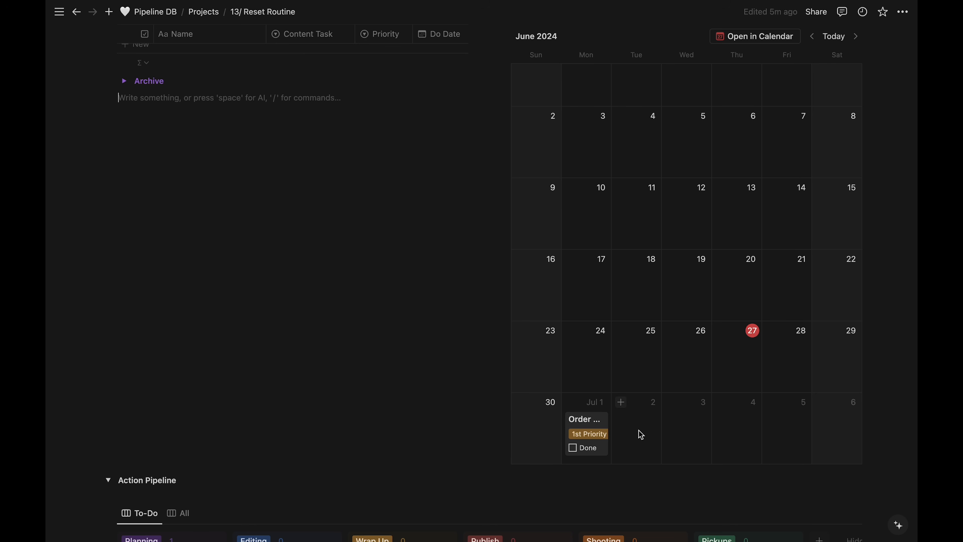
Step: Add a 'Vlog' action on July 2 with 1st Priority and Shooting content task
click(583, 419)
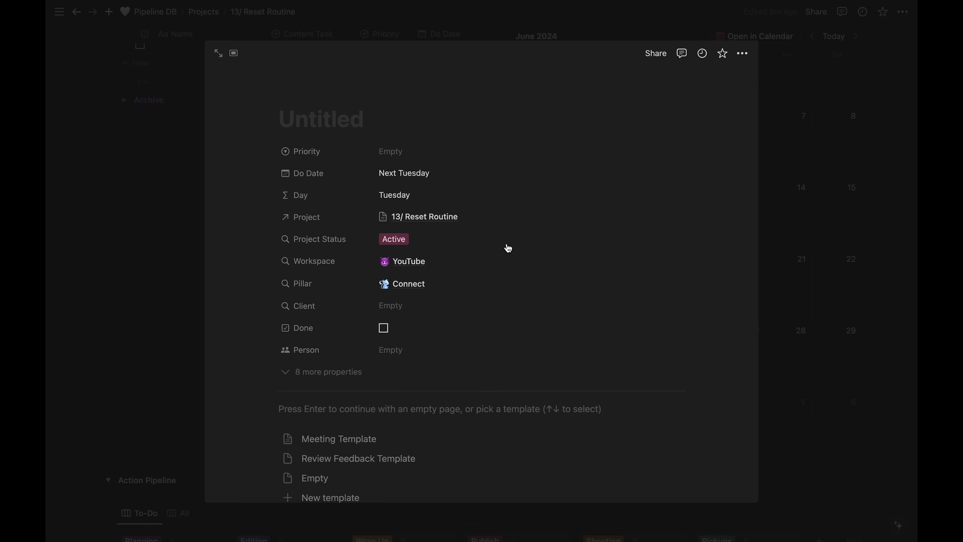
text(Vlog)
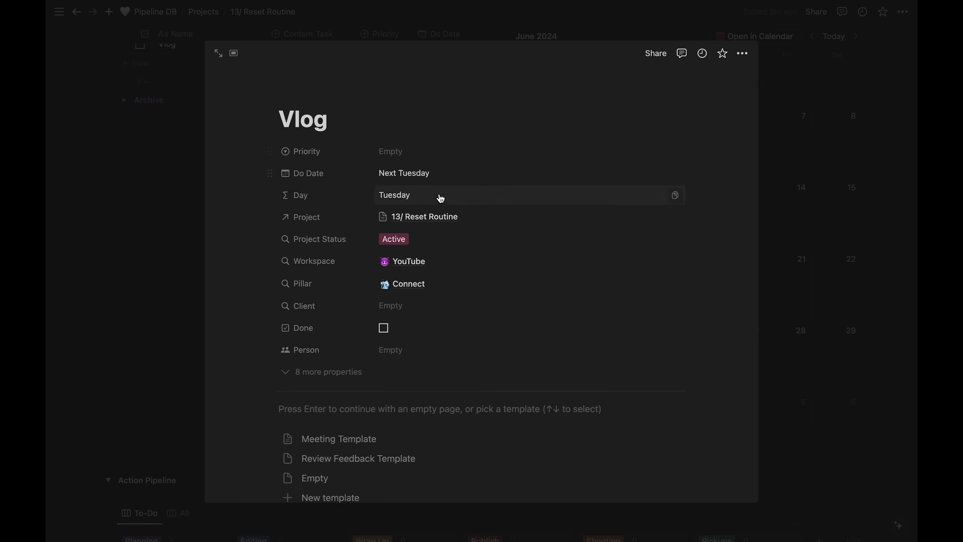
mouse_move(503, 215)
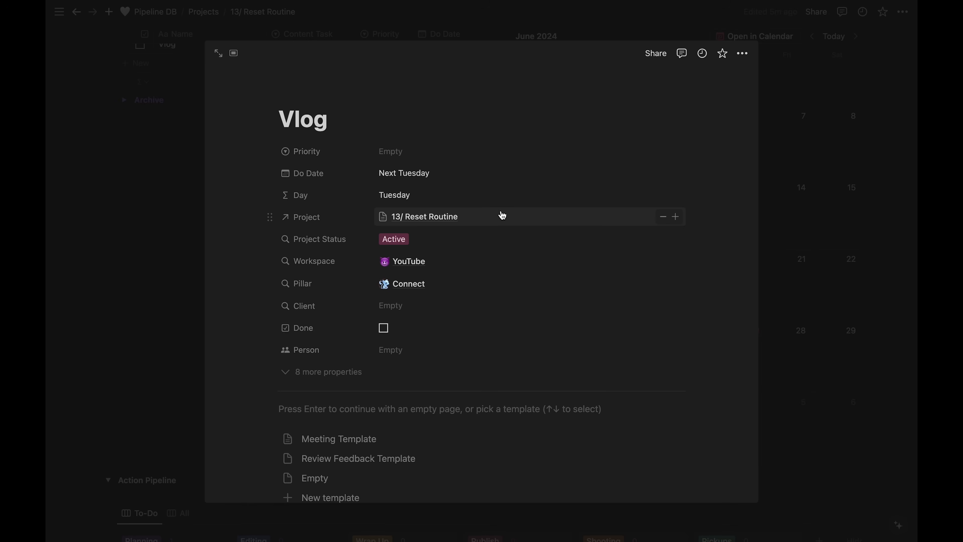
click(390, 151)
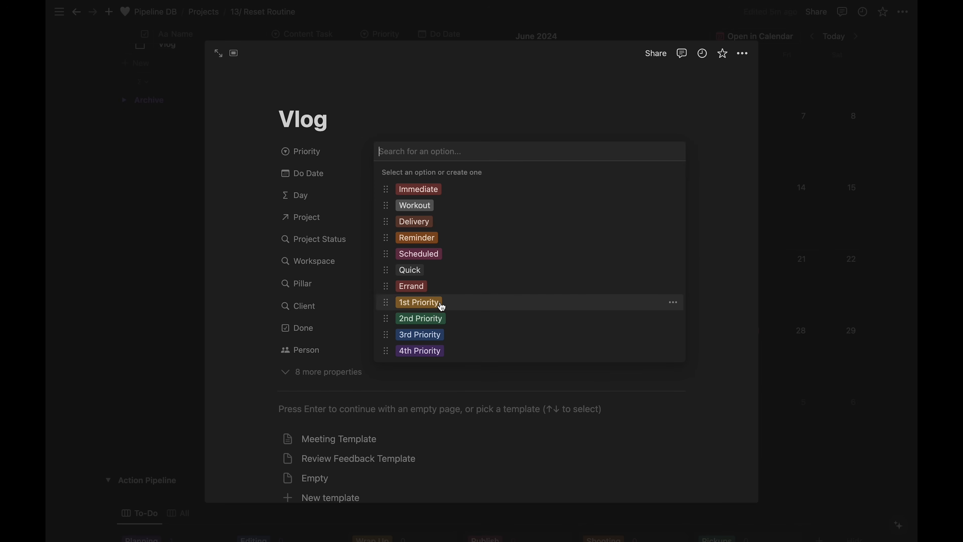
click(418, 302)
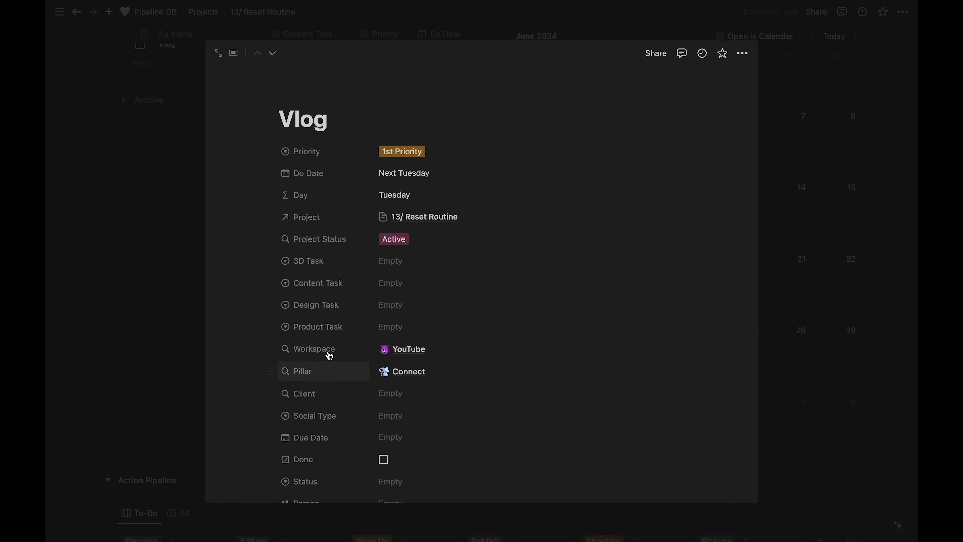
click(390, 283)
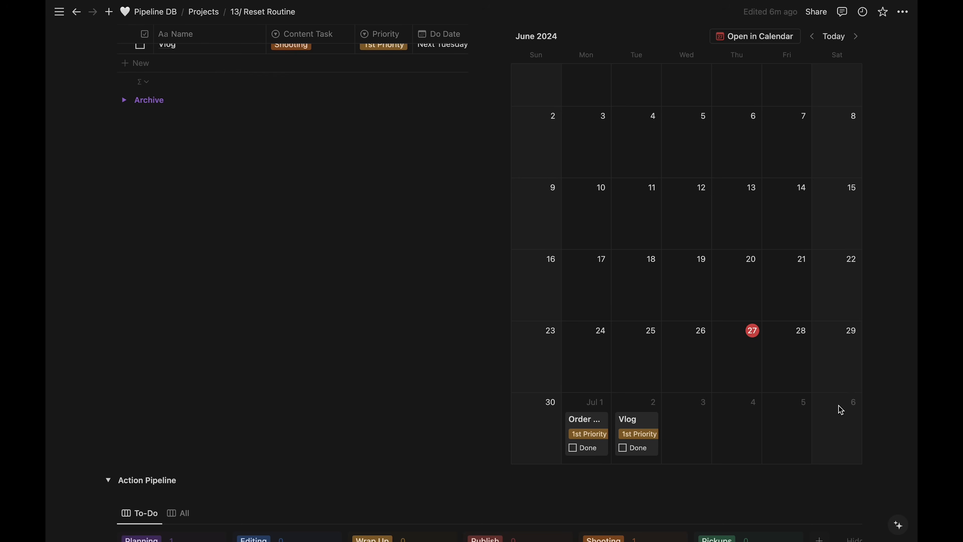
Step: Place the extra Vlog shooting cards on Wednesday July 3 and Thursday July 4
right_click(628, 419)
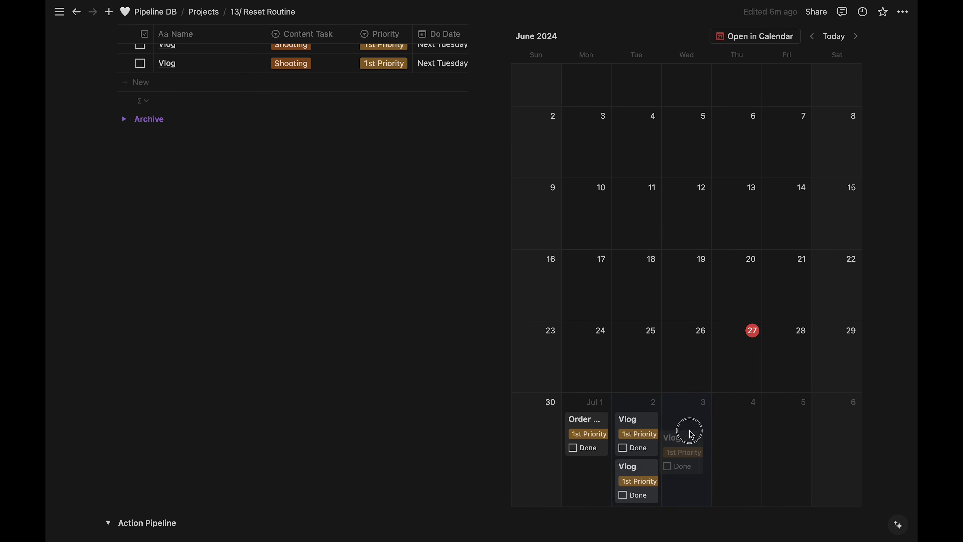
right_click(681, 437)
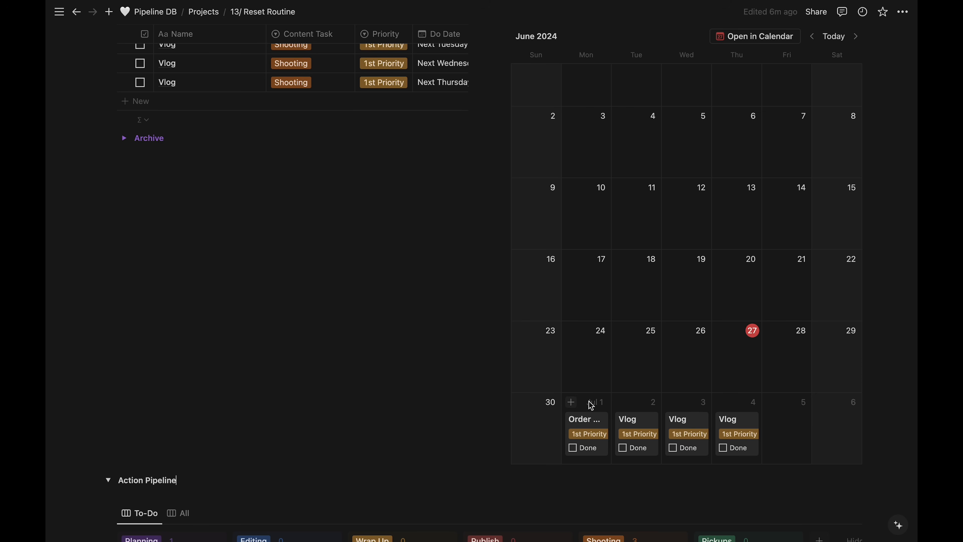
mouse_move(621, 406)
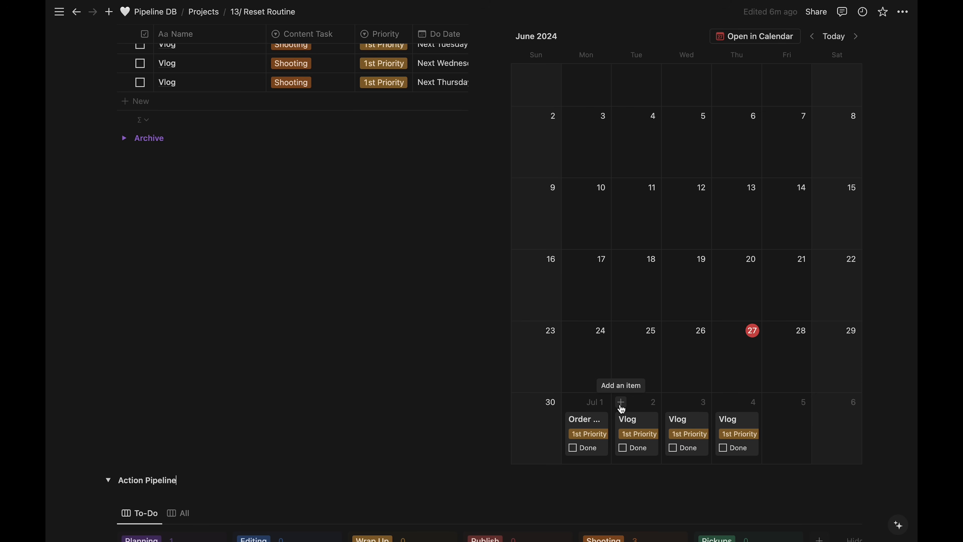
Step: Add an 'Ecloth Delivery' action on July 2 with Delivery priority in the Planning stage
click(621, 401)
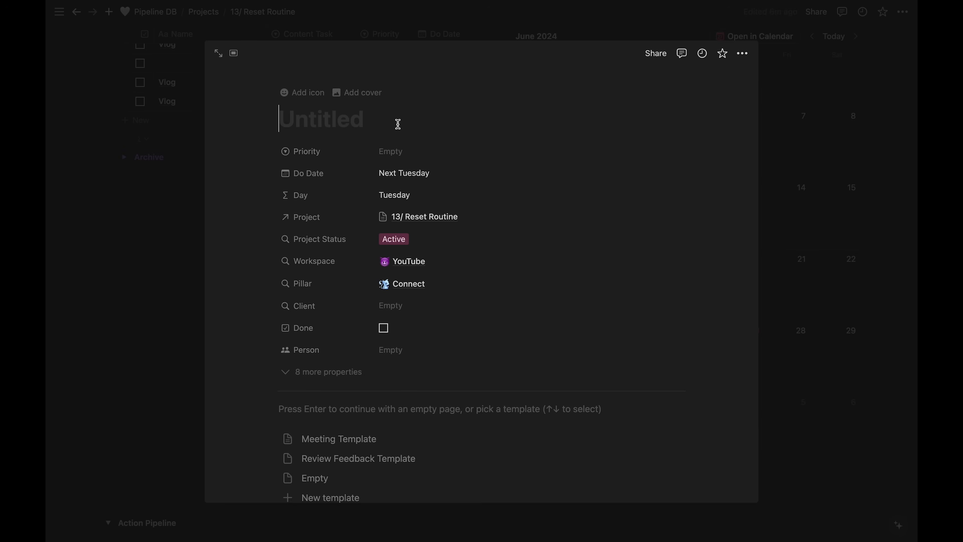
text(Ecloth De)
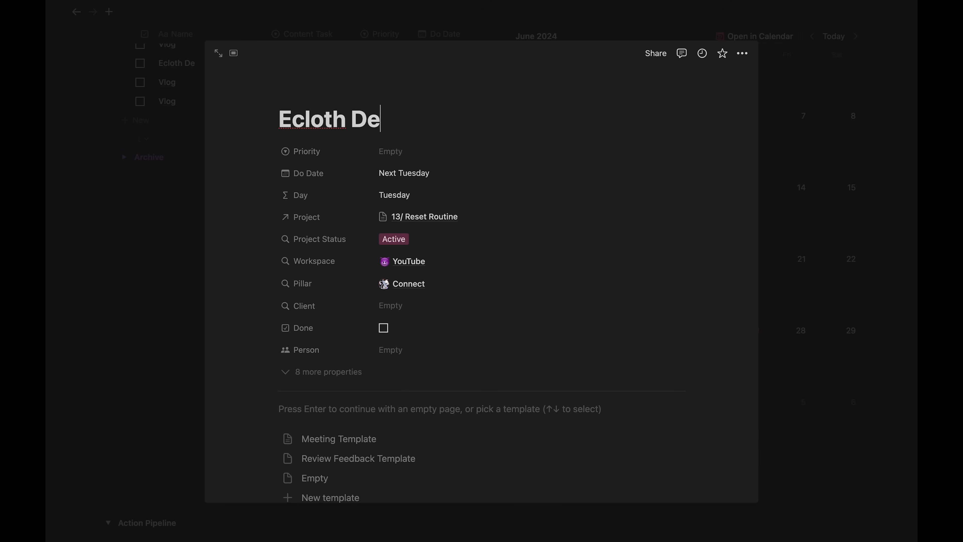
text(livery)
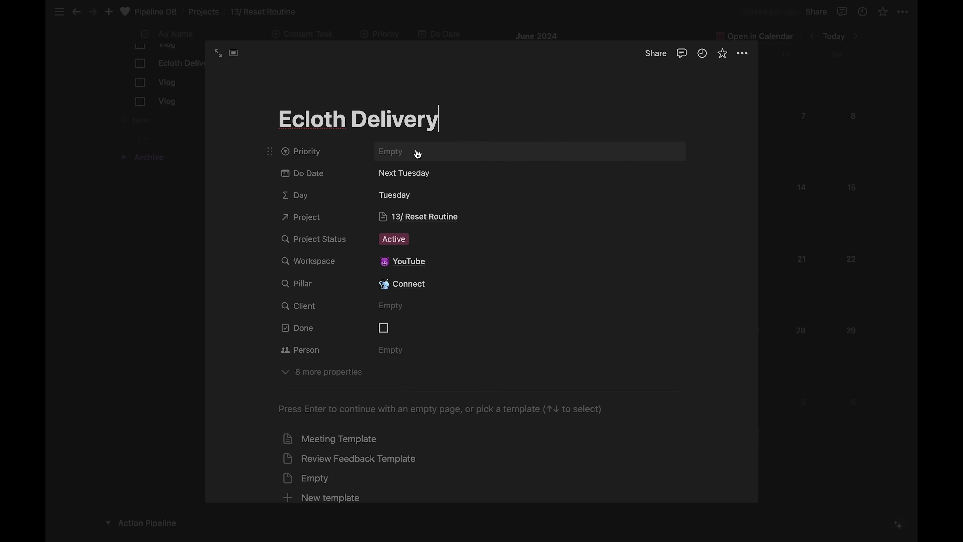
click(417, 152)
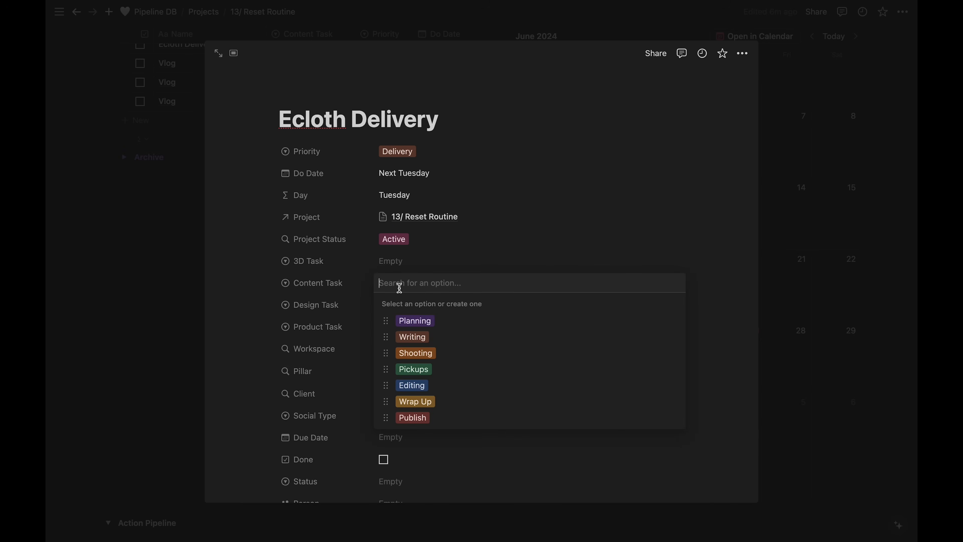
click(414, 320)
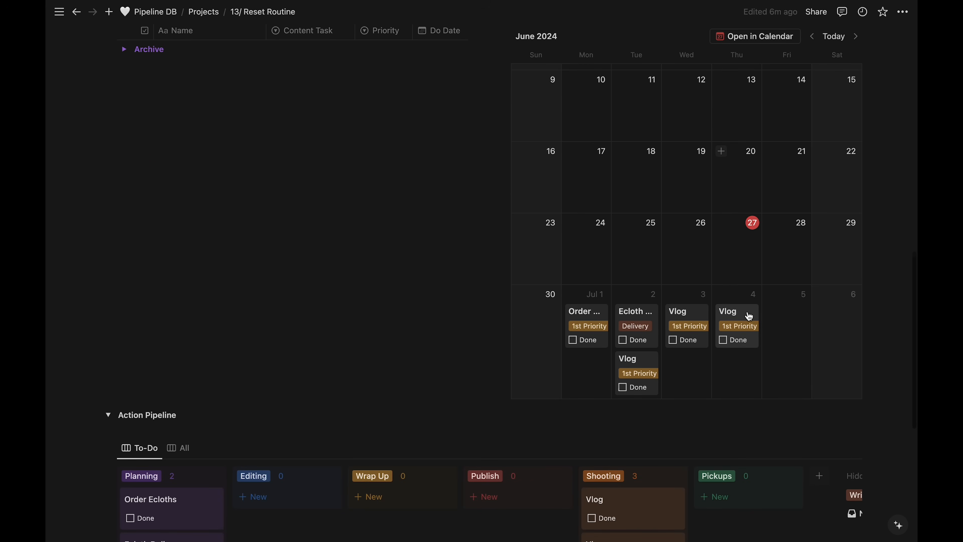
scroll(down, 3)
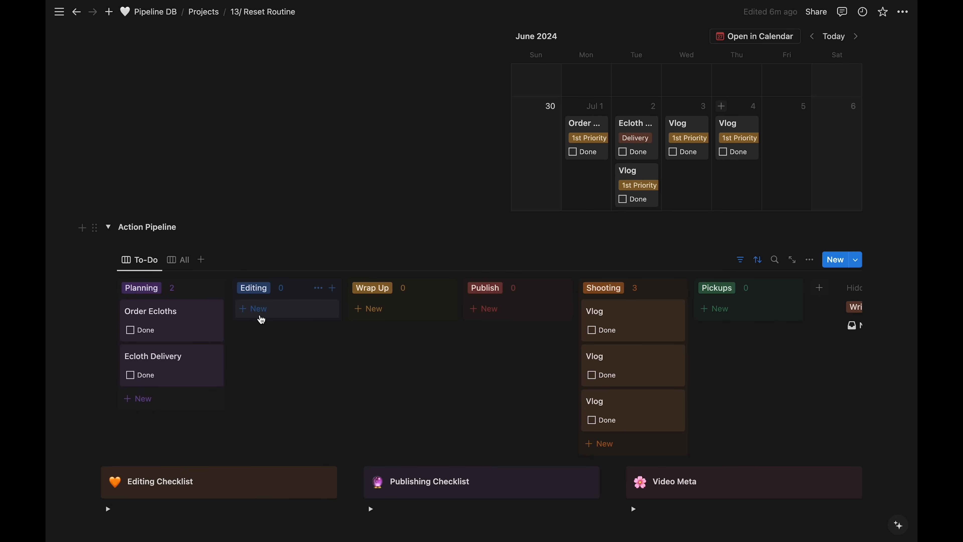
Step: Add an 'Edit Vlog' card in Editing with 1st Priority and a July 5 do date
click(259, 308)
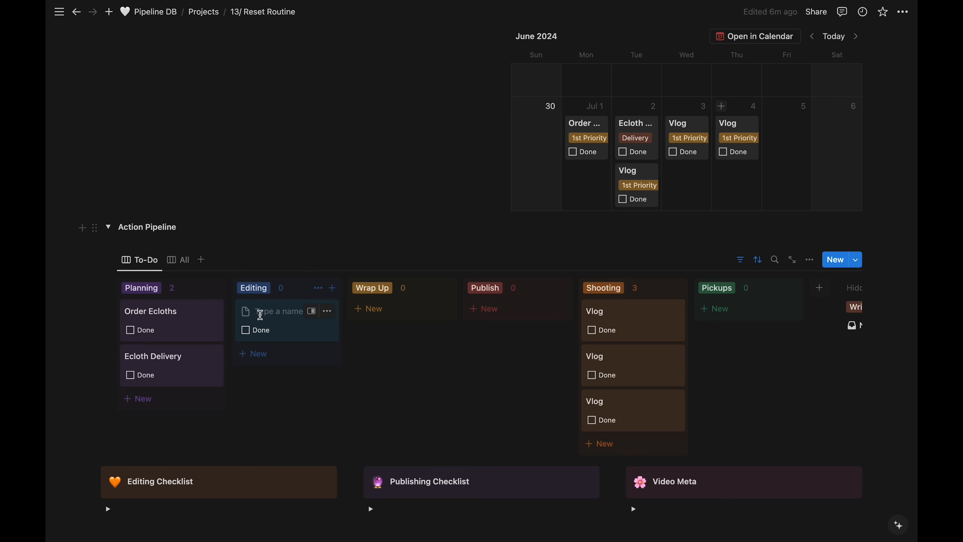
text(Edit Vlog)
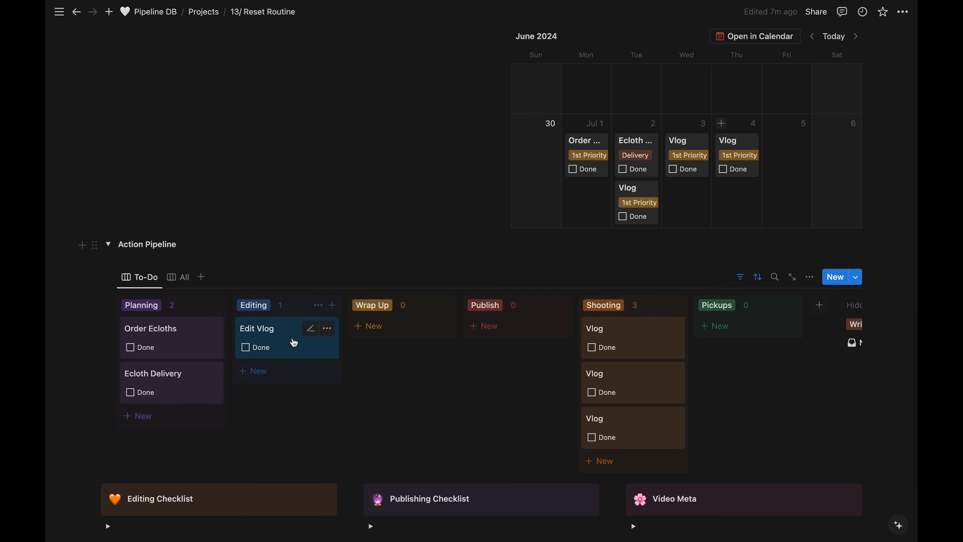
click(310, 328)
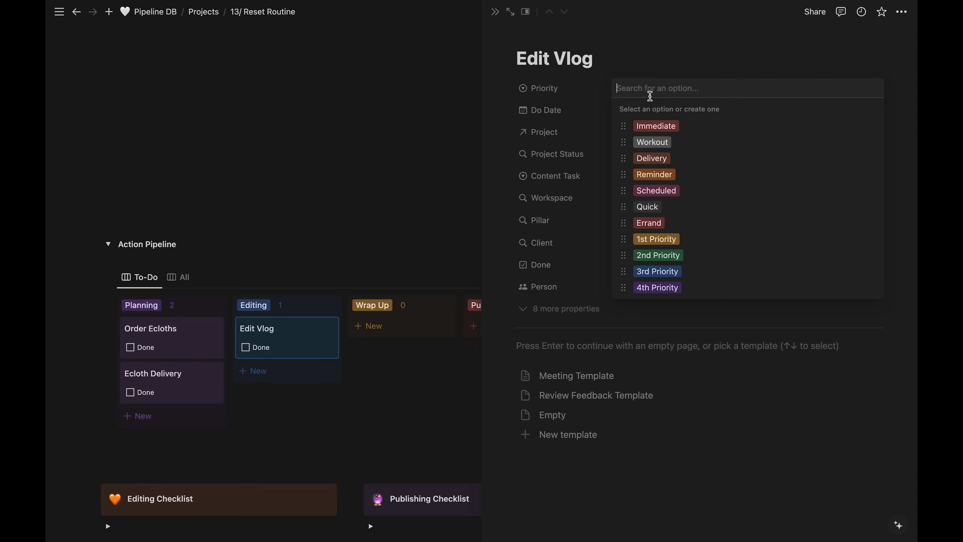
click(656, 238)
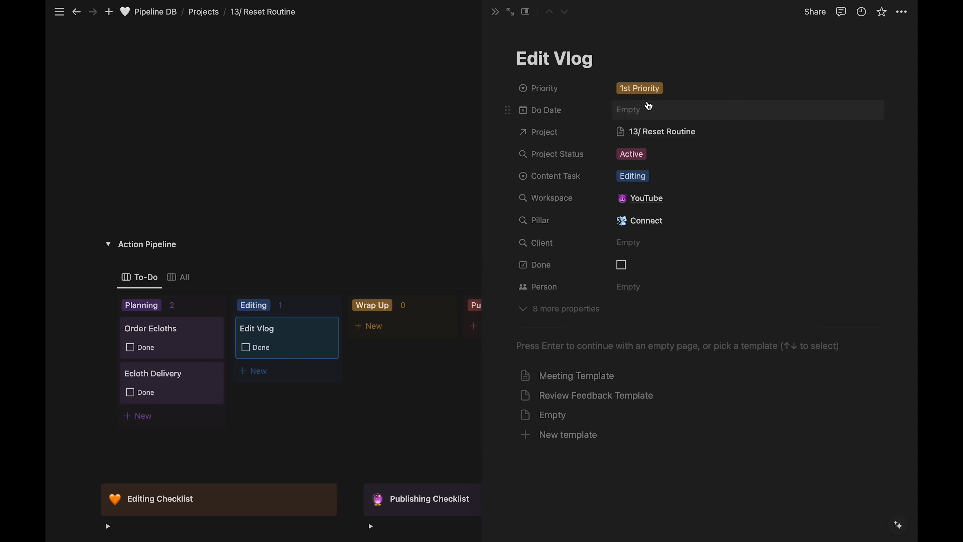
click(645, 109)
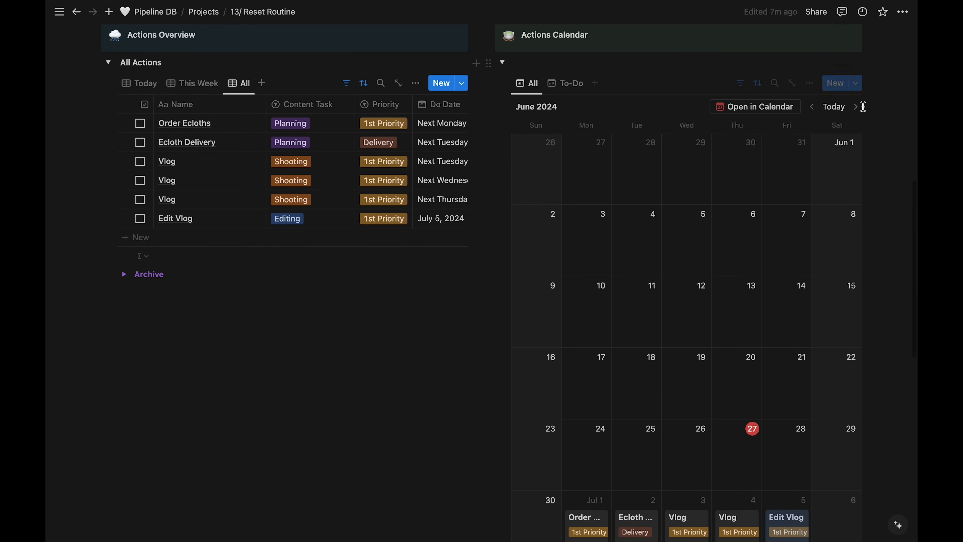
Step: Advance the calendar to July for the Edit Vlog copies and move the Shooting stage ahead of Editing
click(855, 107)
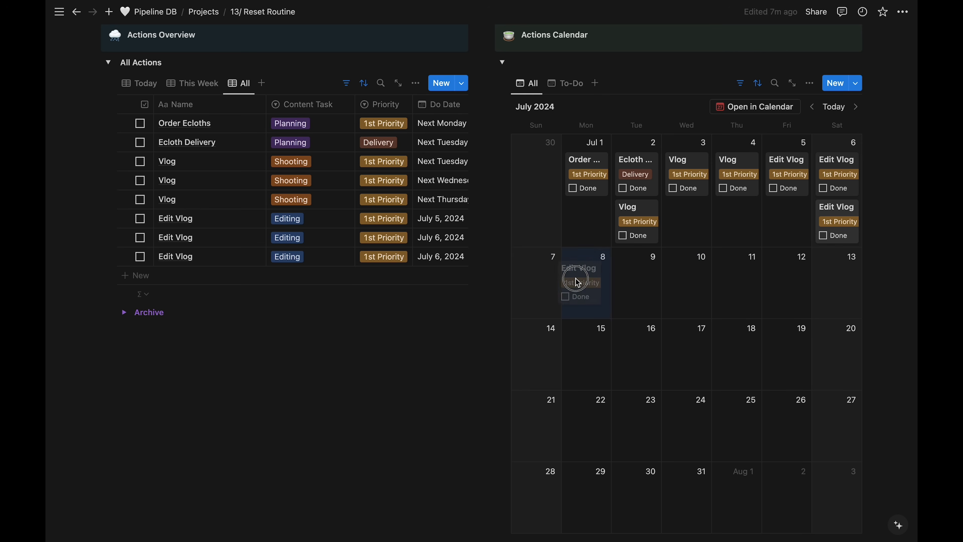
scroll(down, 3)
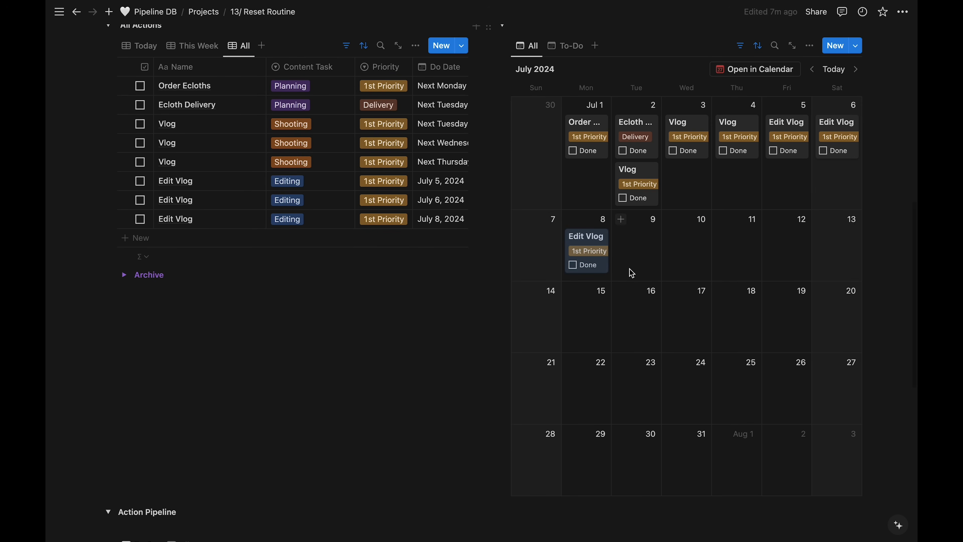
scroll(down, 3)
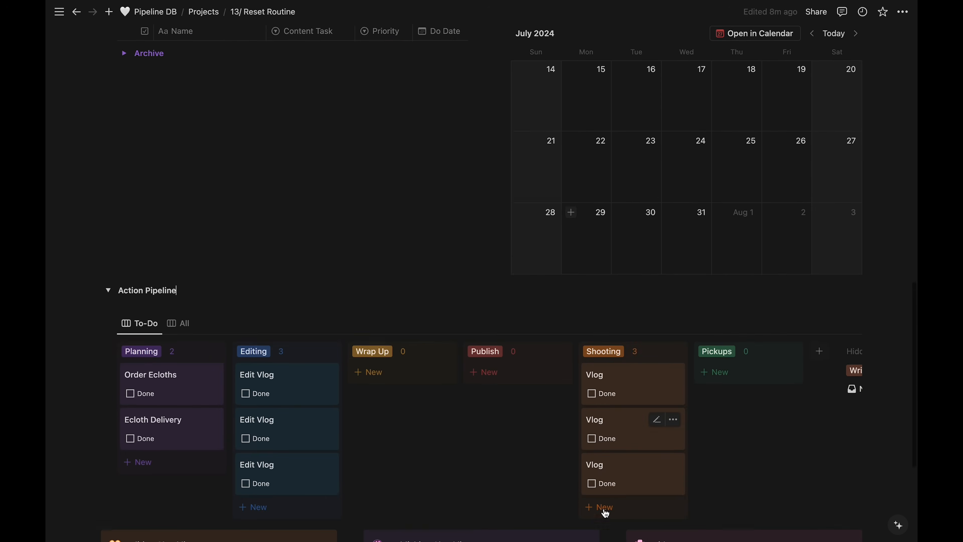
scroll(down, 3)
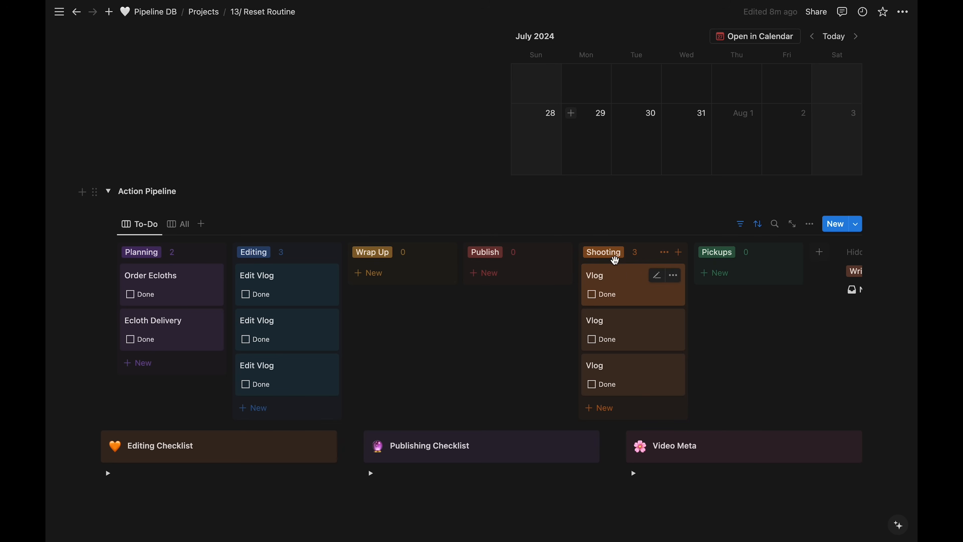
drag(603, 252, 286, 252)
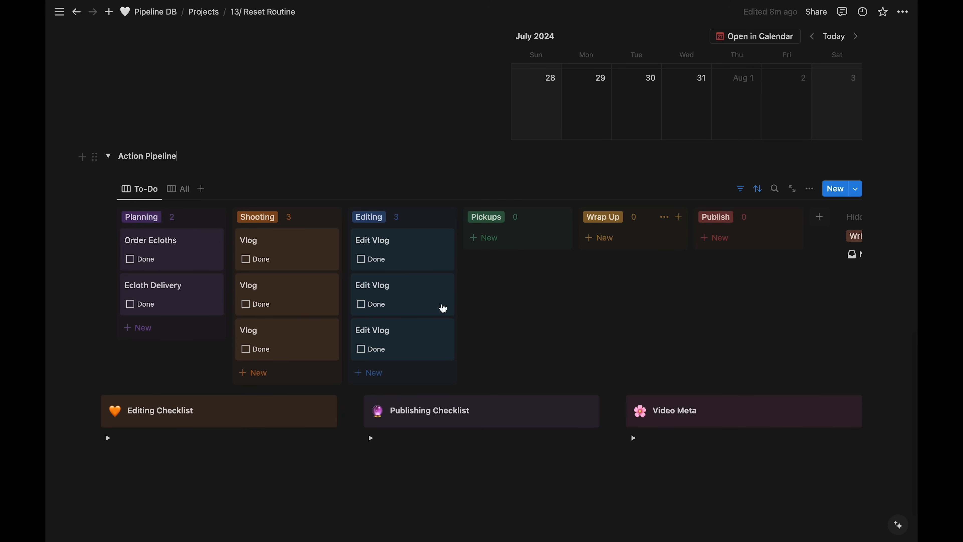
mouse_move(295, 254)
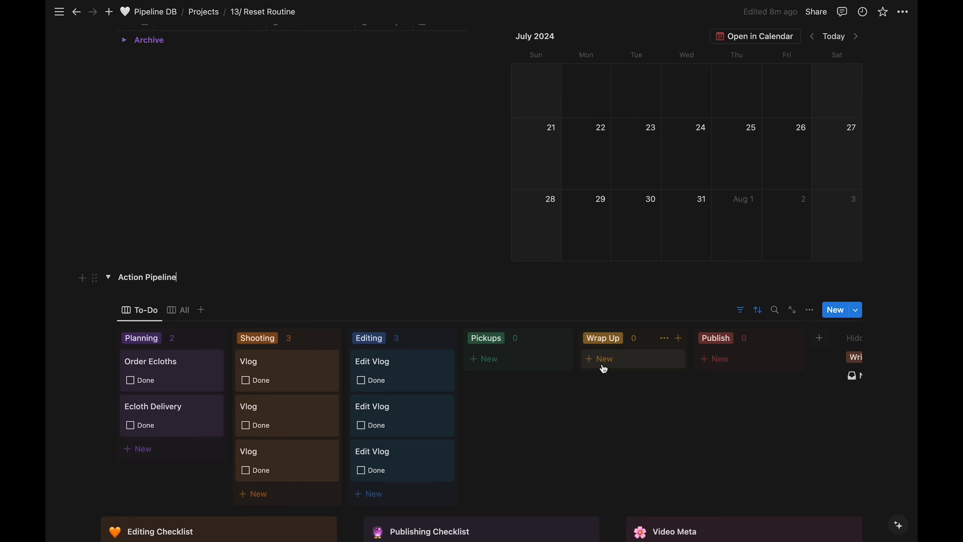
Step: Add 'Make Thumbnail' and 'Make Images for Social' cards to the Wrap Up stage
click(604, 358)
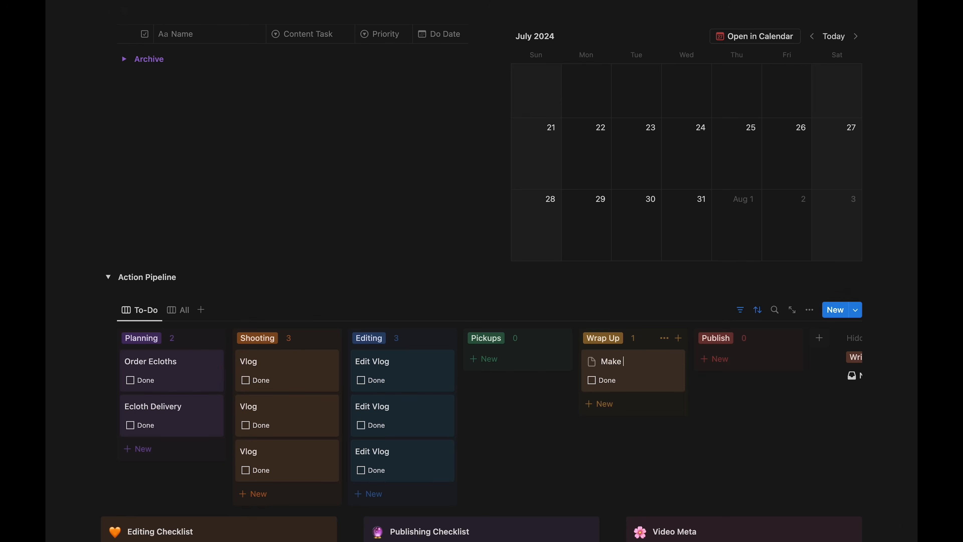
text(Thumbnail)
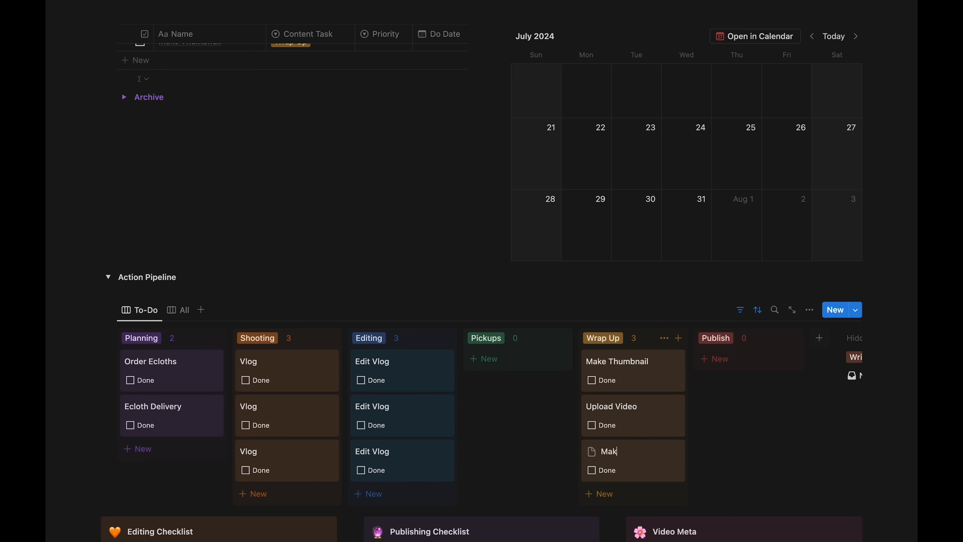
text(Make Images for Social)
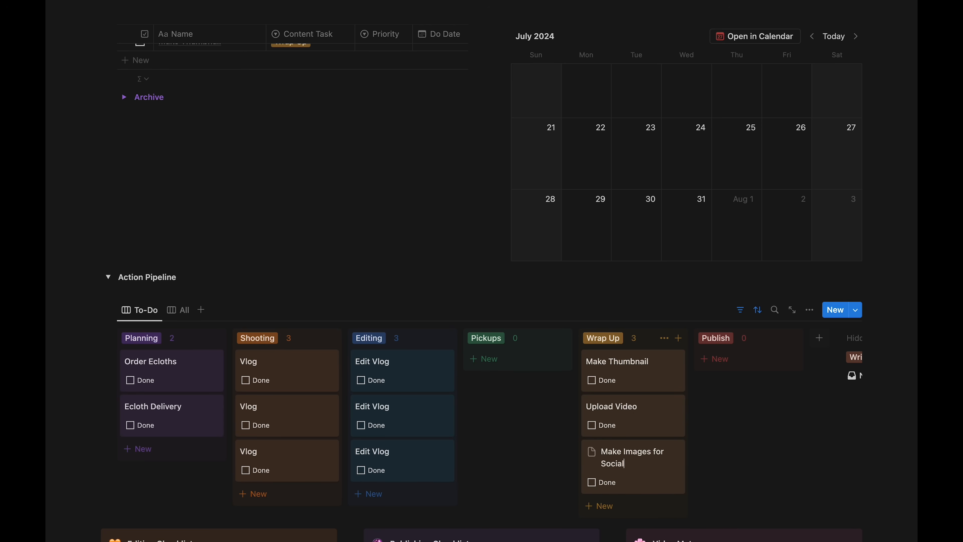
click(617, 362)
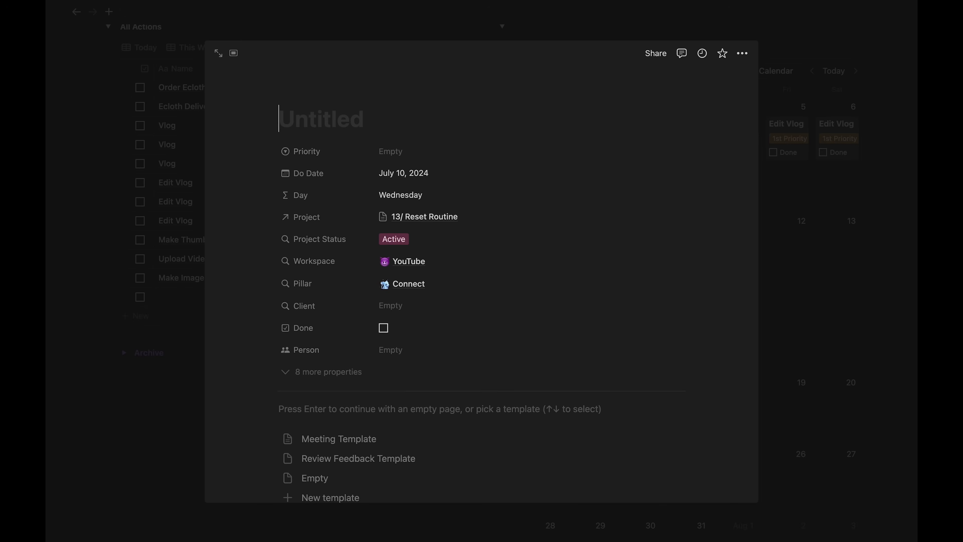
Step: Name the new task 'Publish Vlog' and set its content stage to Publish
text(Publish)
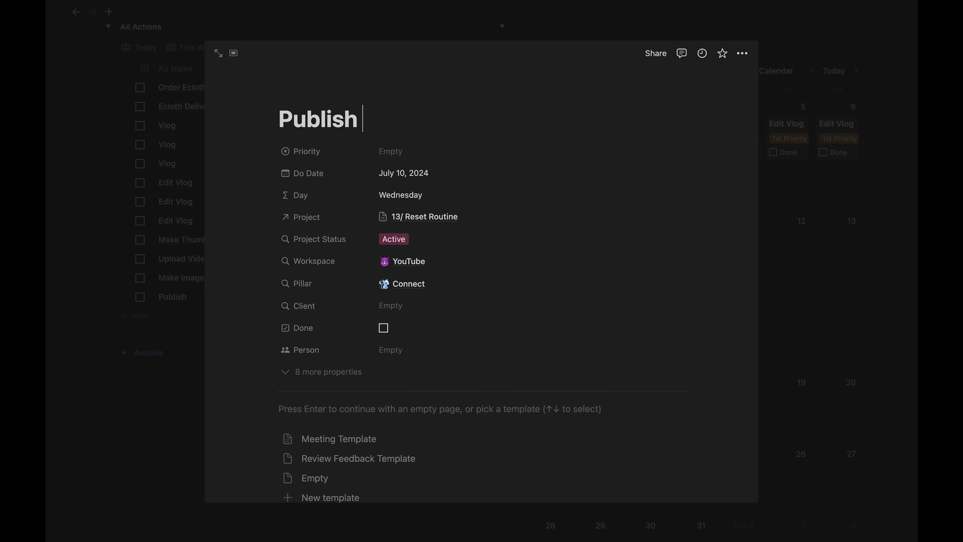
text(Vlog)
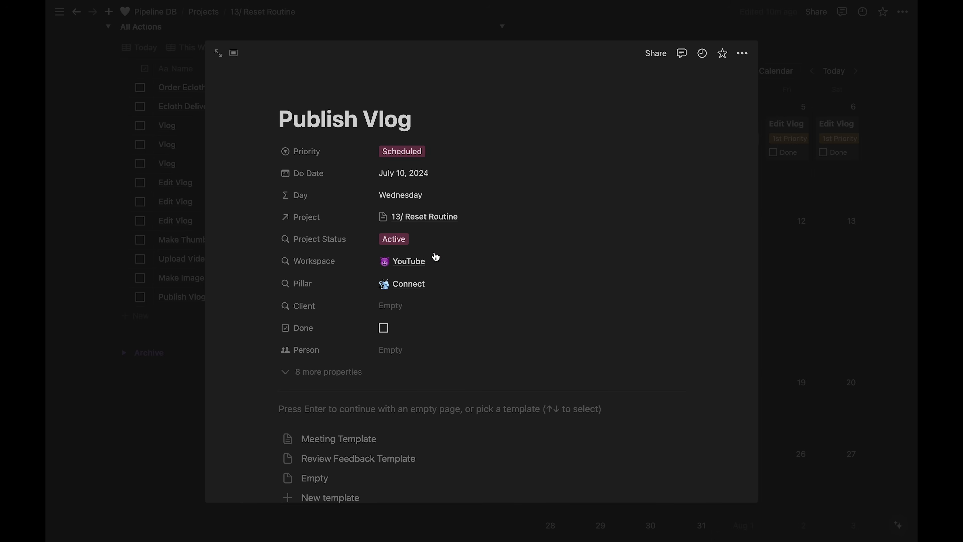
mouse_move(234, 384)
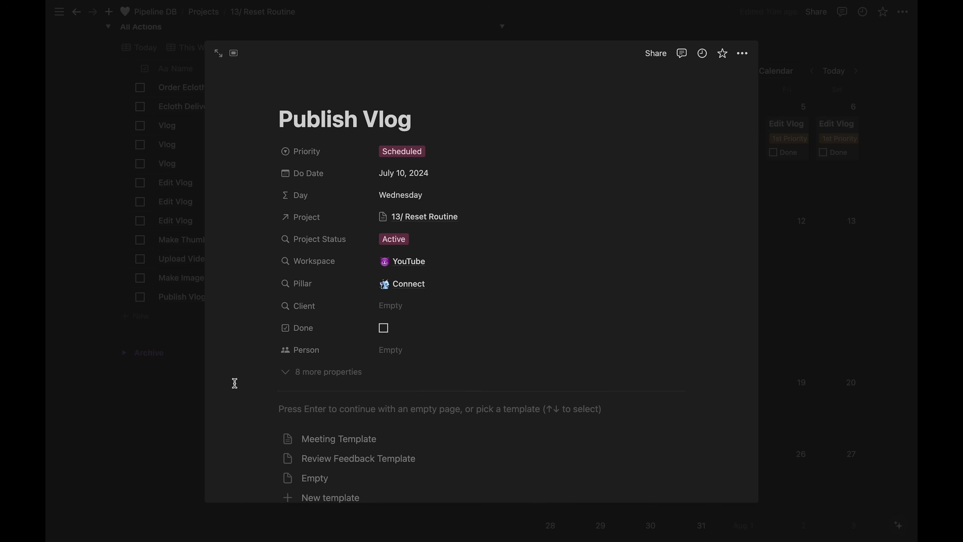
click(328, 372)
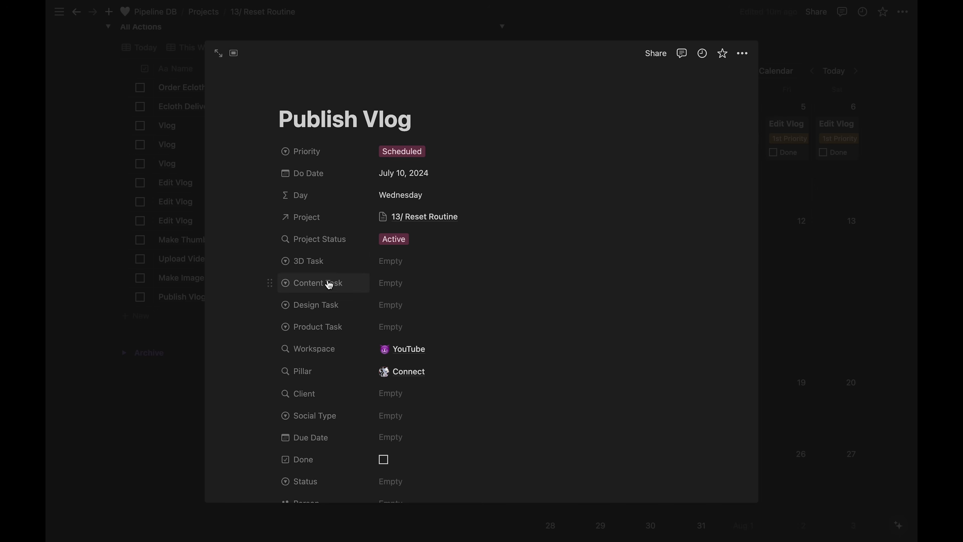
click(390, 283)
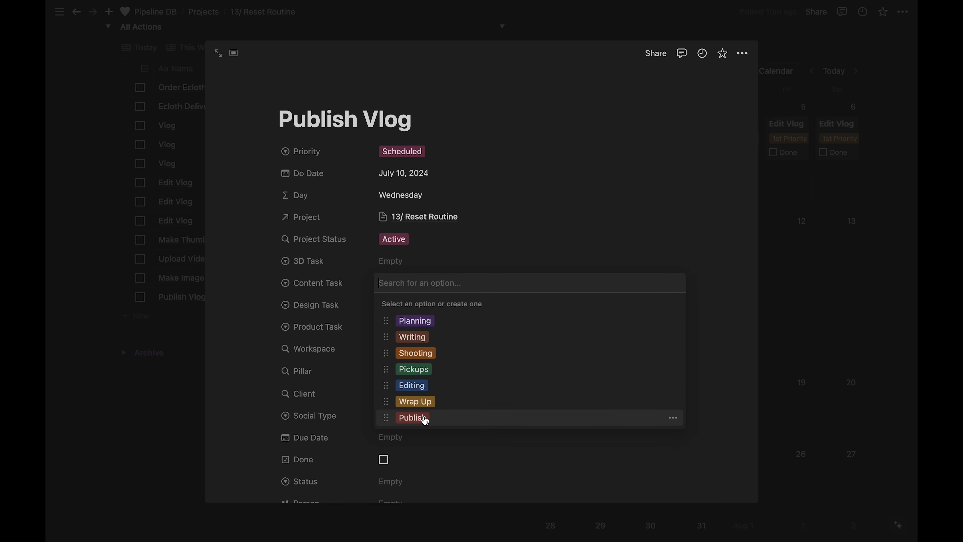
click(412, 417)
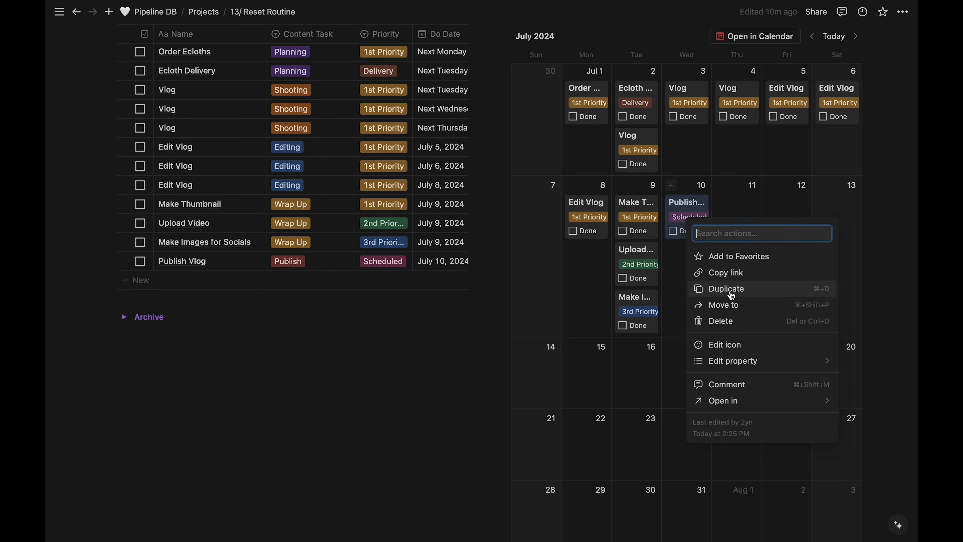
Step: Duplicate Publish Vlog and rename the copy 'Post IG Story'
click(726, 289)
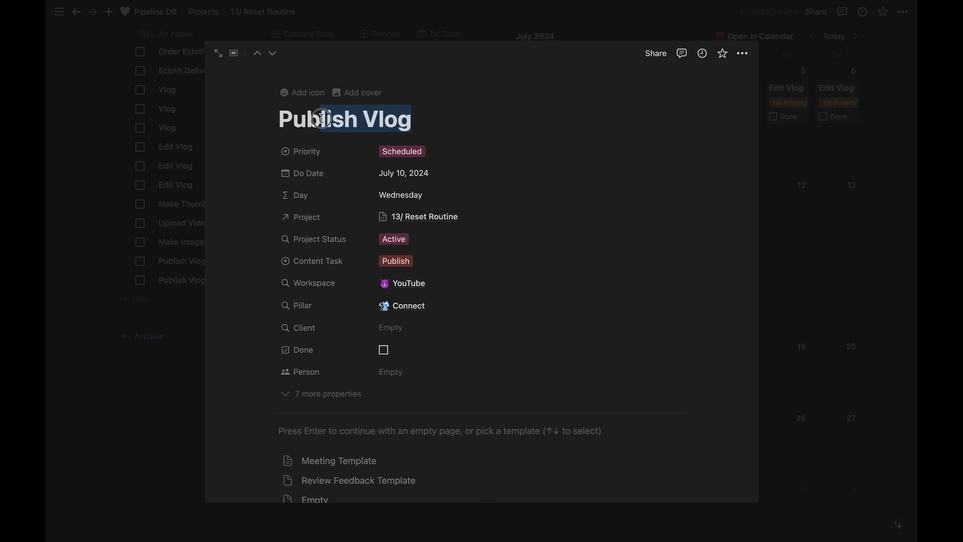
text(Post IG)
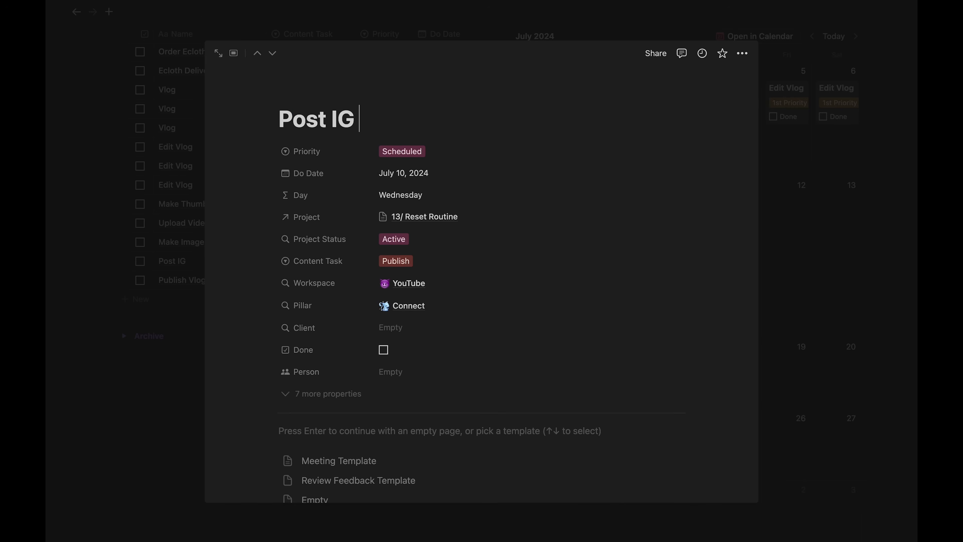
text(Story)
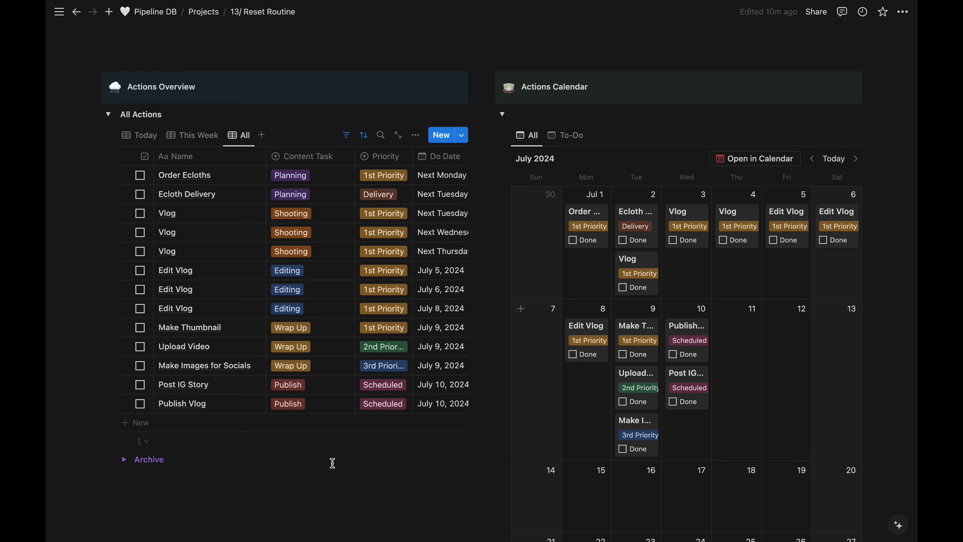
mouse_move(281, 430)
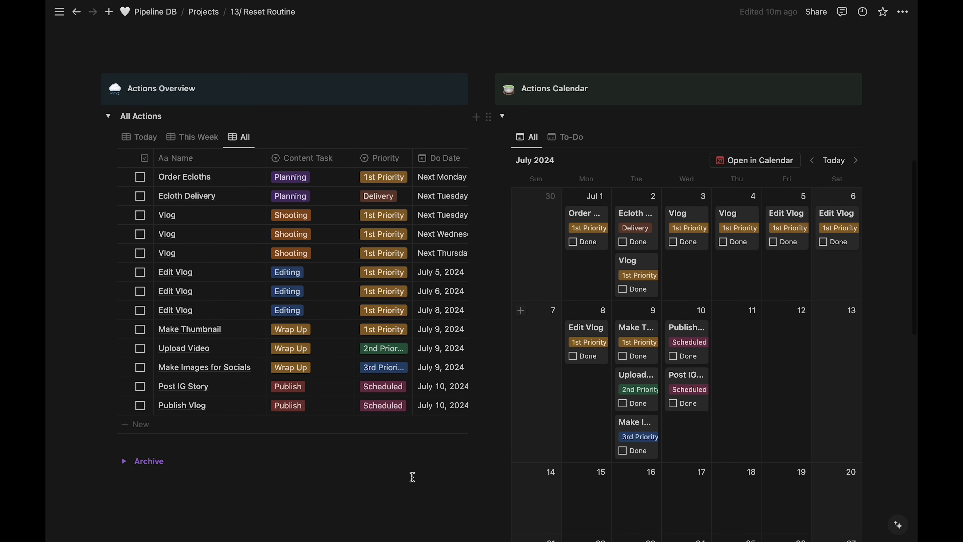
mouse_move(683, 281)
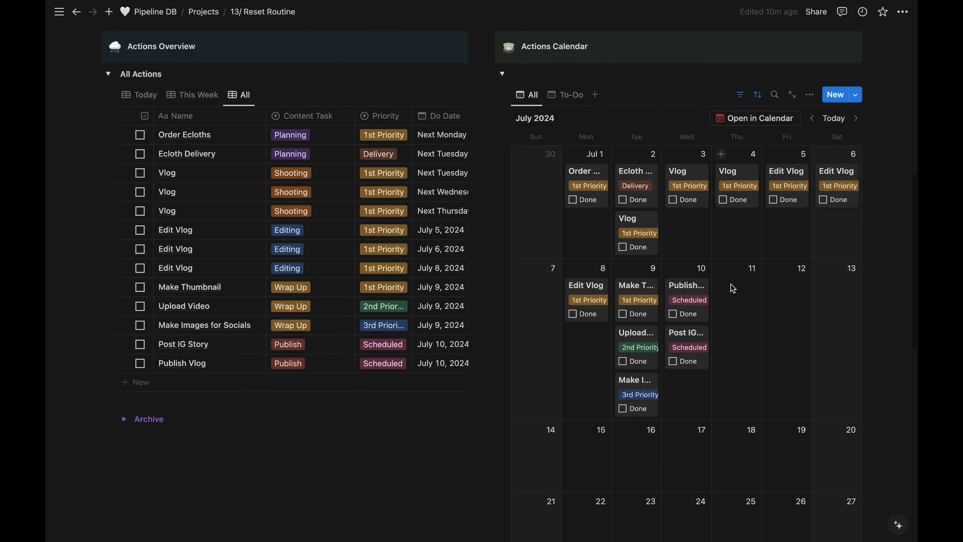
Step: Switch the Reset Routine actions calendar to its To-Do view
click(568, 101)
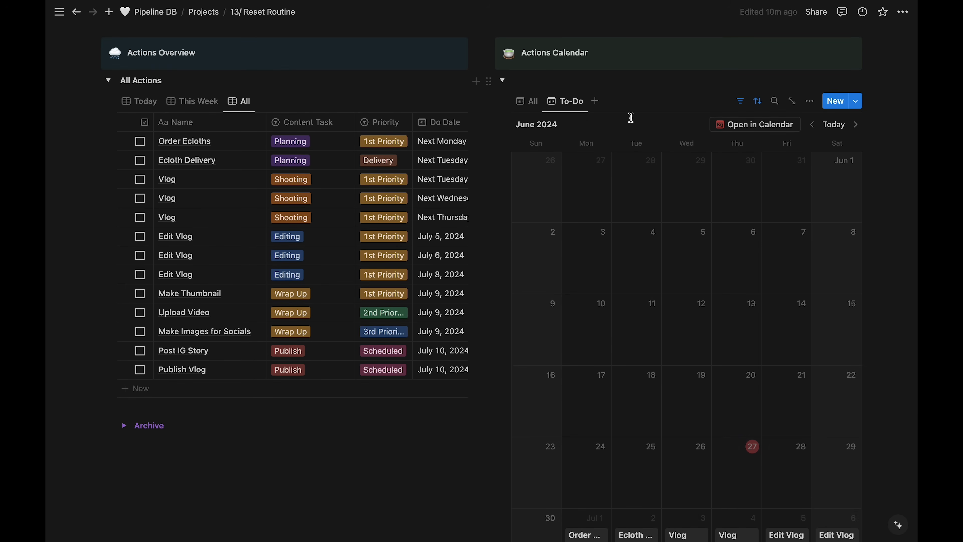
scroll(down, 3)
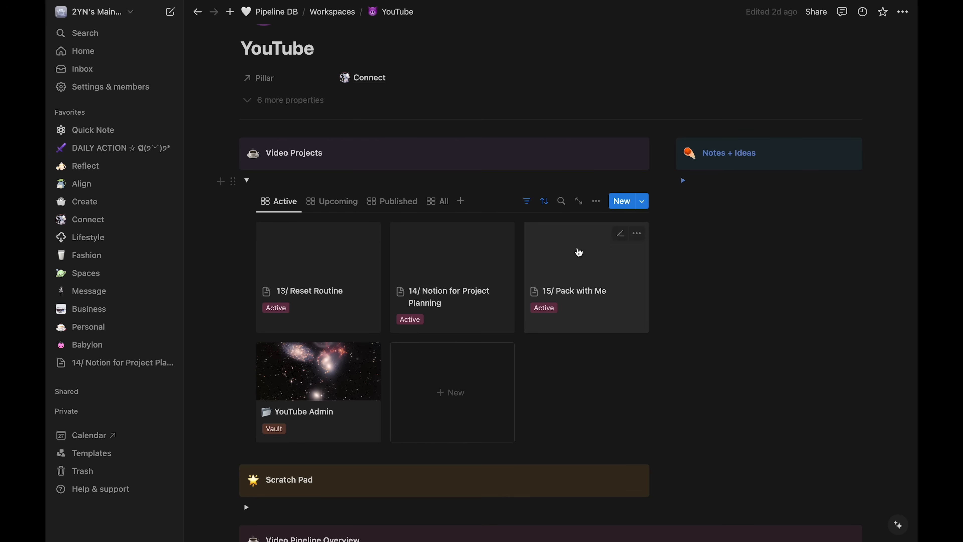
Step: Open the 15/ Pack with Me project and show its July 2024 Actions Calendar
click(578, 252)
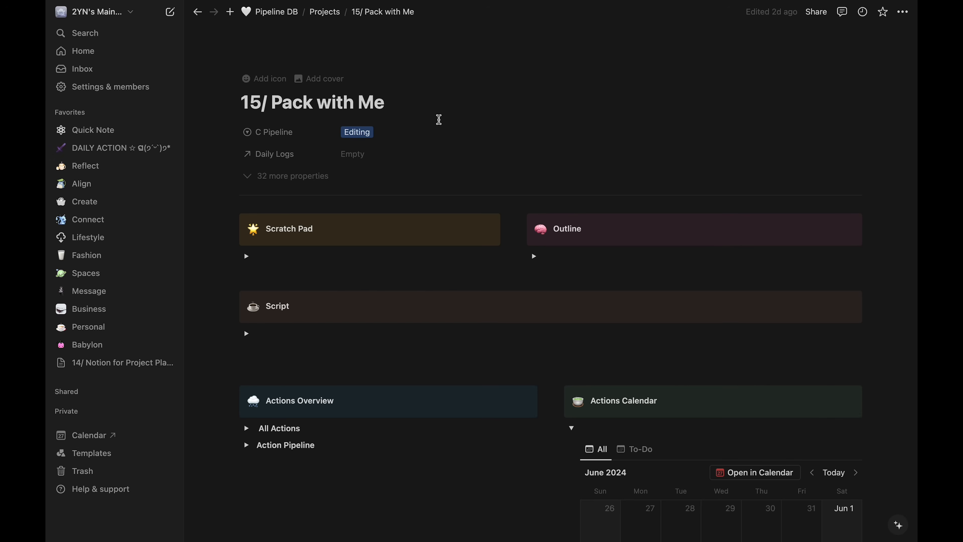
scroll(down, 3)
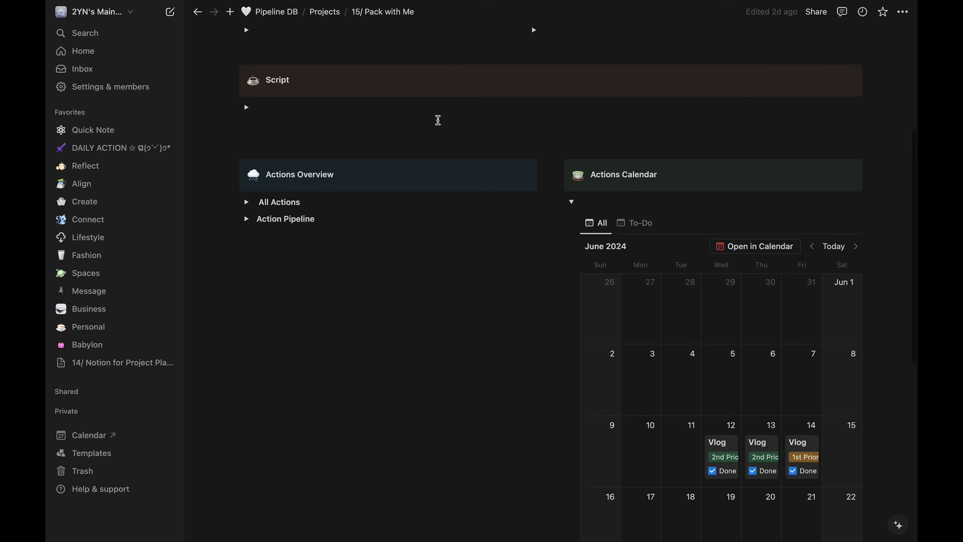
scroll(down, 3)
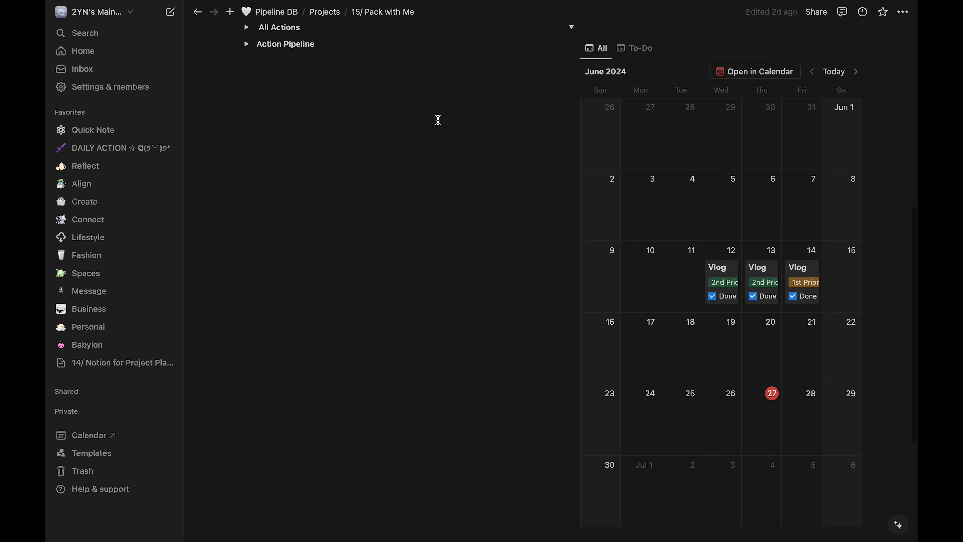
click(855, 71)
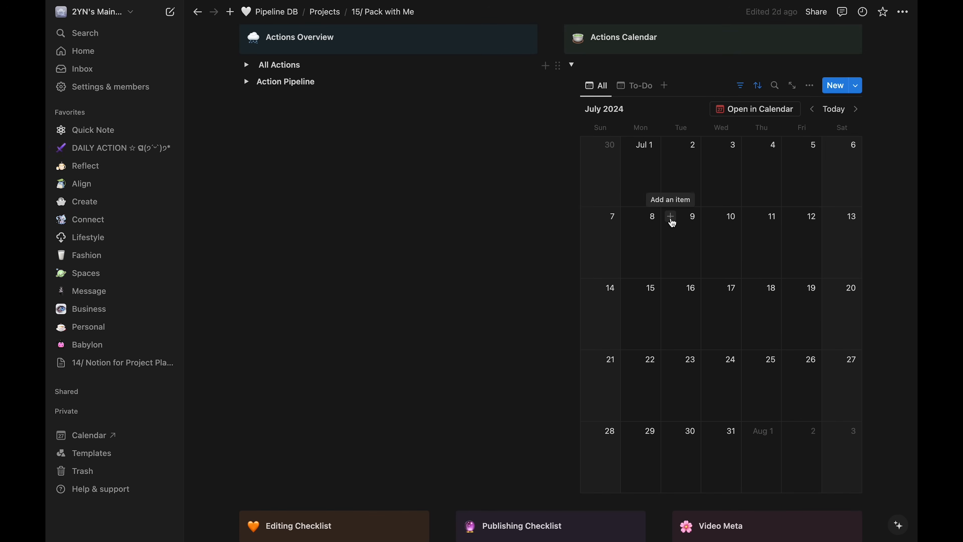
click(670, 216)
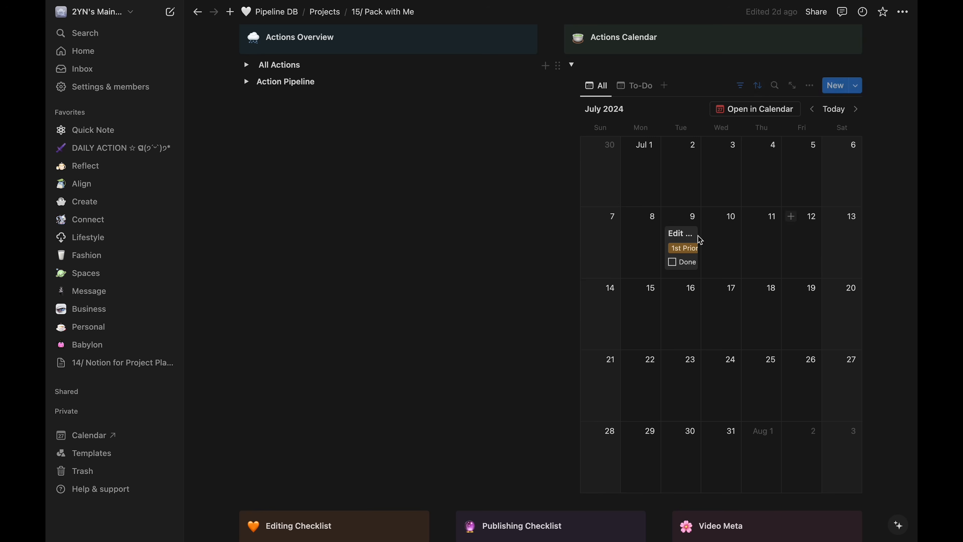
click(791, 217)
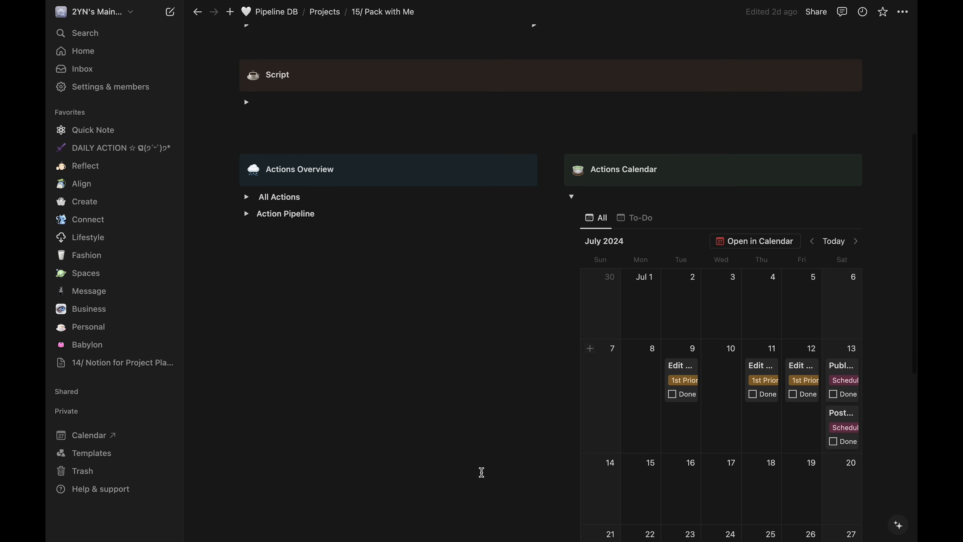
Step: Go to the Daily Action page's July 2024 Work calendar
click(99, 148)
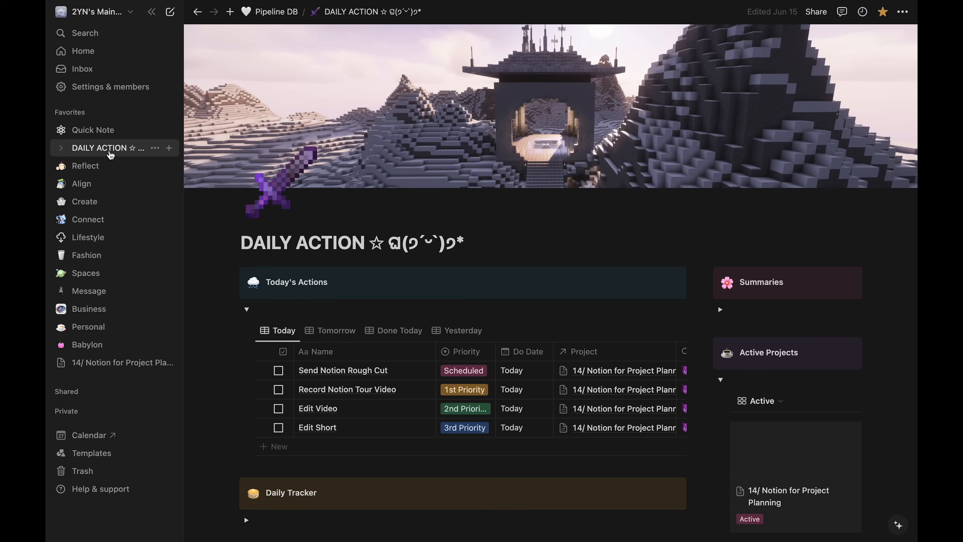
scroll(down, 3)
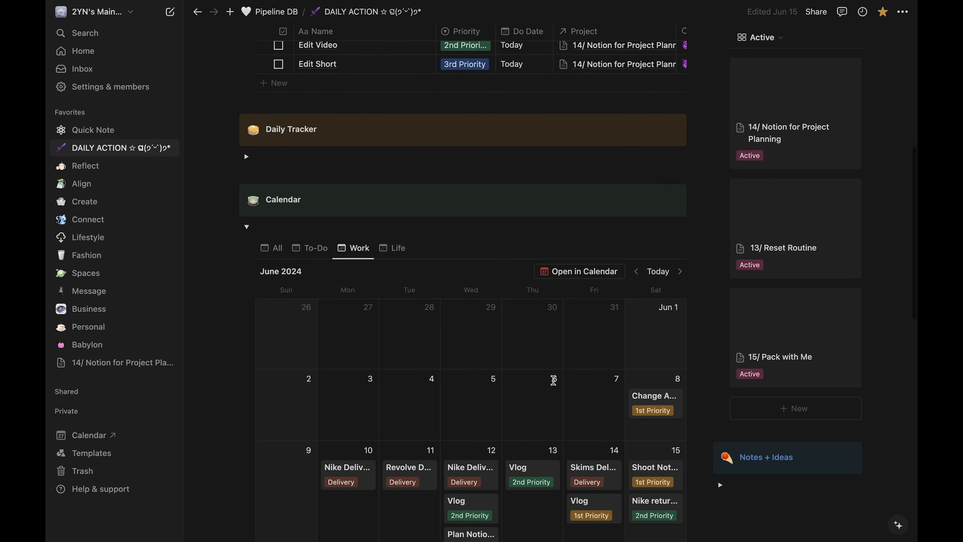
scroll(down, 3)
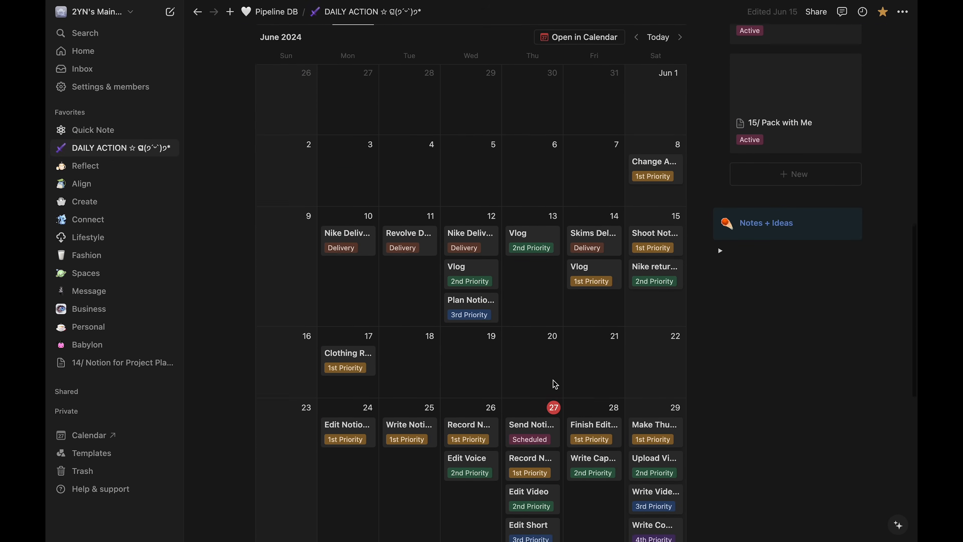
scroll(down, 3)
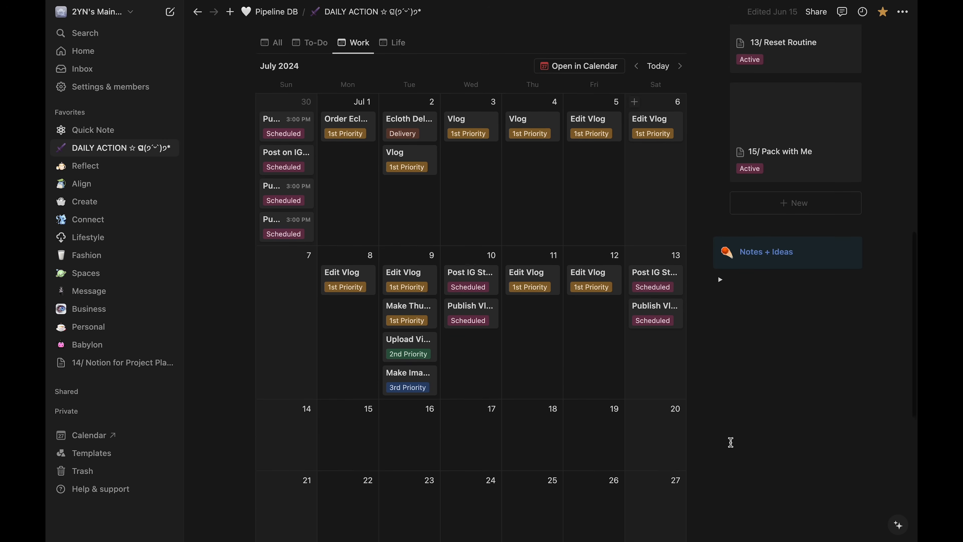
scroll(down, 3)
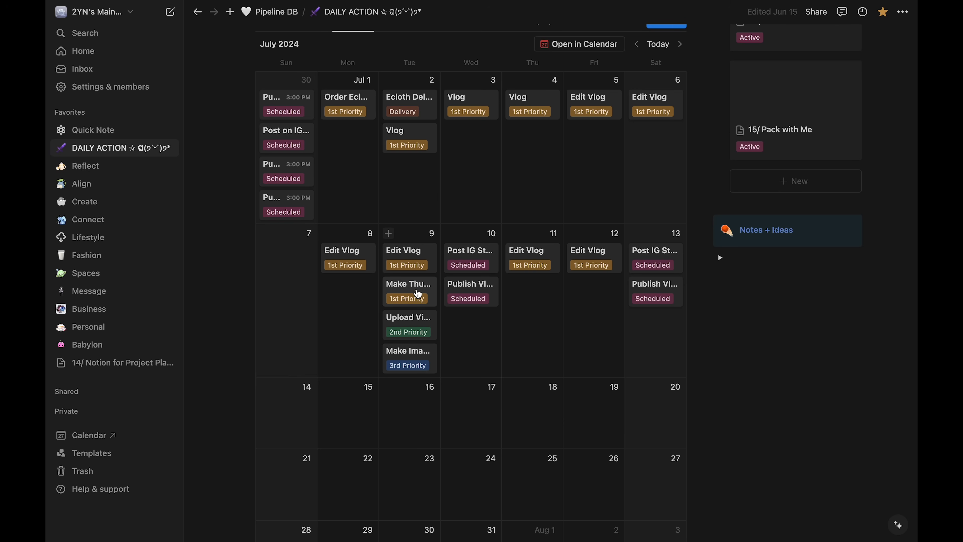
mouse_move(430, 297)
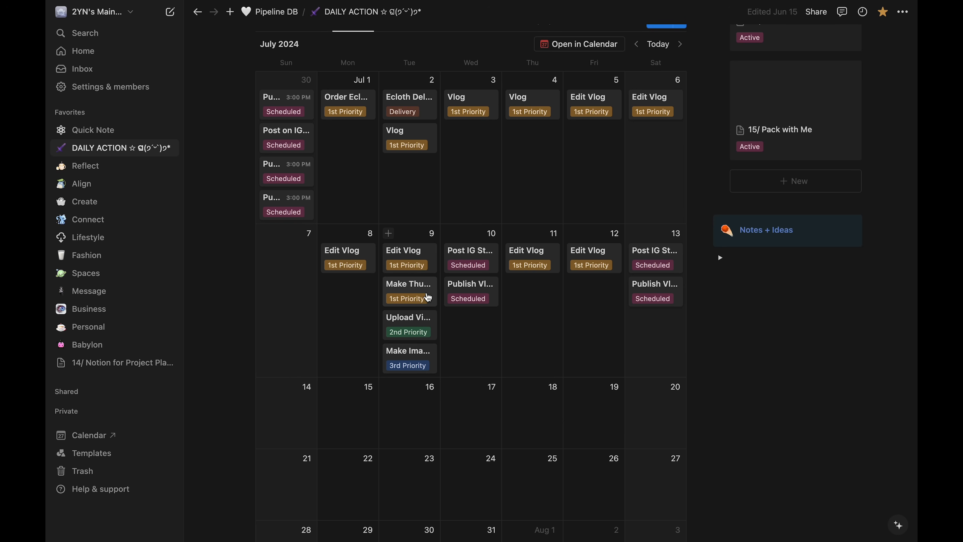
Step: Move an Edit Vlog task from July 9 to July 13 and Post IG Story to July 14
drag(526, 250, 578, 254)
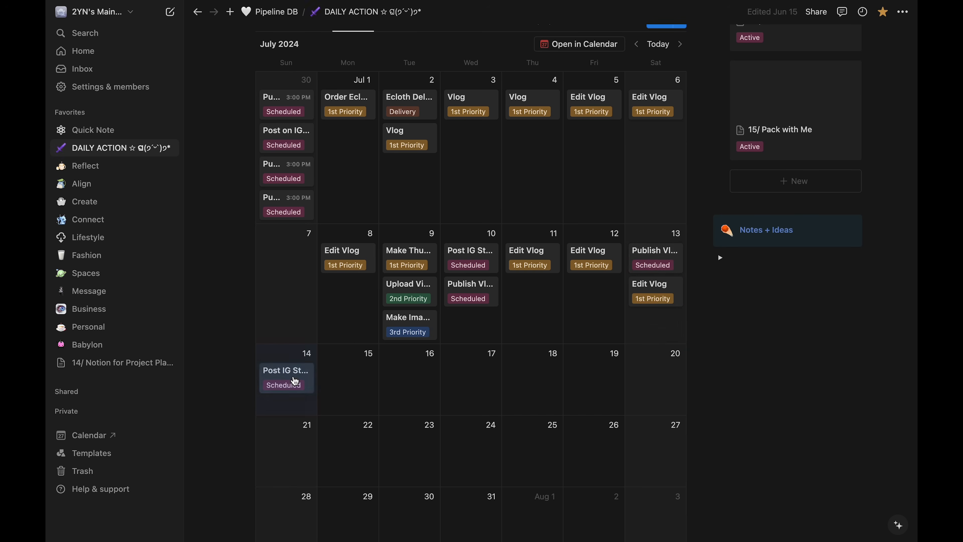
click(292, 392)
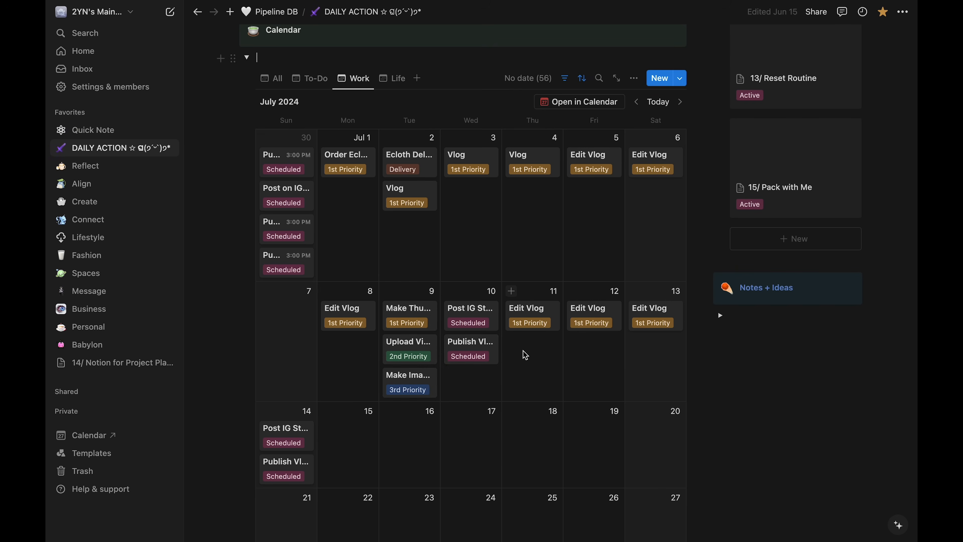
mouse_move(354, 425)
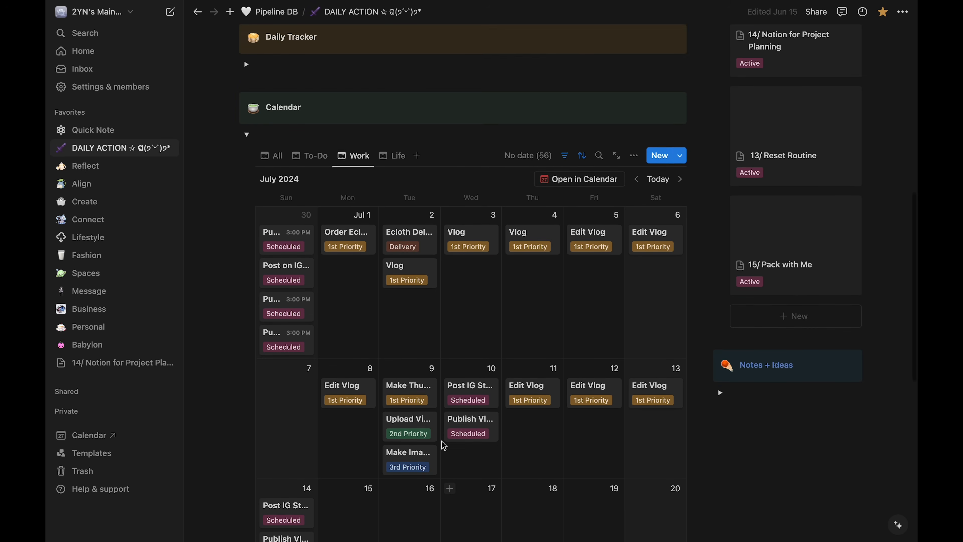
scroll(down, 3)
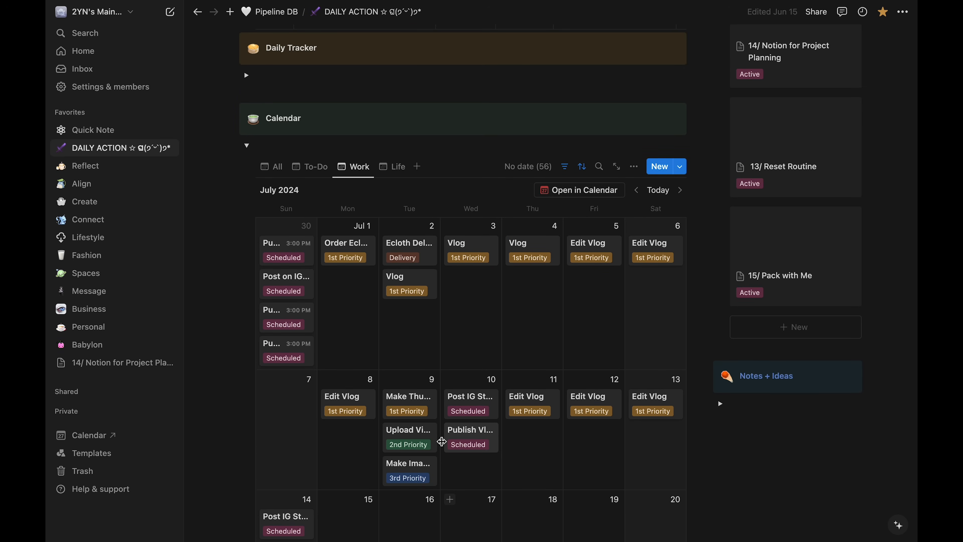